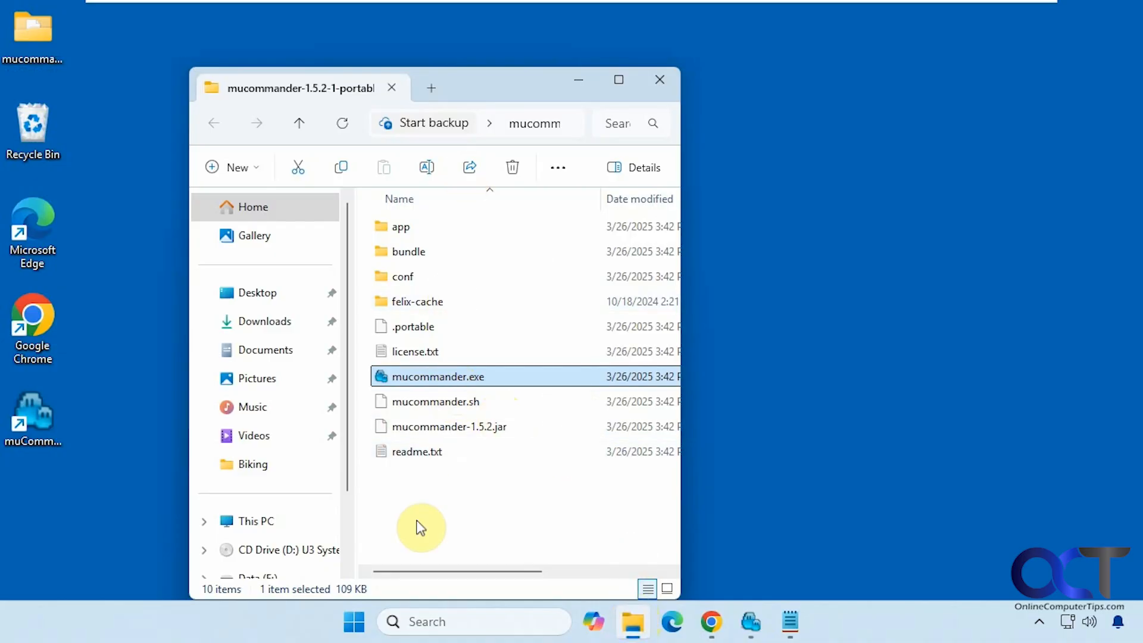
{"action": "mouse_move", "coordinate": [443, 334]}
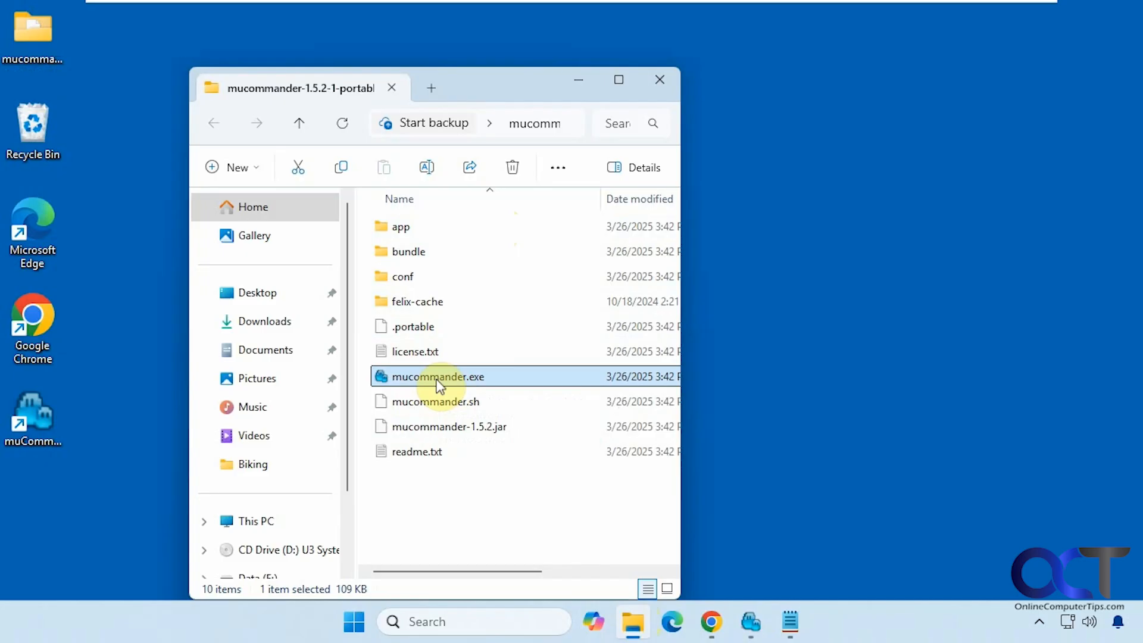
- Launch muCommander and open C:\Users\todds\Documents in the left pane
{"action": "double_click", "coordinate": [438, 377]}
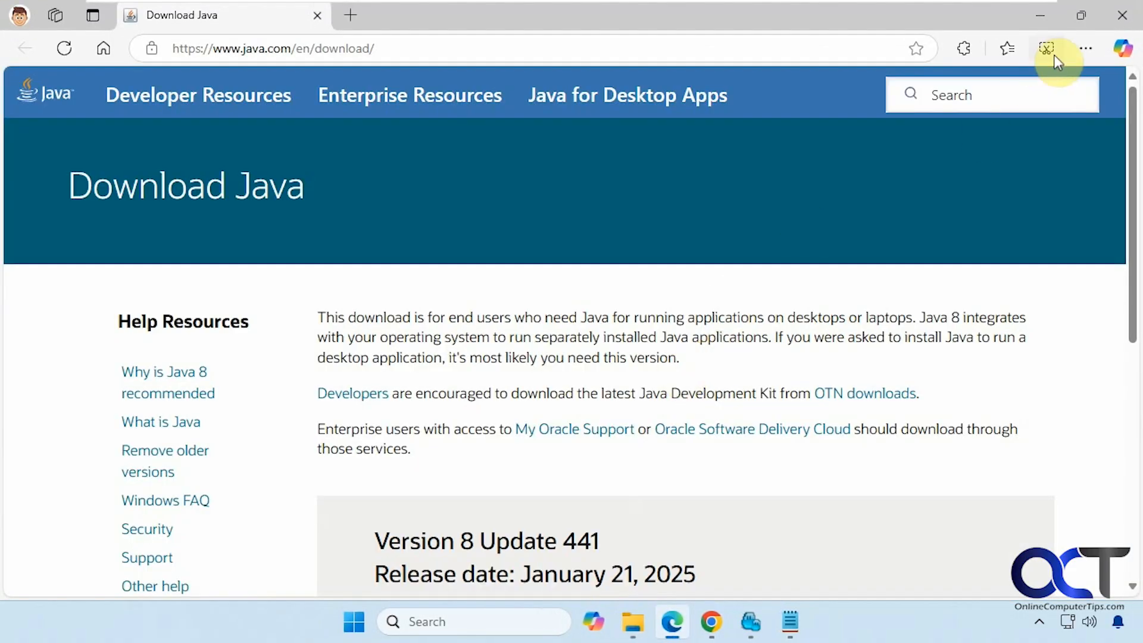
{"action": "mouse_move", "coordinate": [1121, 15]}
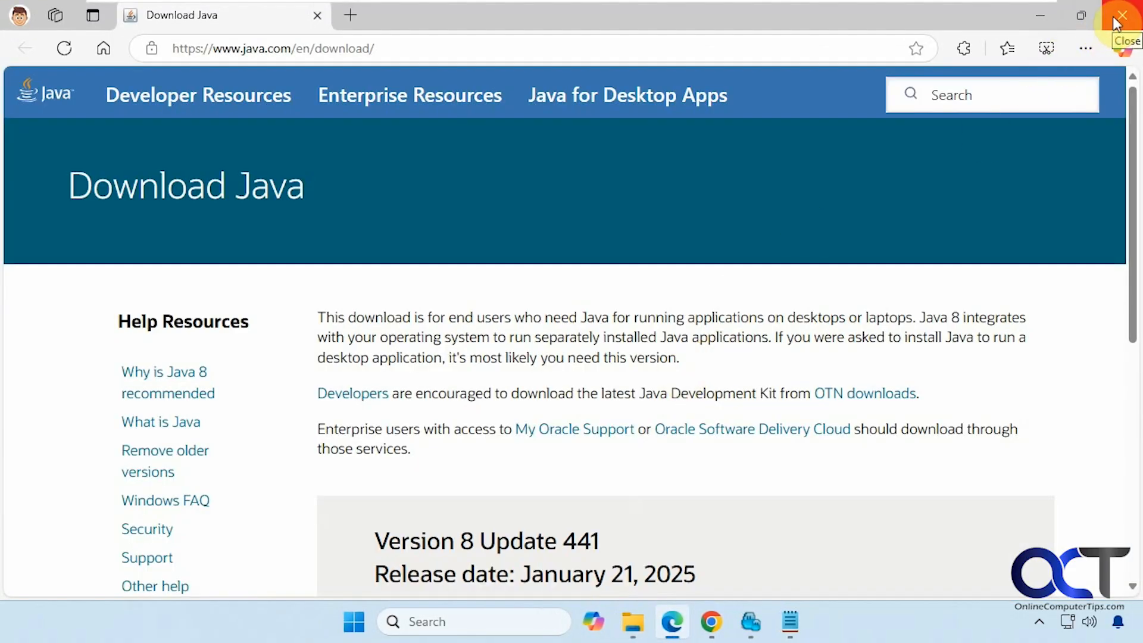
{"action": "left_click", "coordinate": [1121, 15]}
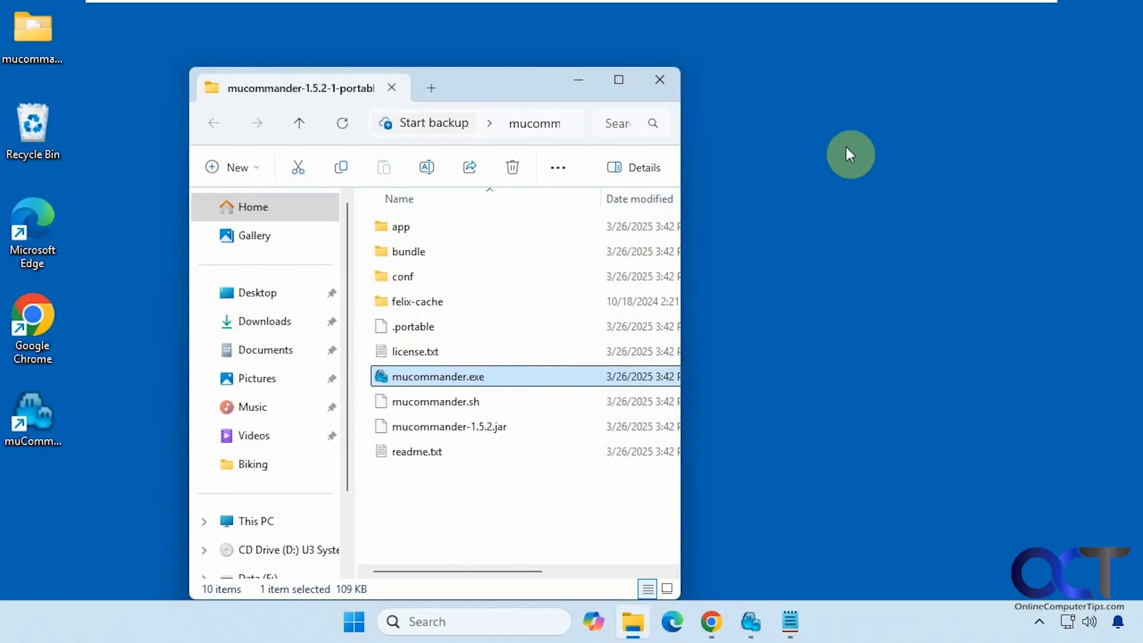
{"action": "mouse_move", "coordinate": [579, 80]}
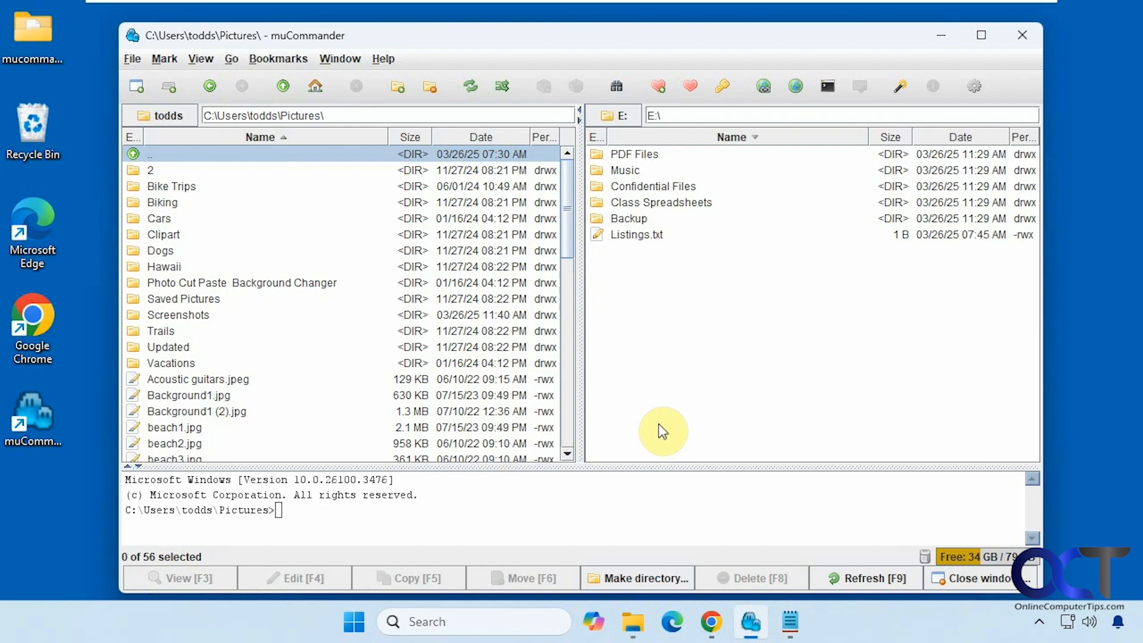
{"action": "mouse_move", "coordinate": [625, 301]}
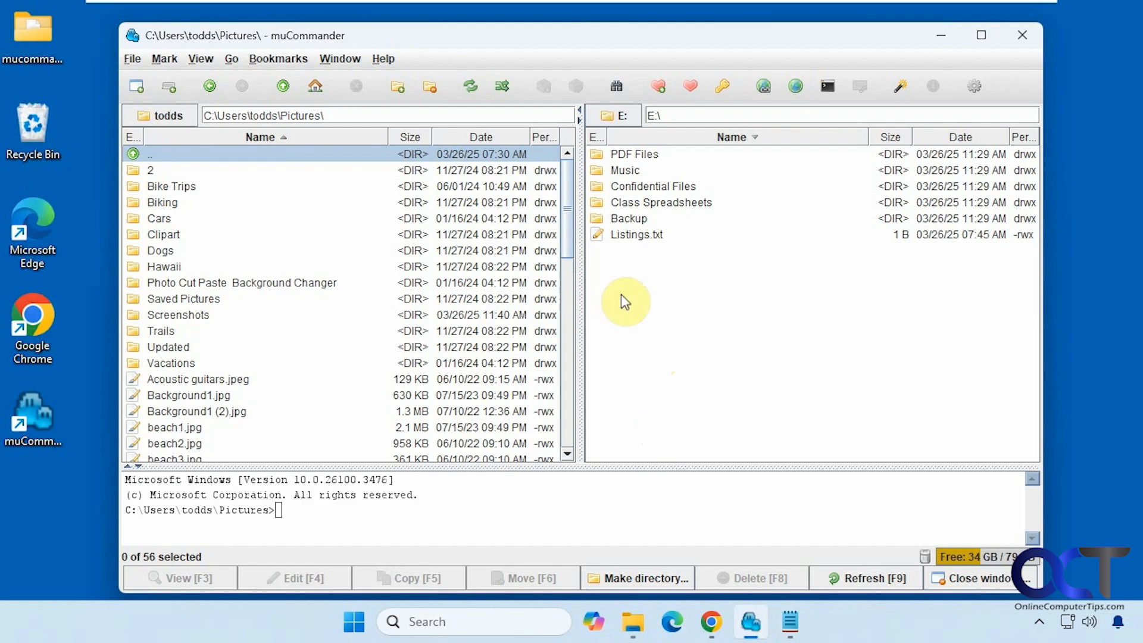
{"action": "mouse_move", "coordinate": [691, 285]}
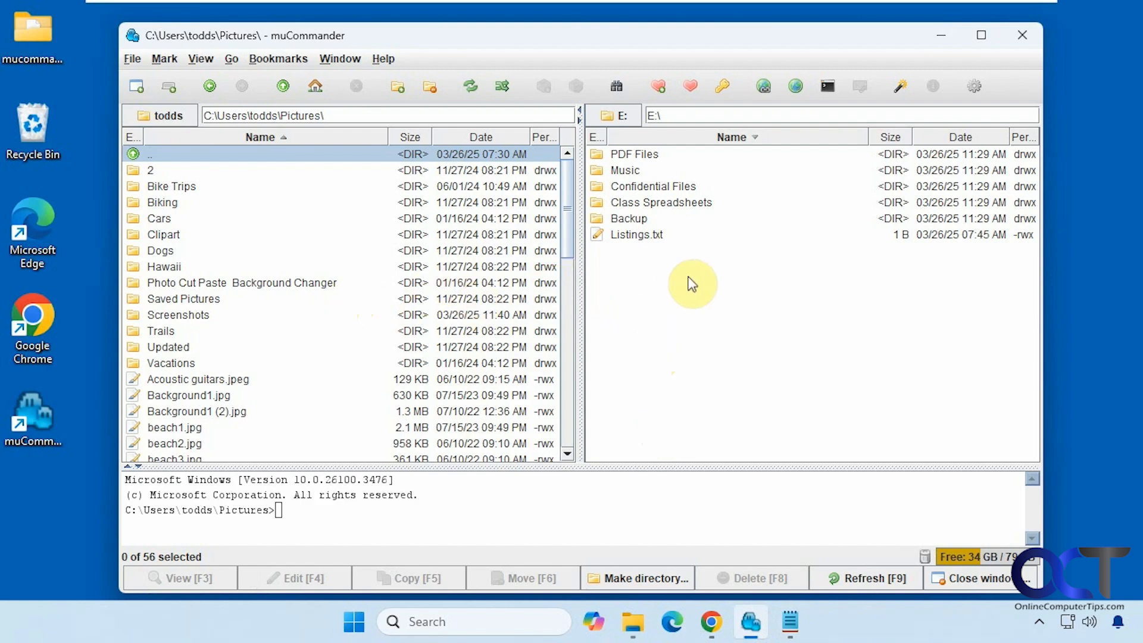
{"action": "mouse_move", "coordinate": [420, 276]}
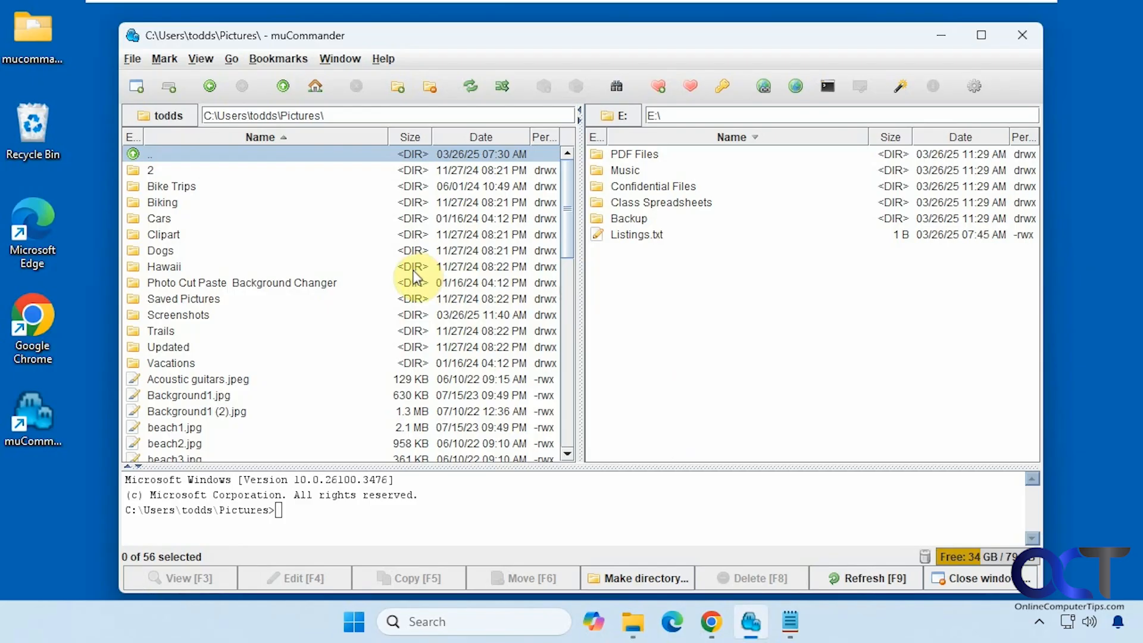
{"action": "mouse_move", "coordinate": [422, 315]}
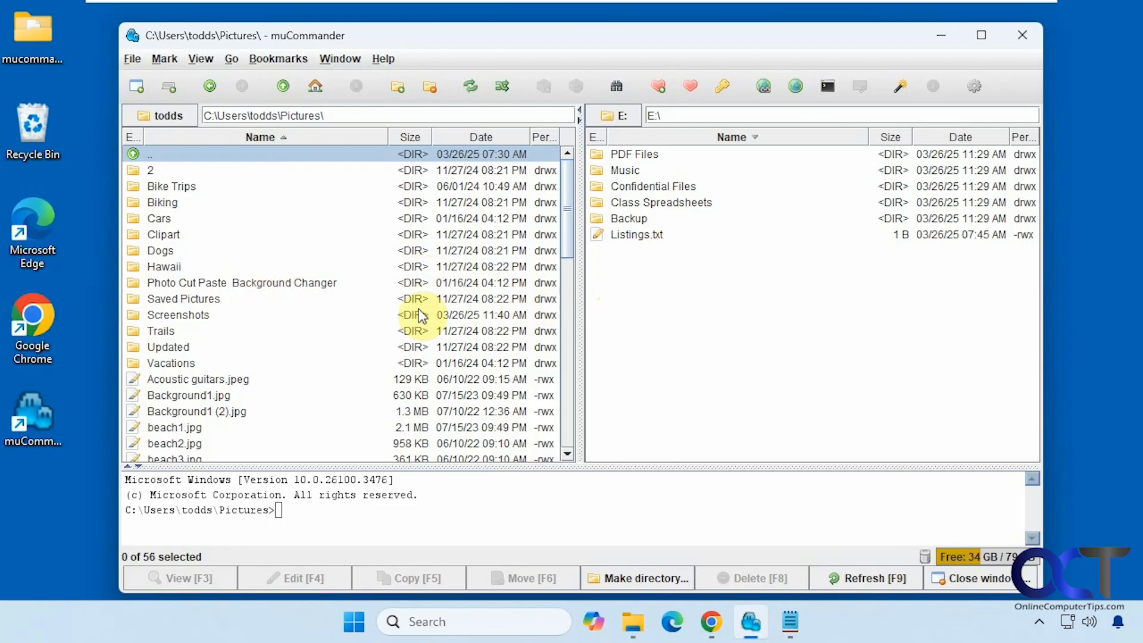
{"action": "mouse_move", "coordinate": [260, 230]}
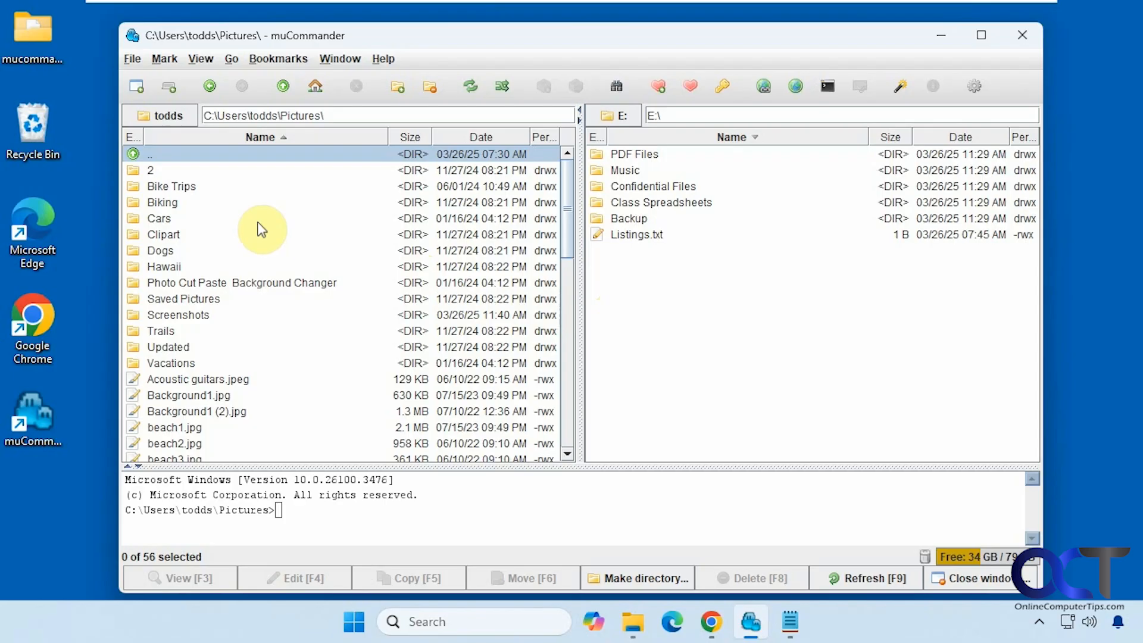
{"action": "mouse_move", "coordinate": [480, 137]}
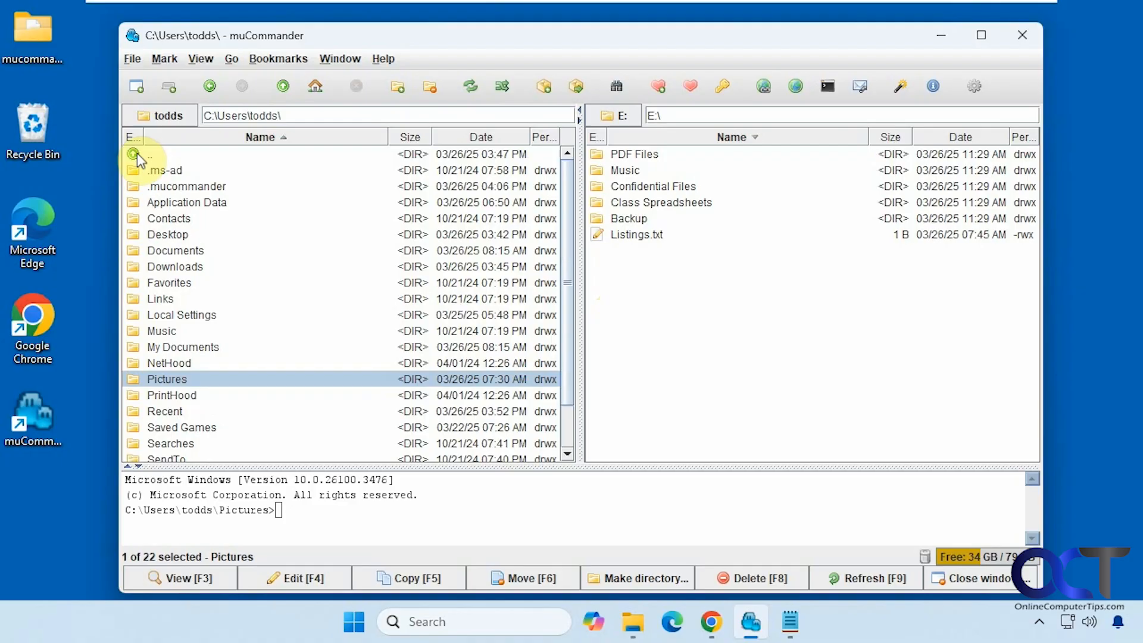
{"action": "left_click", "coordinate": [175, 266]}
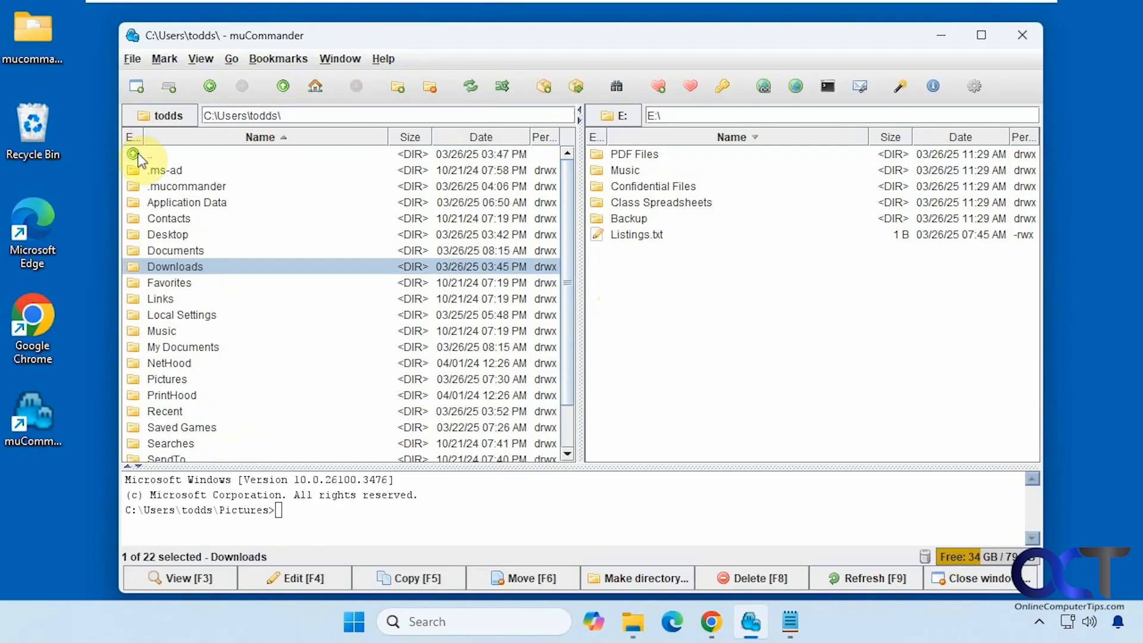
{"action": "double_click", "coordinate": [175, 250]}
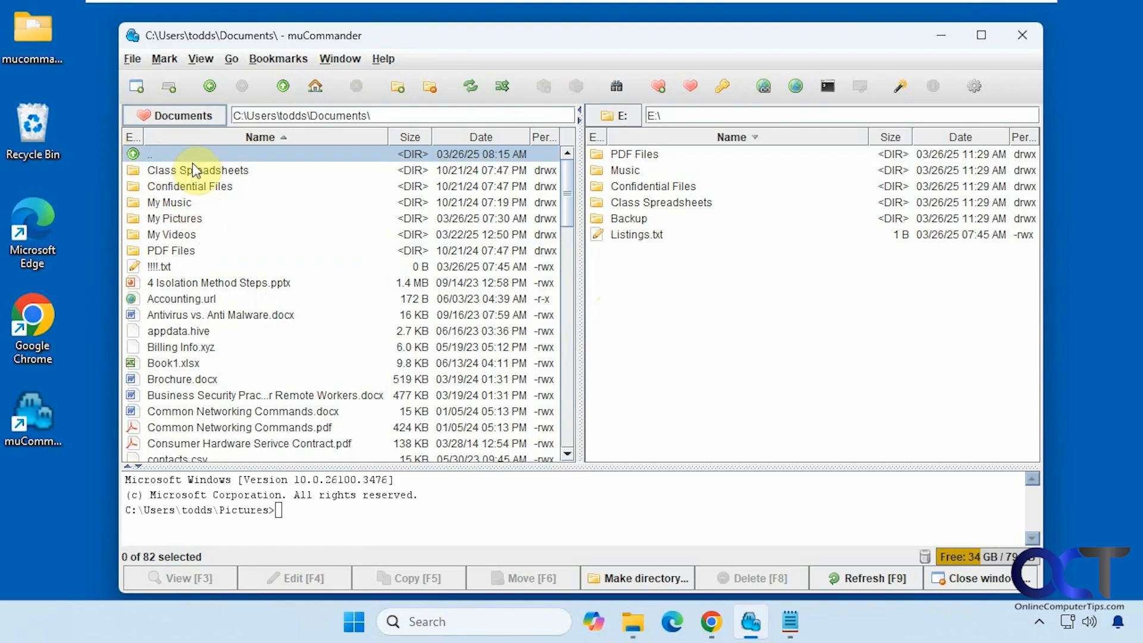
- Add a new left-pane tab opened to Pictures, then return to the Documents tab
{"action": "left_click", "coordinate": [132, 58]}
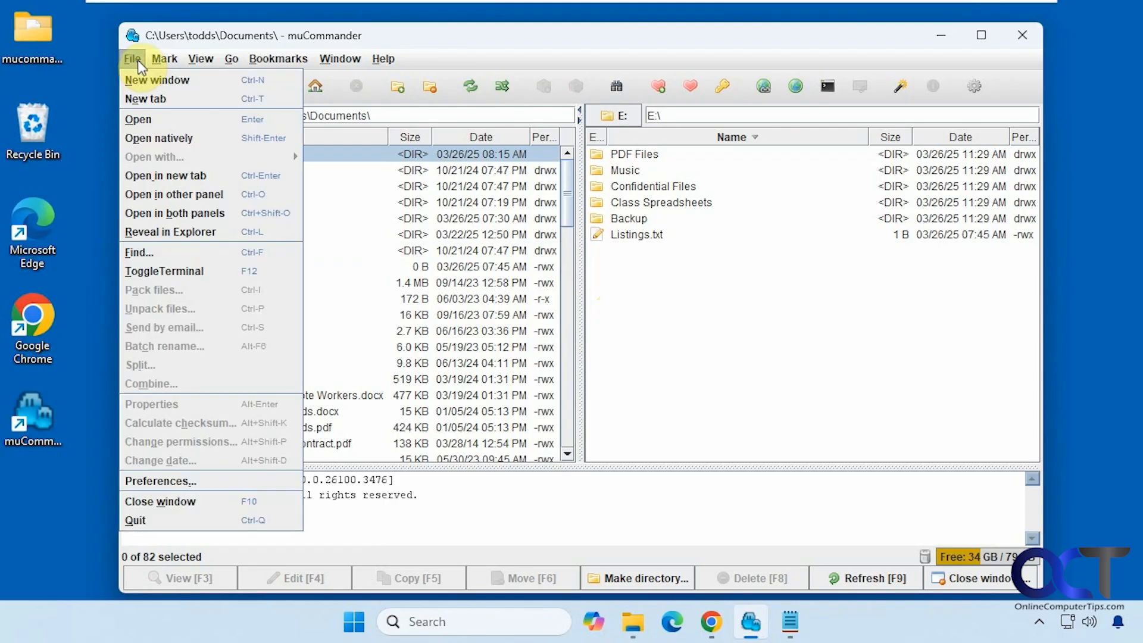
{"action": "mouse_move", "coordinate": [161, 101]}
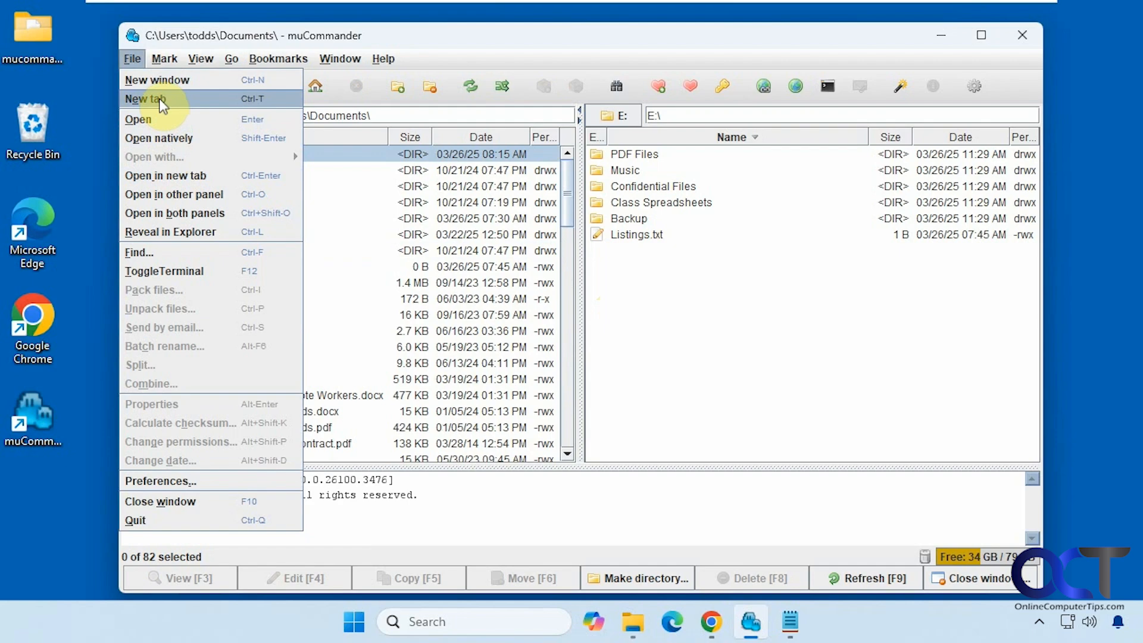
{"action": "left_click", "coordinate": [146, 98]}
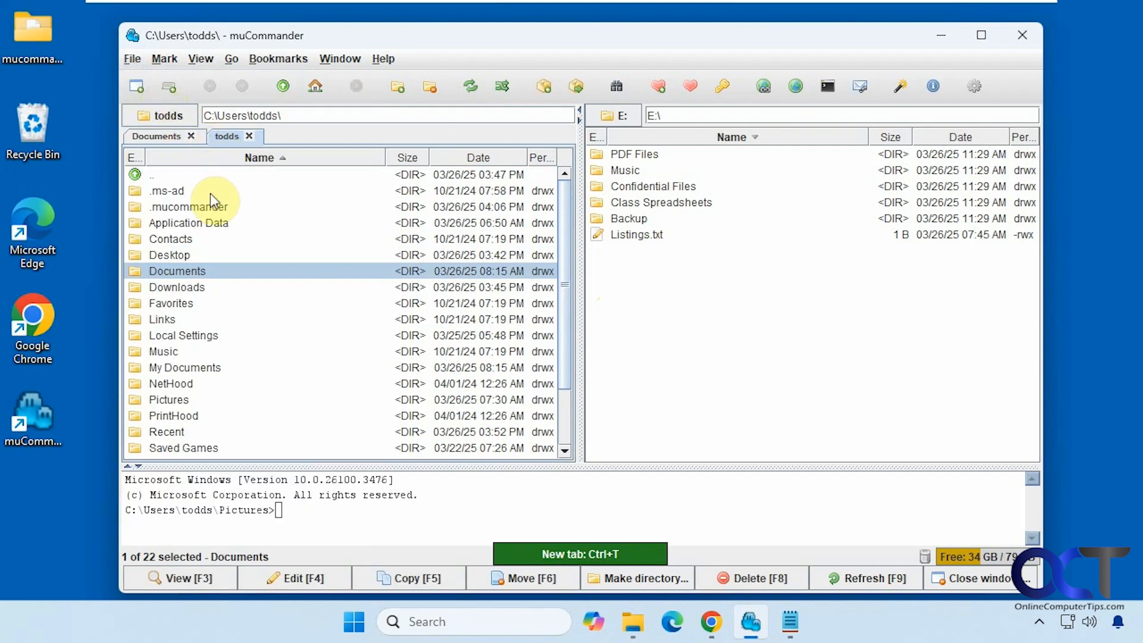
{"action": "mouse_move", "coordinate": [212, 342]}
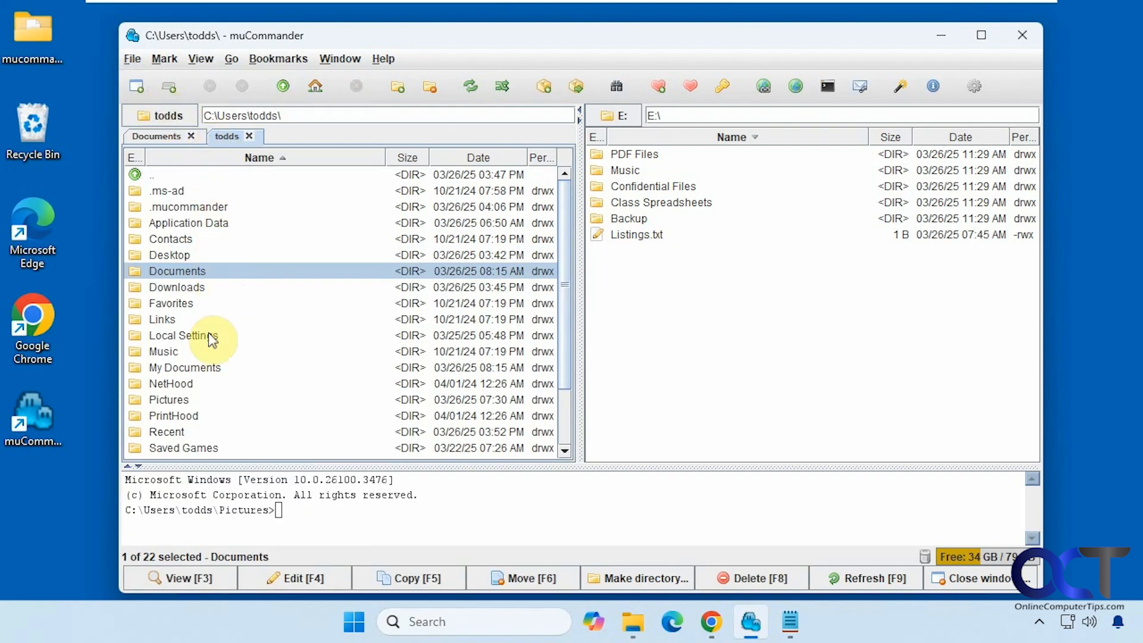
{"action": "left_click", "coordinate": [169, 400]}
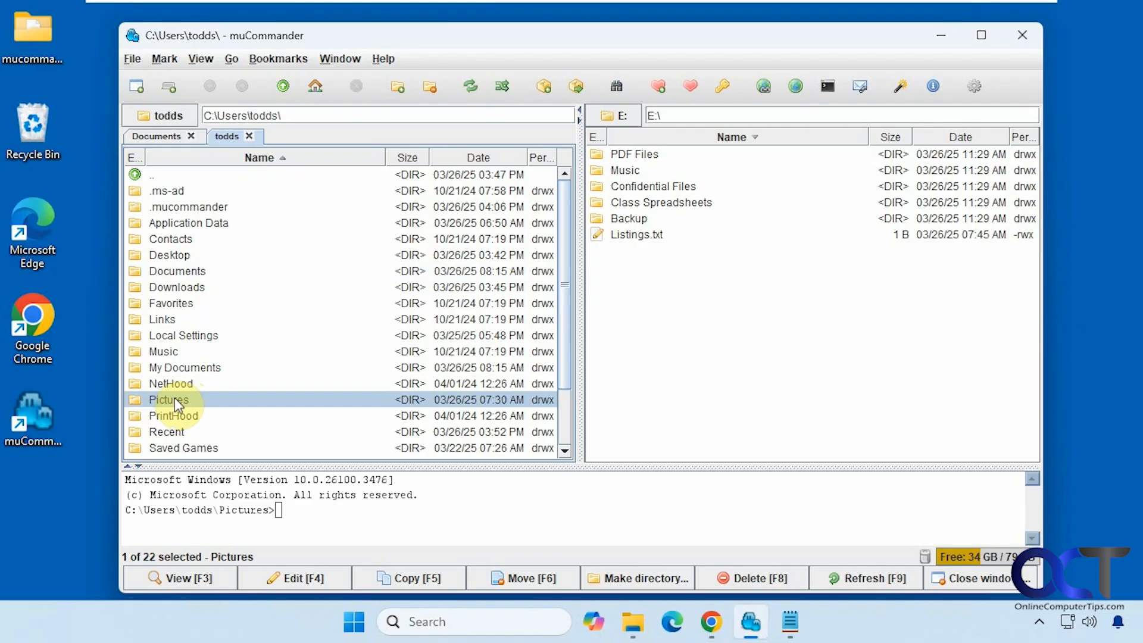
{"action": "double_click", "coordinate": [169, 400]}
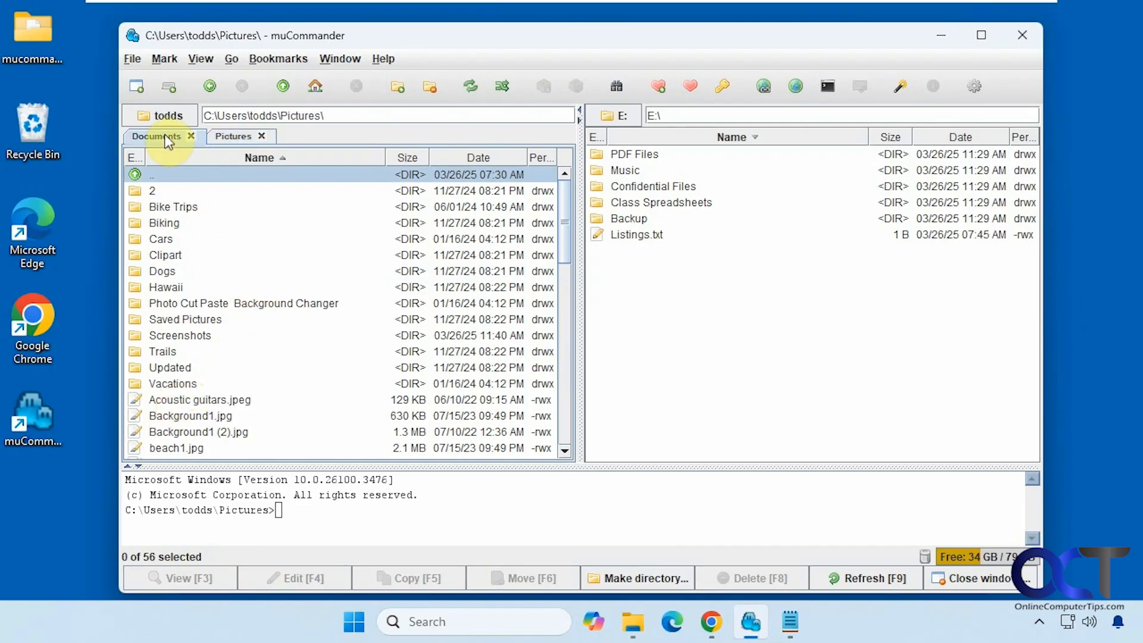
{"action": "left_click", "coordinate": [155, 136]}
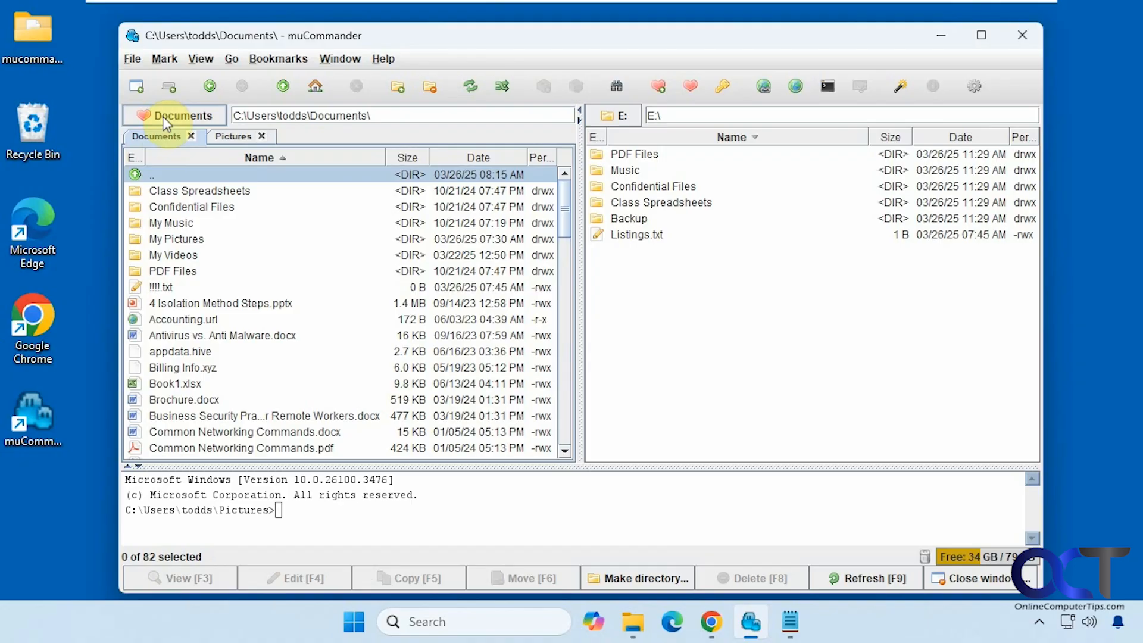
{"action": "mouse_move", "coordinate": [692, 88]}
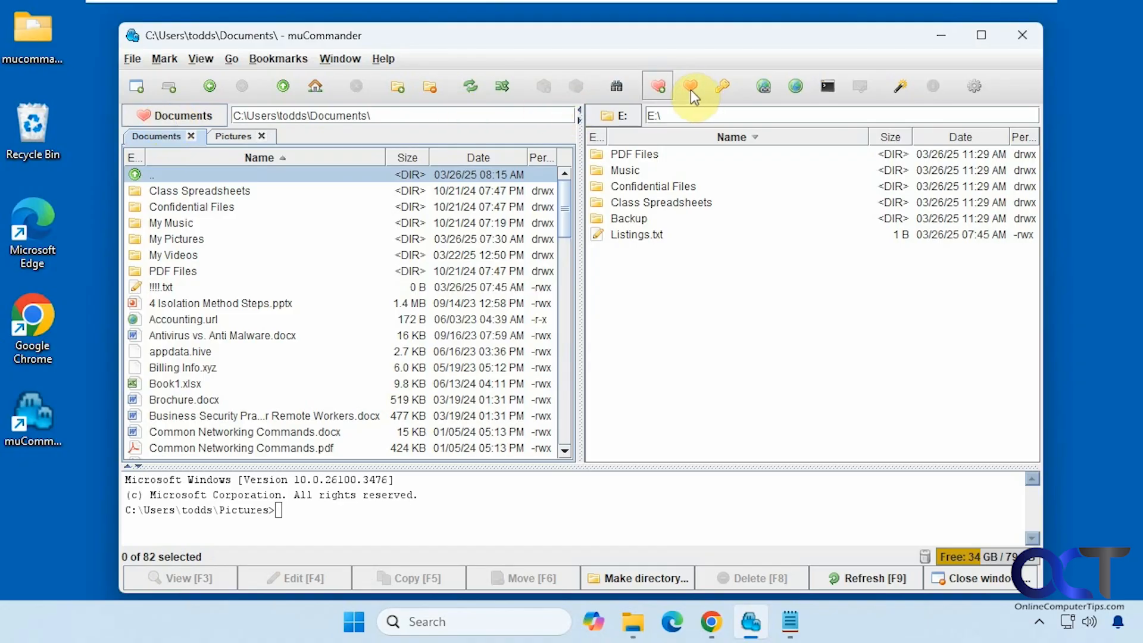
{"action": "left_click", "coordinate": [278, 58]}
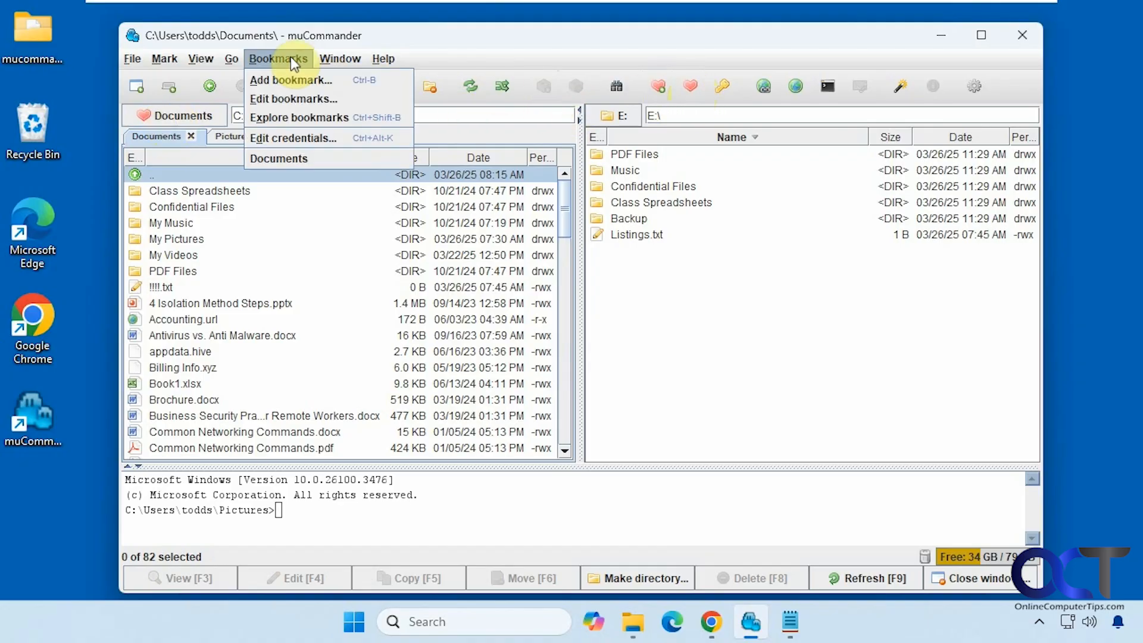
{"action": "mouse_move", "coordinate": [290, 79]}
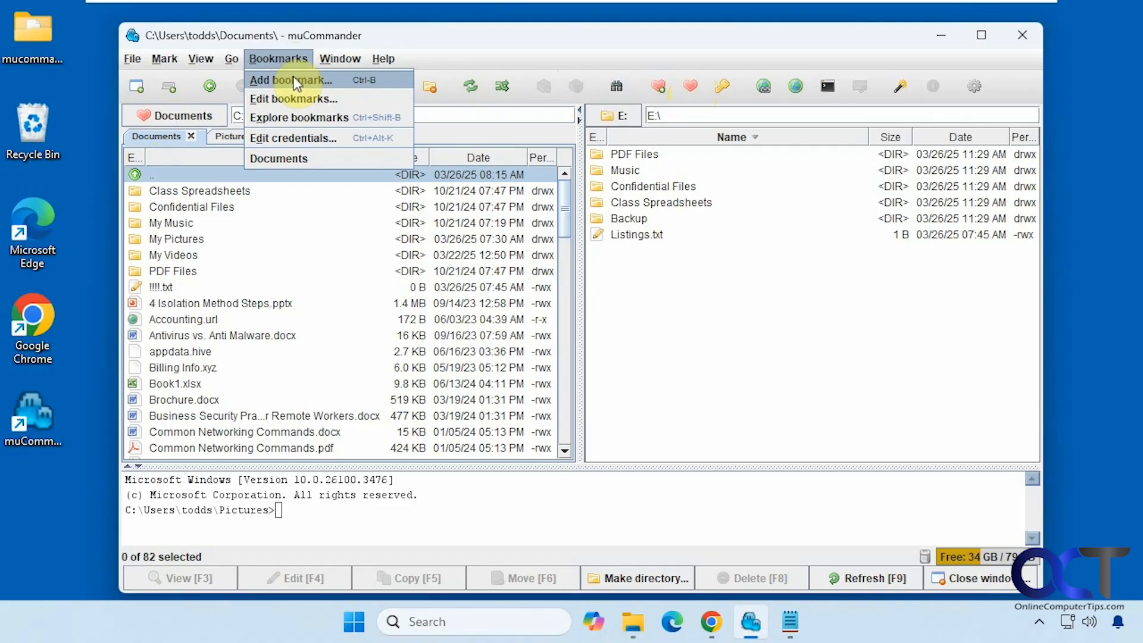
{"action": "mouse_move", "coordinate": [325, 204]}
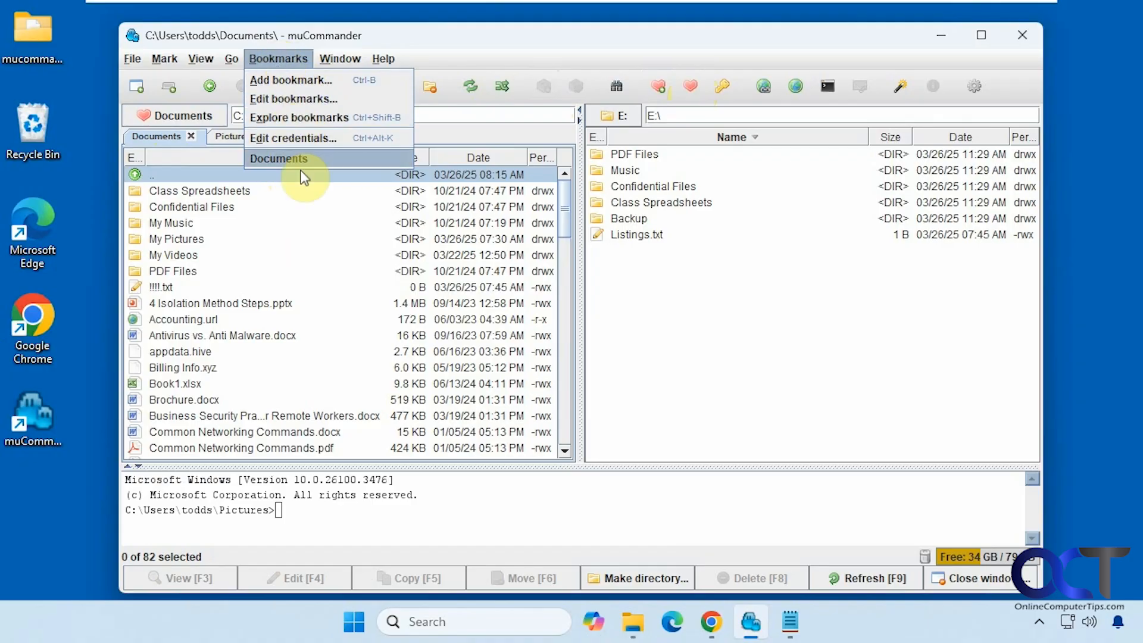
{"action": "mouse_move", "coordinate": [301, 150]}
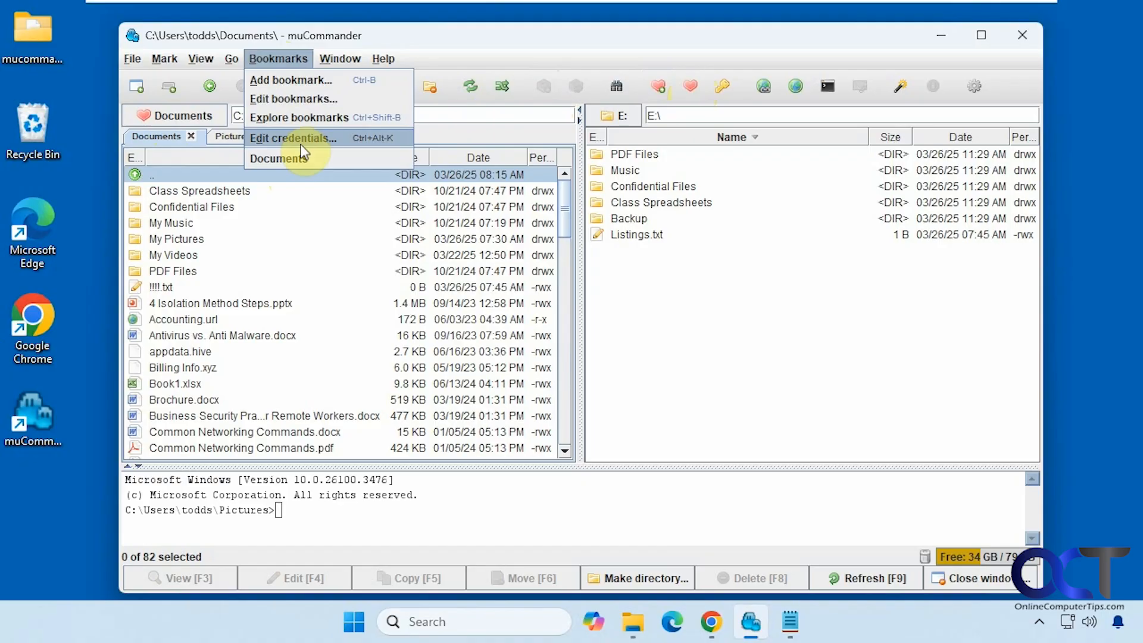
{"action": "left_click", "coordinate": [293, 98]}
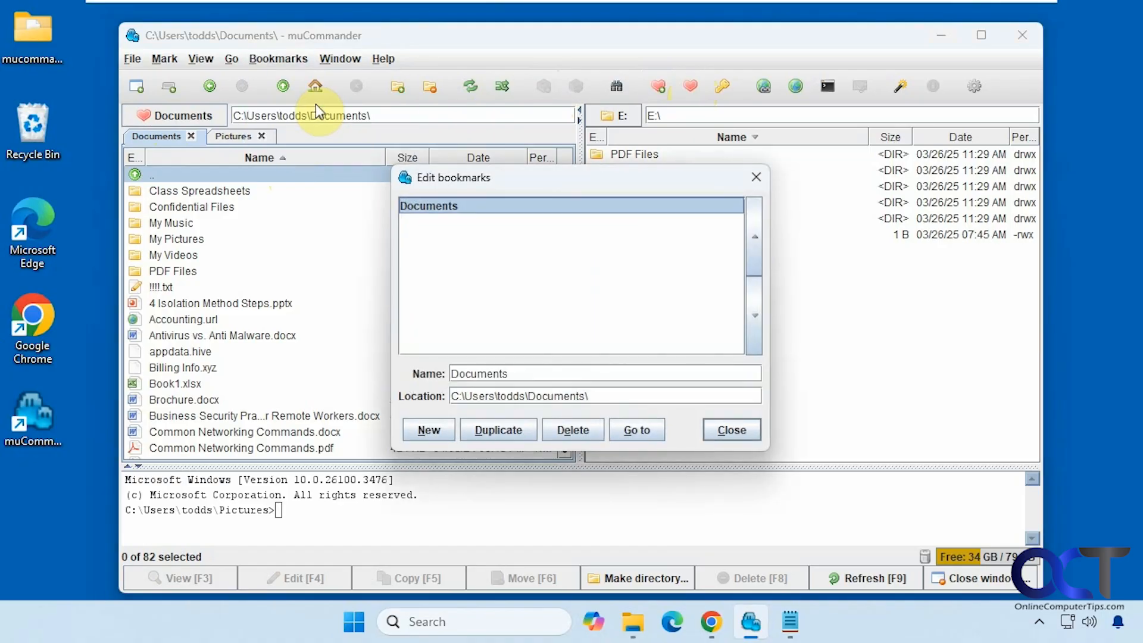
{"action": "mouse_move", "coordinate": [602, 343]}
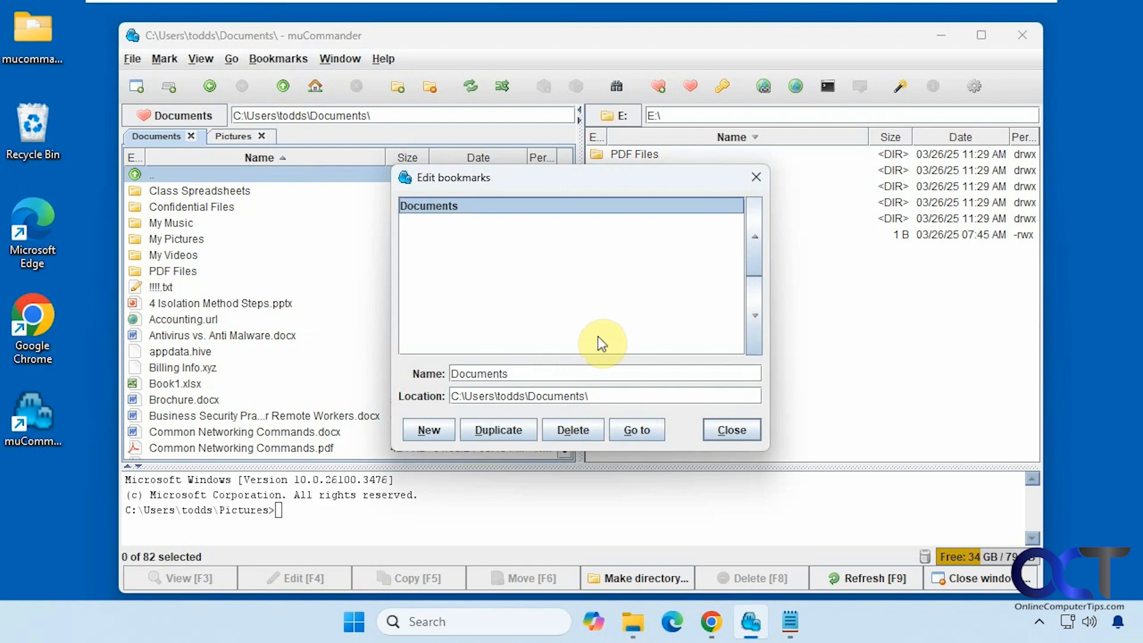
{"action": "left_click", "coordinate": [731, 429]}
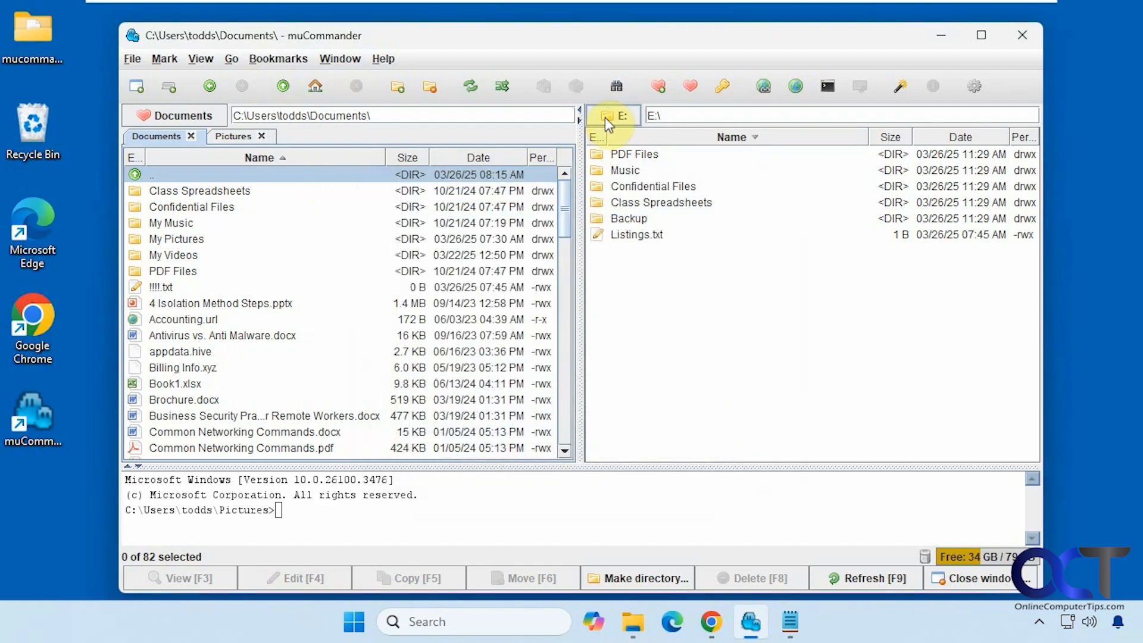
- Choose DROPBOX... from the right pane's location list to open Connect to server
{"action": "left_click", "coordinate": [612, 115]}
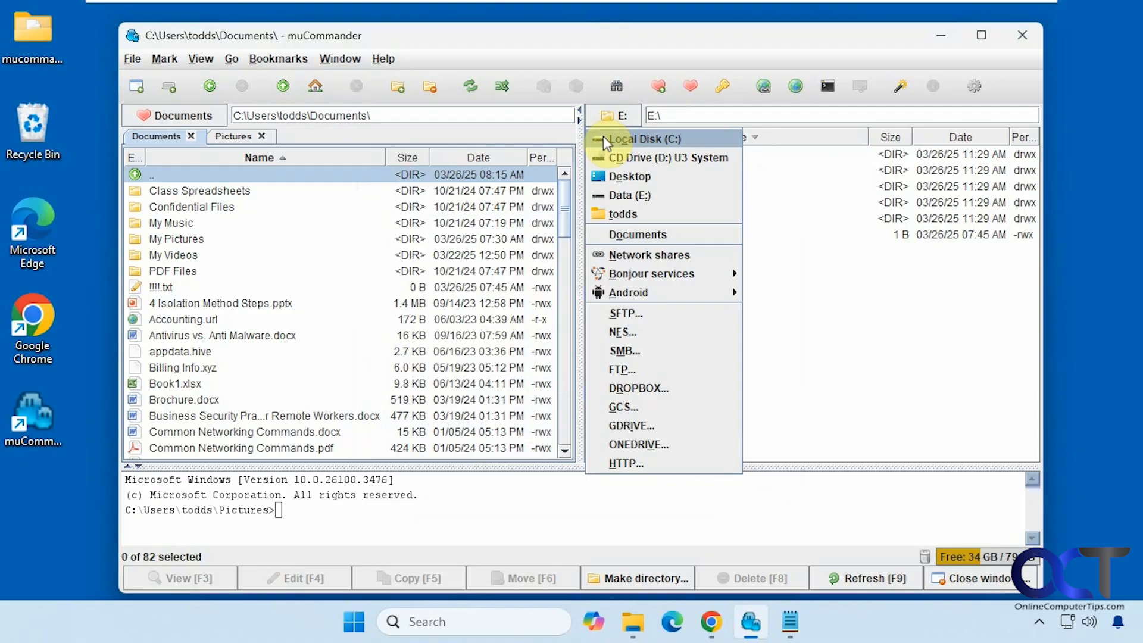
{"action": "mouse_move", "coordinate": [633, 195]}
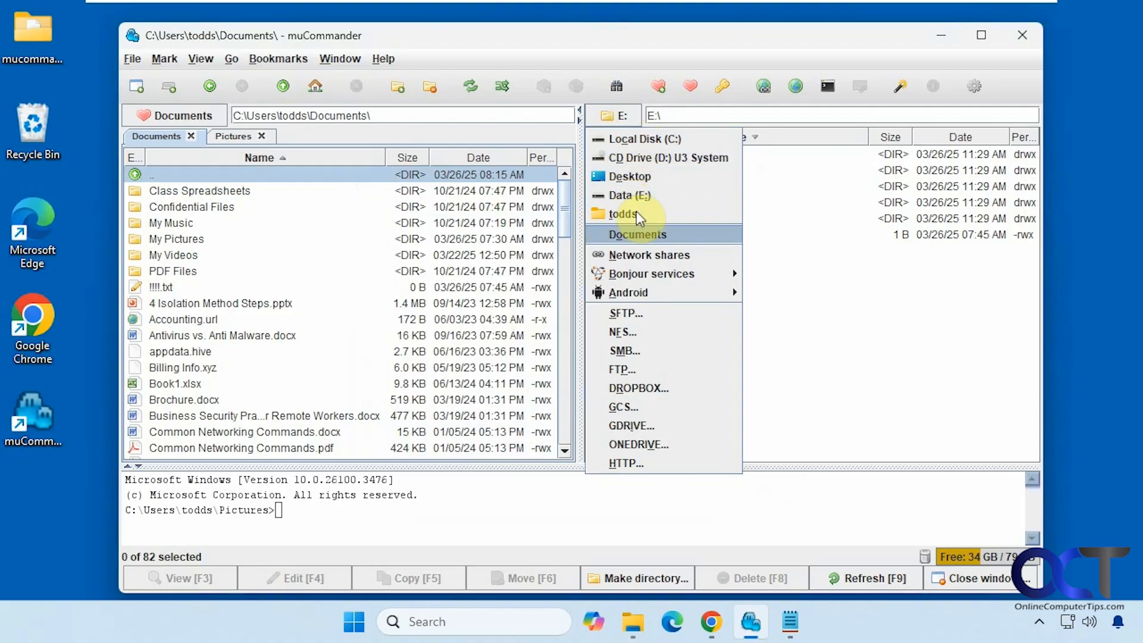
{"action": "mouse_move", "coordinate": [649, 254]}
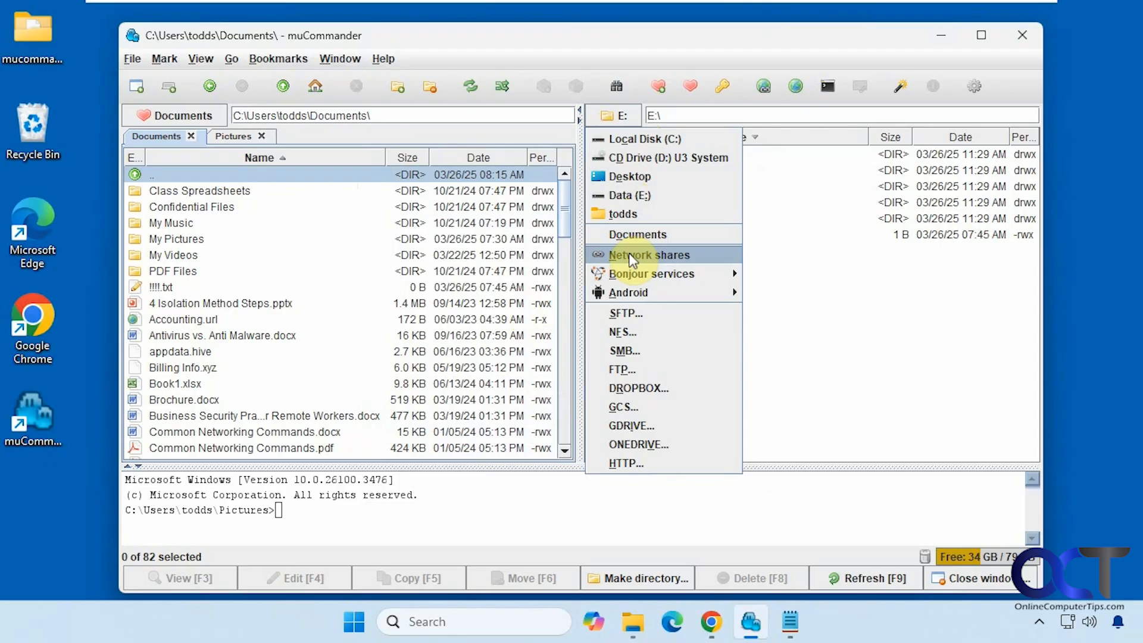
{"action": "mouse_move", "coordinate": [629, 292]}
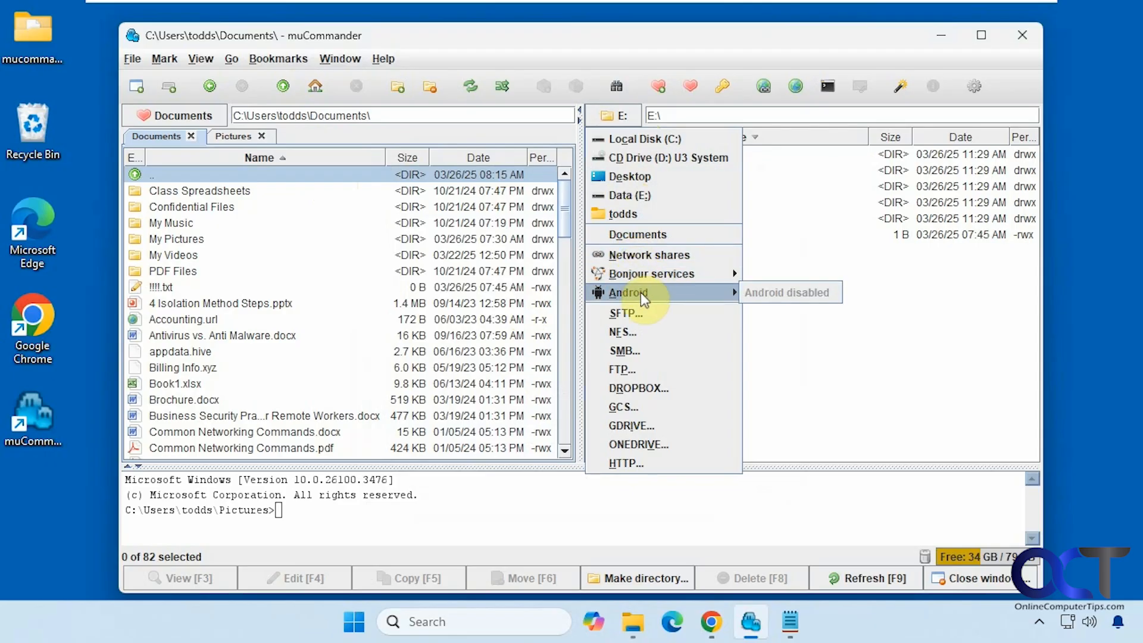
{"action": "mouse_move", "coordinate": [625, 313]}
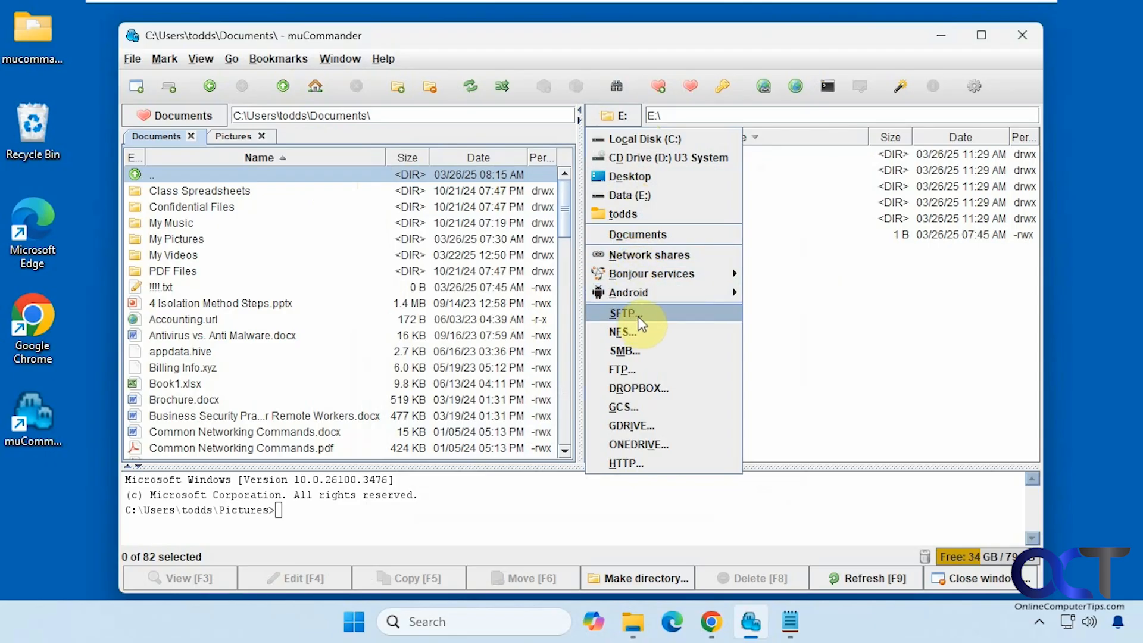
{"action": "mouse_move", "coordinate": [640, 337]}
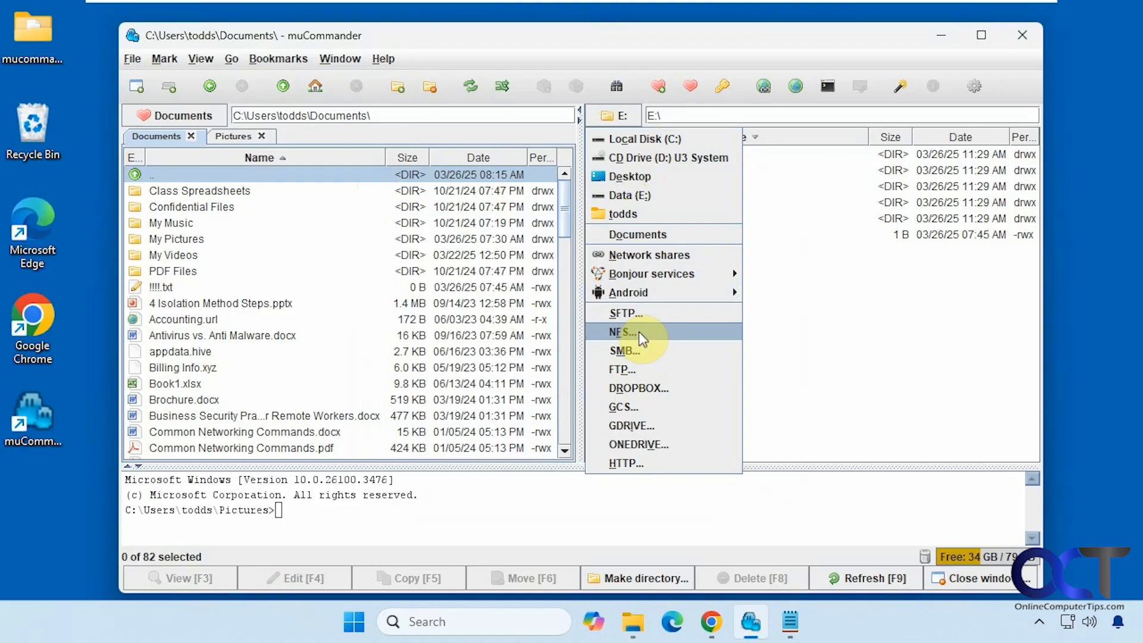
{"action": "mouse_move", "coordinate": [638, 388]}
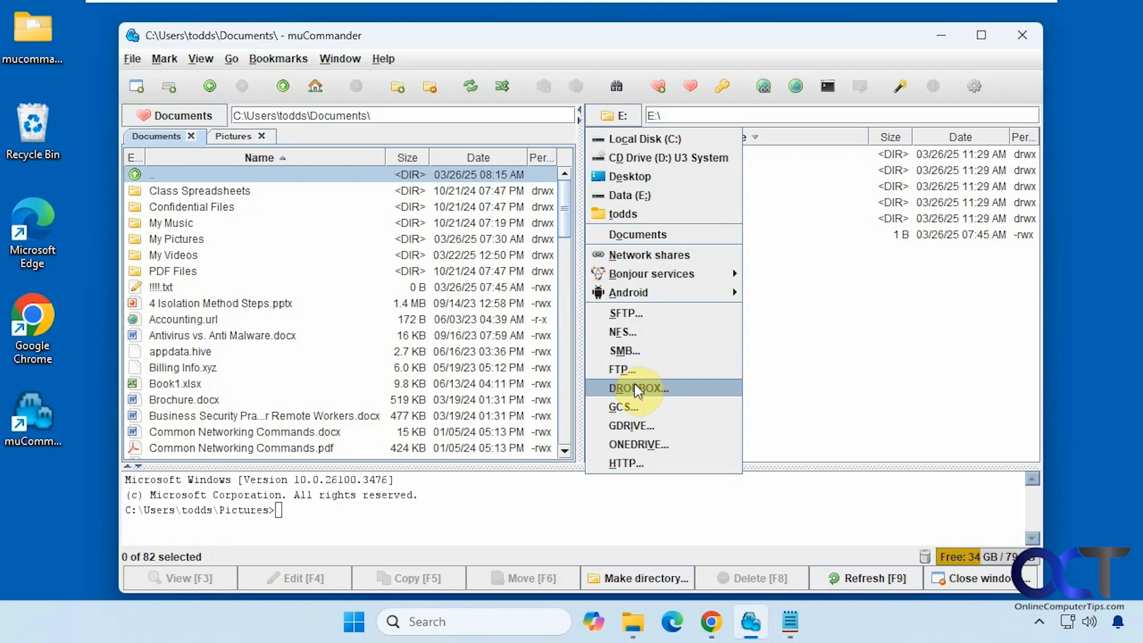
{"action": "left_click", "coordinate": [637, 387]}
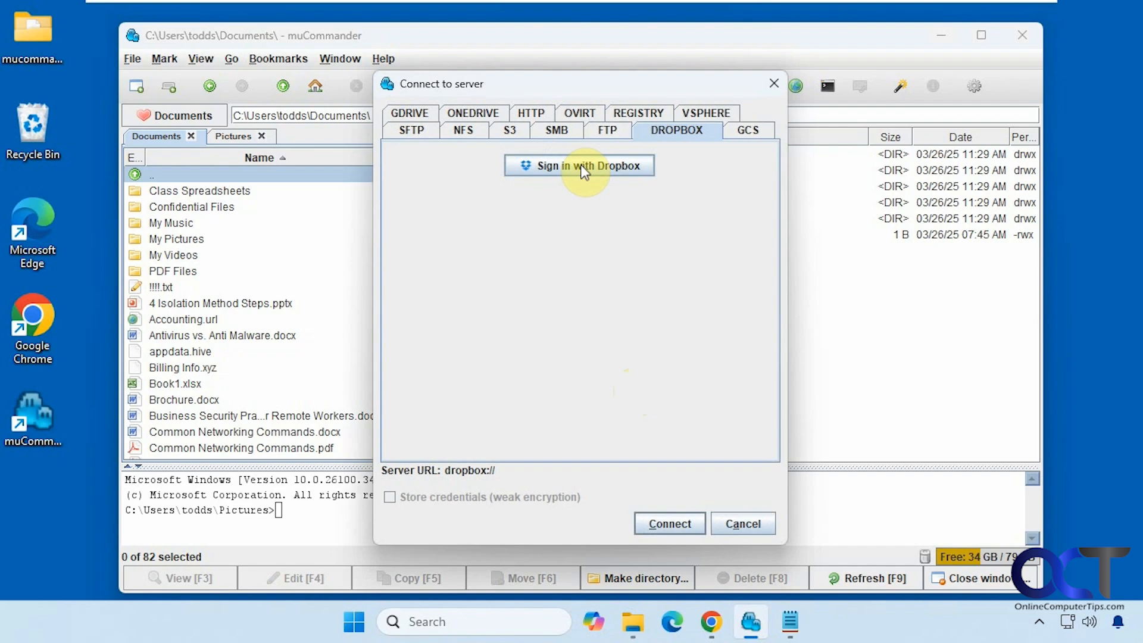
- Start 'Sign in with Dropbox' to open the authorization page in the browser
{"action": "left_click", "coordinate": [579, 165]}
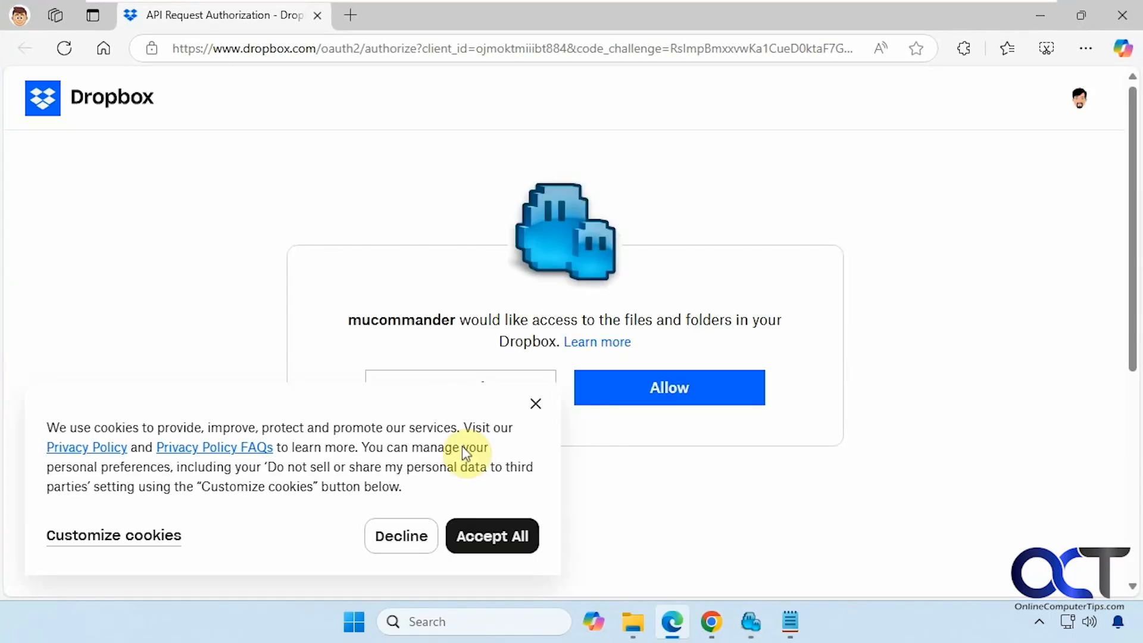
- Allow muCommander access in Dropbox, copy the authentication code, and load account TS
{"action": "left_click", "coordinate": [491, 536]}
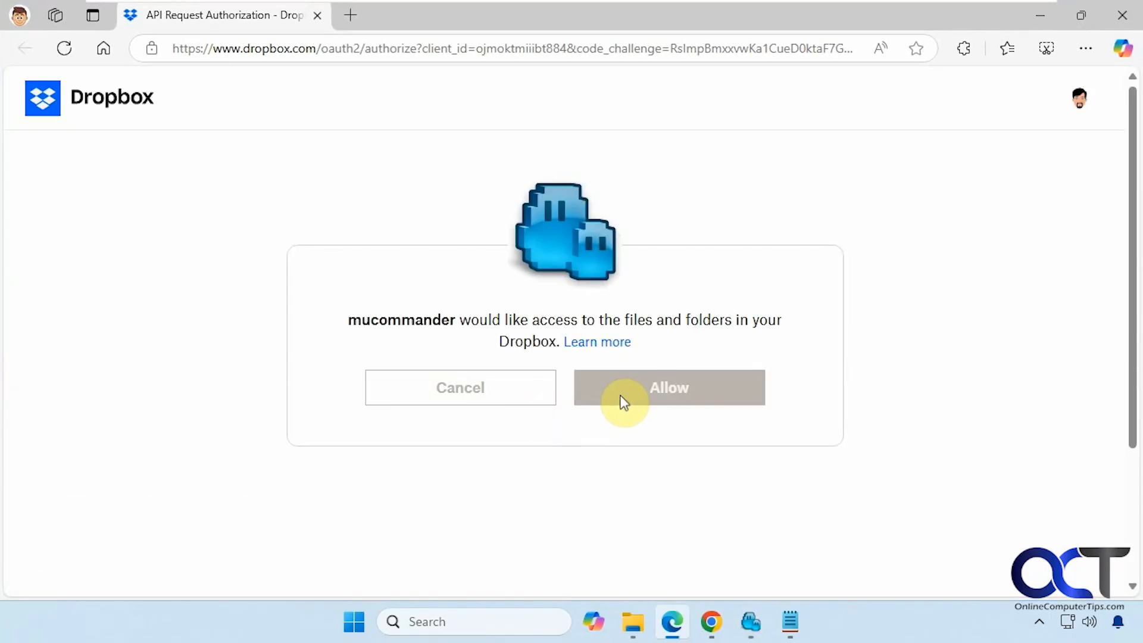
{"action": "left_click", "coordinate": [668, 387]}
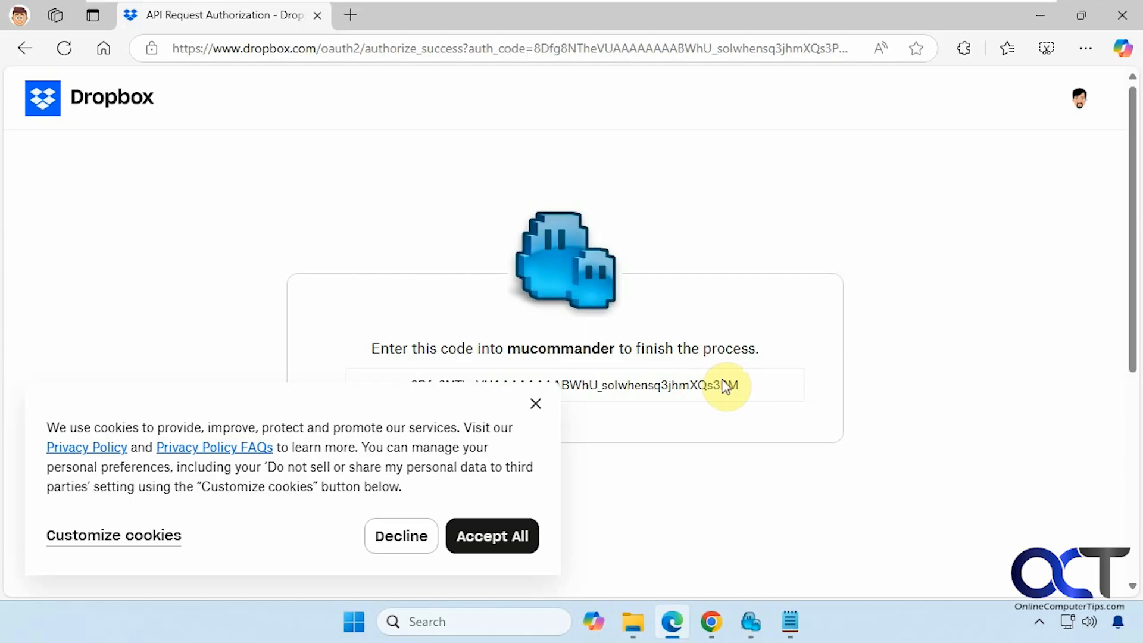
{"action": "left_click", "coordinate": [491, 536]}
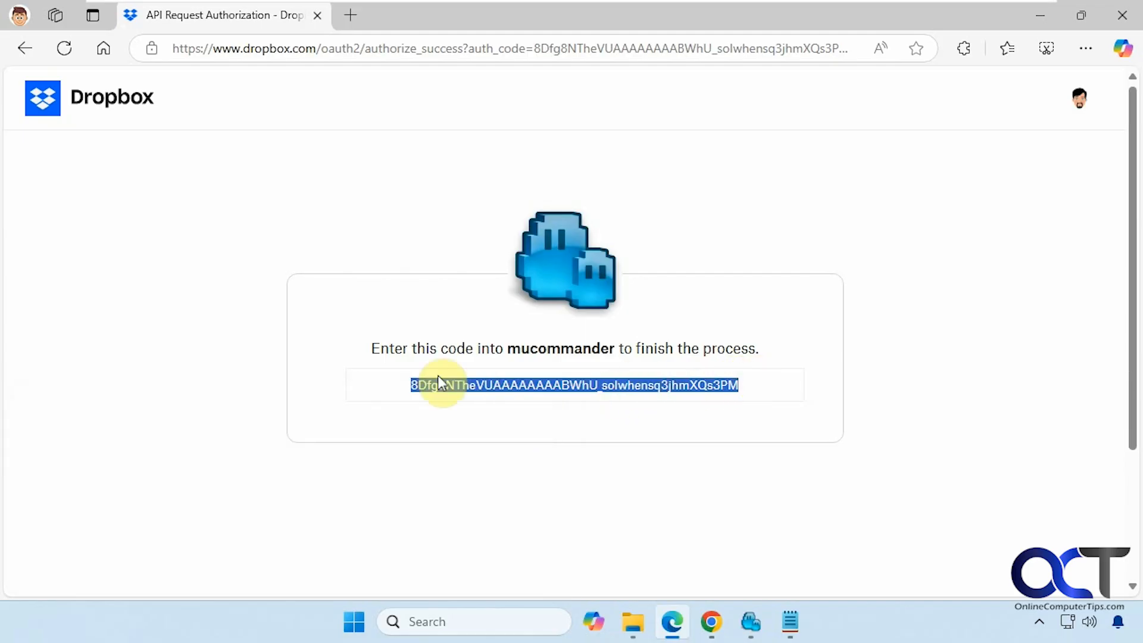
{"action": "mouse_move", "coordinate": [1068, 28]}
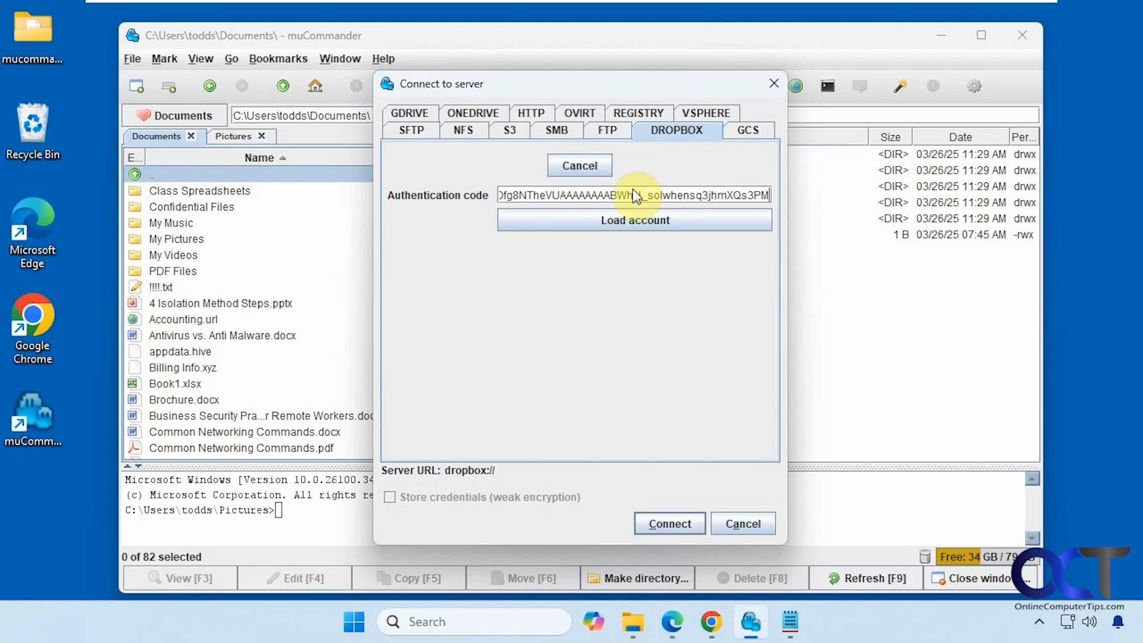
{"action": "left_click", "coordinate": [634, 220]}
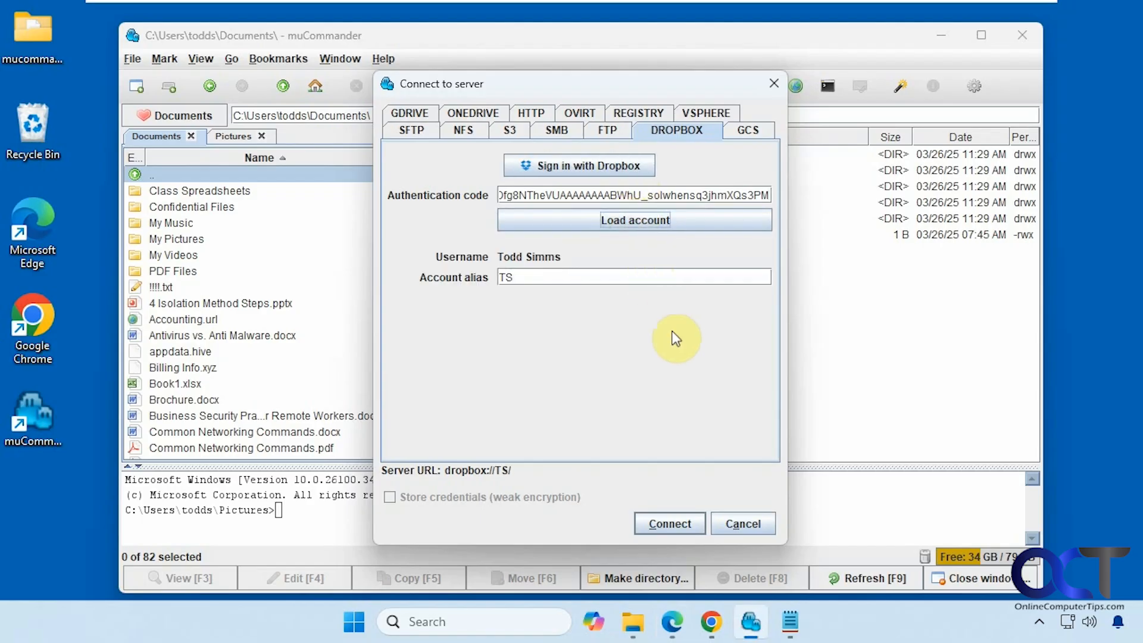
{"action": "mouse_move", "coordinate": [669, 524]}
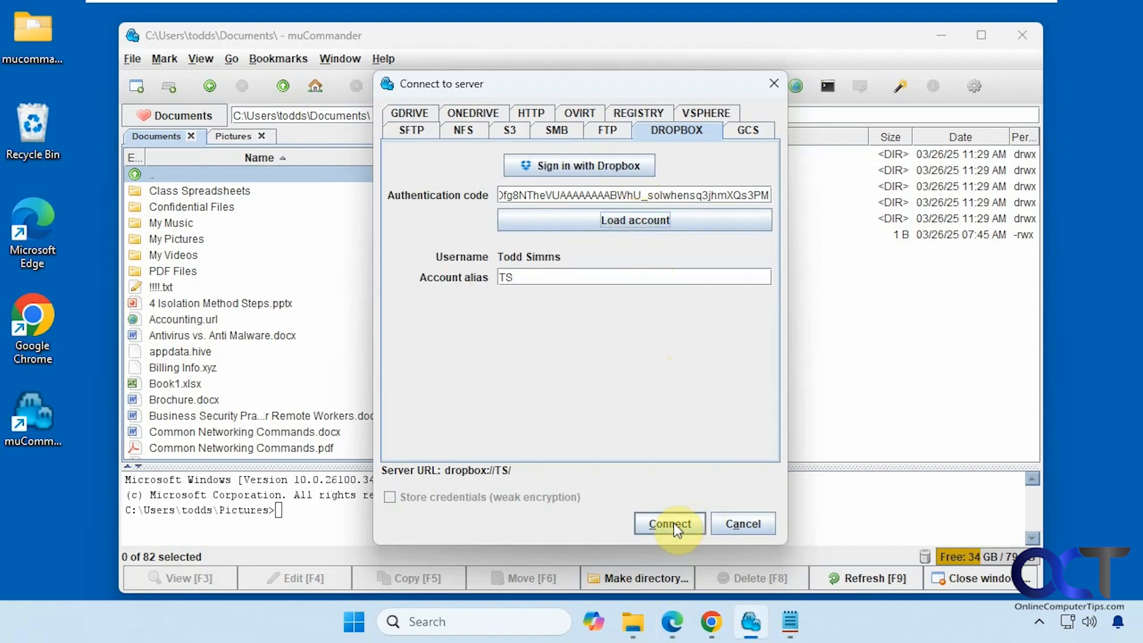
- Connect the right pane to the TS Dropbox account and add a home-folder tab
{"action": "left_click", "coordinate": [668, 523]}
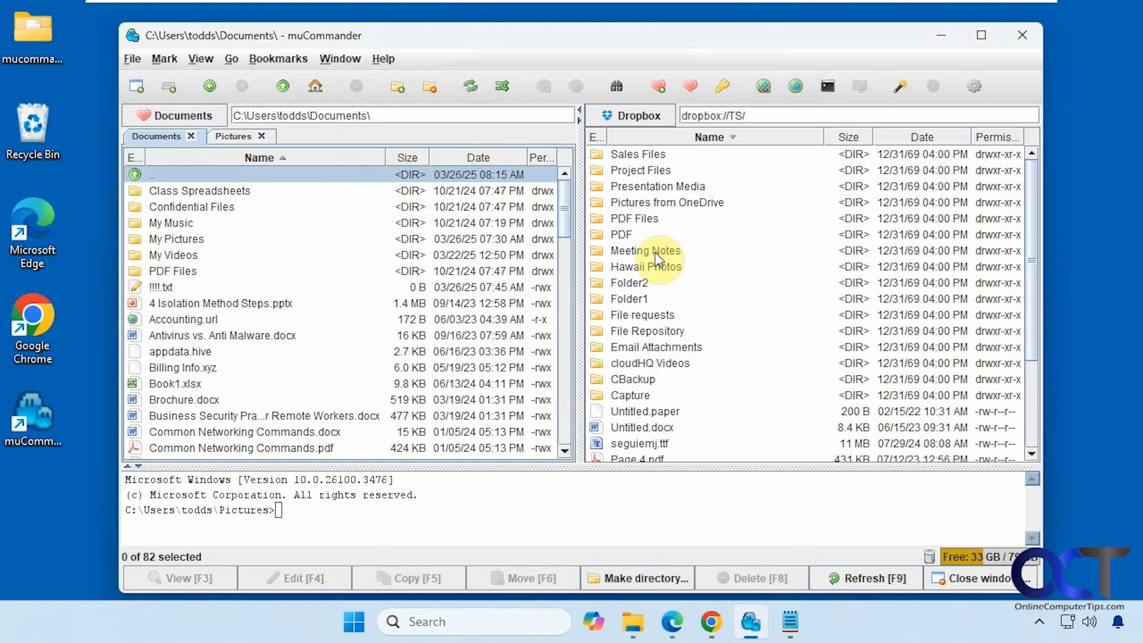
{"action": "scroll", "scroll_direction": "down", "scroll_amount": 3}
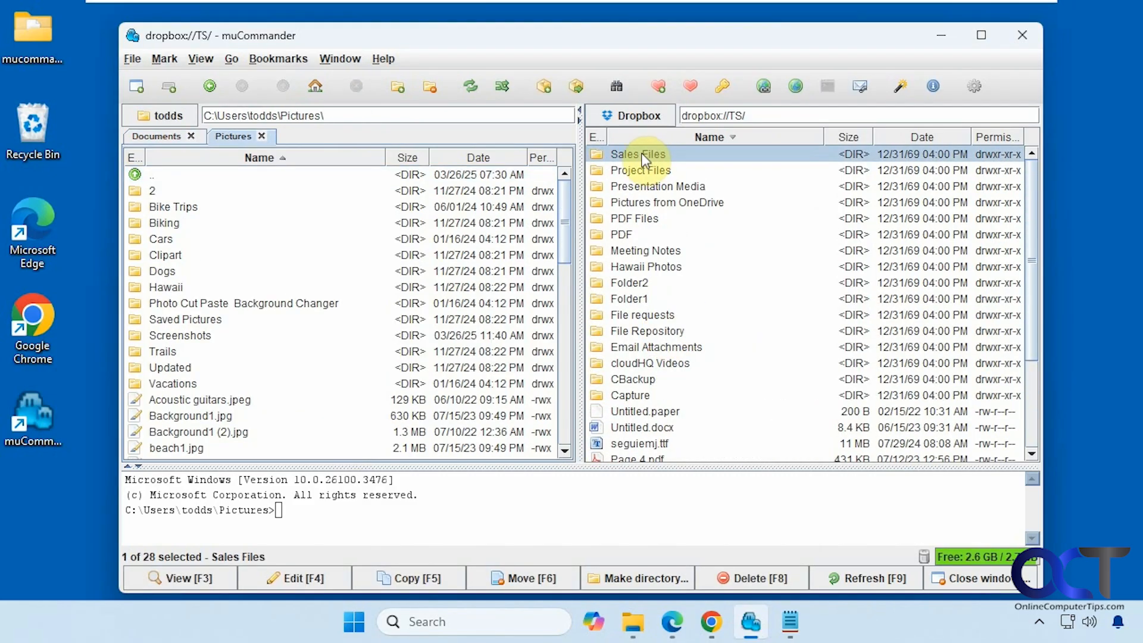
{"action": "left_click", "coordinate": [132, 58]}
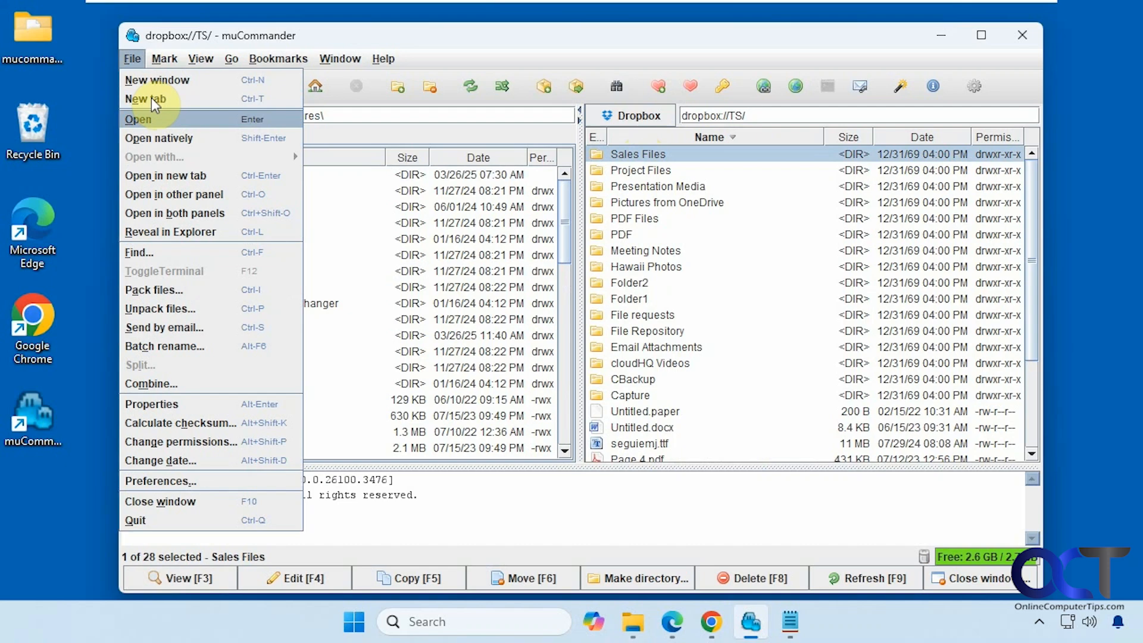
{"action": "left_click", "coordinate": [145, 99]}
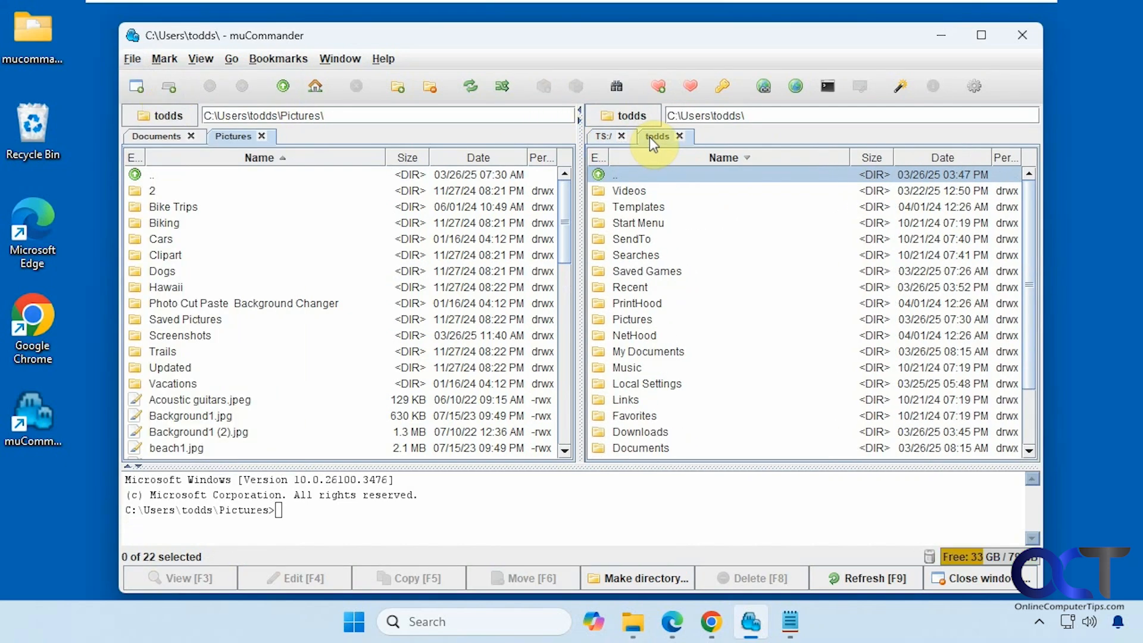
{"action": "mouse_move", "coordinate": [104, 131]}
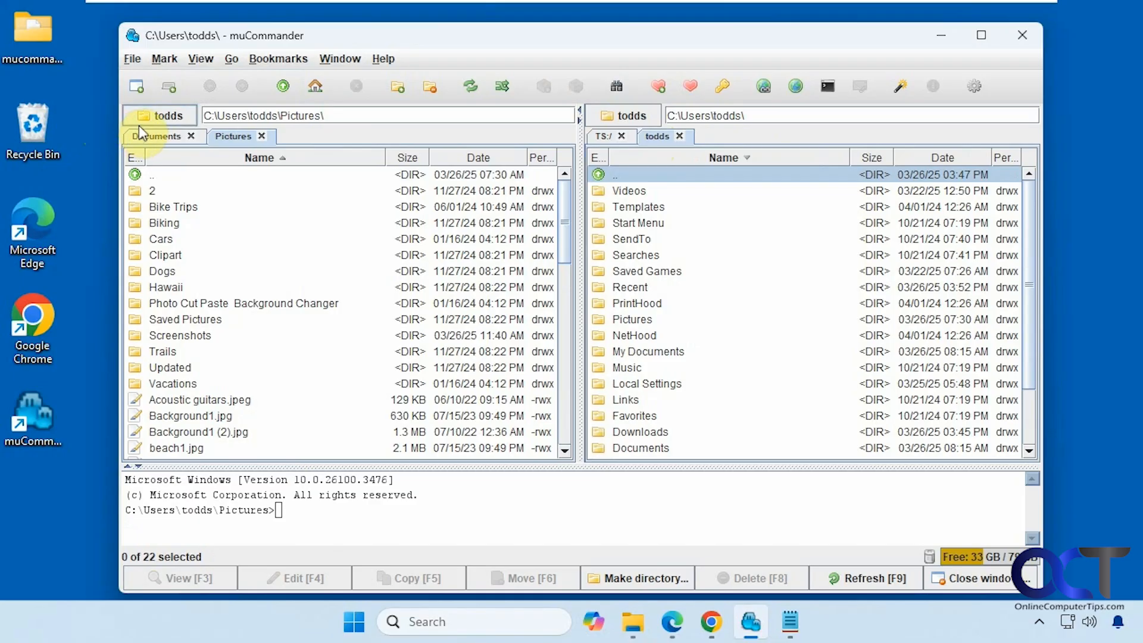
{"action": "mouse_move", "coordinate": [136, 86]}
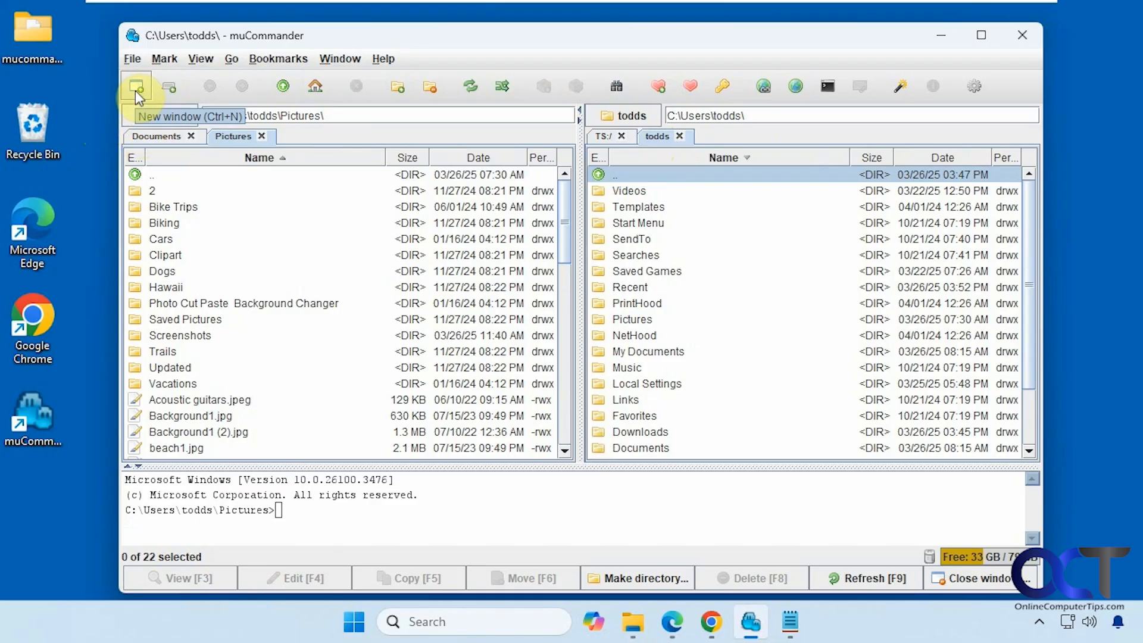
{"action": "mouse_move", "coordinate": [214, 95]}
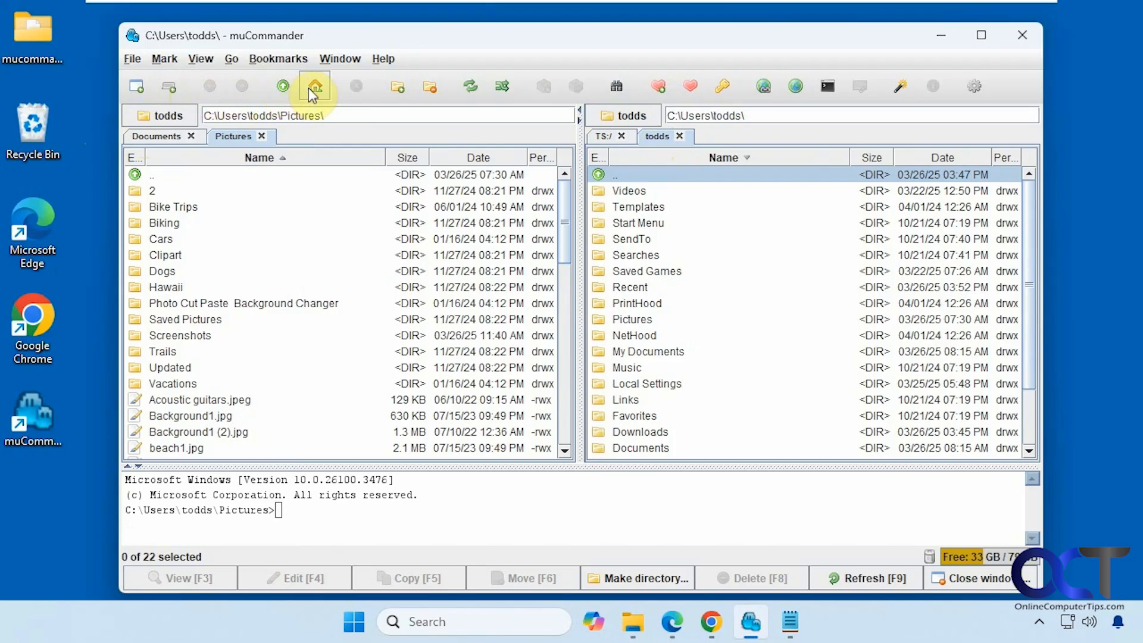
{"action": "mouse_move", "coordinate": [356, 96]}
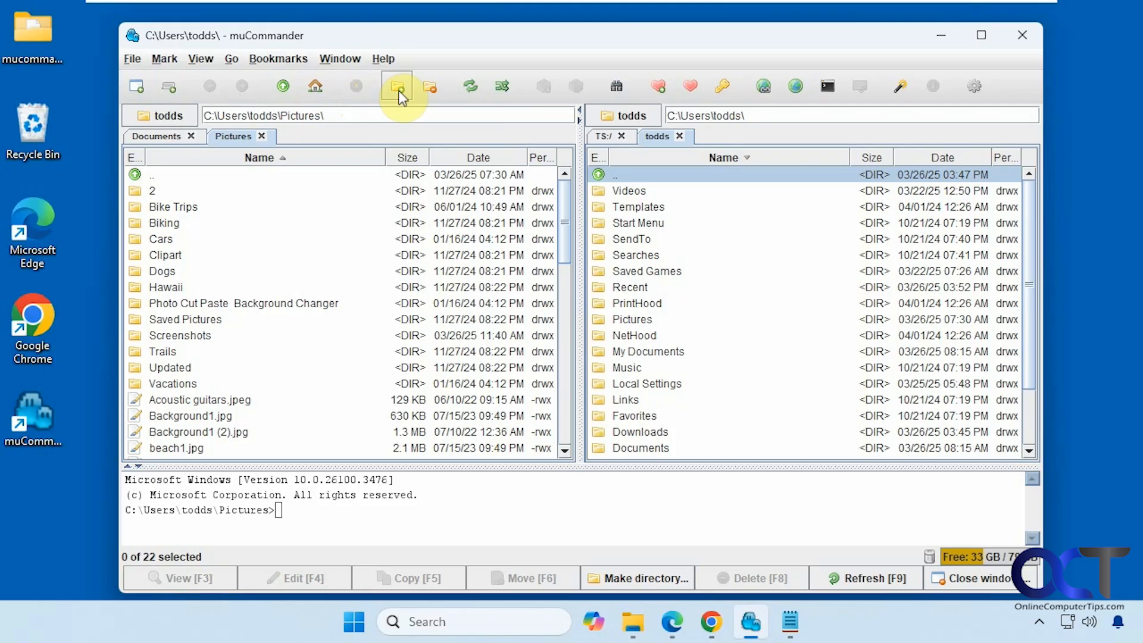
{"action": "mouse_move", "coordinate": [396, 86]}
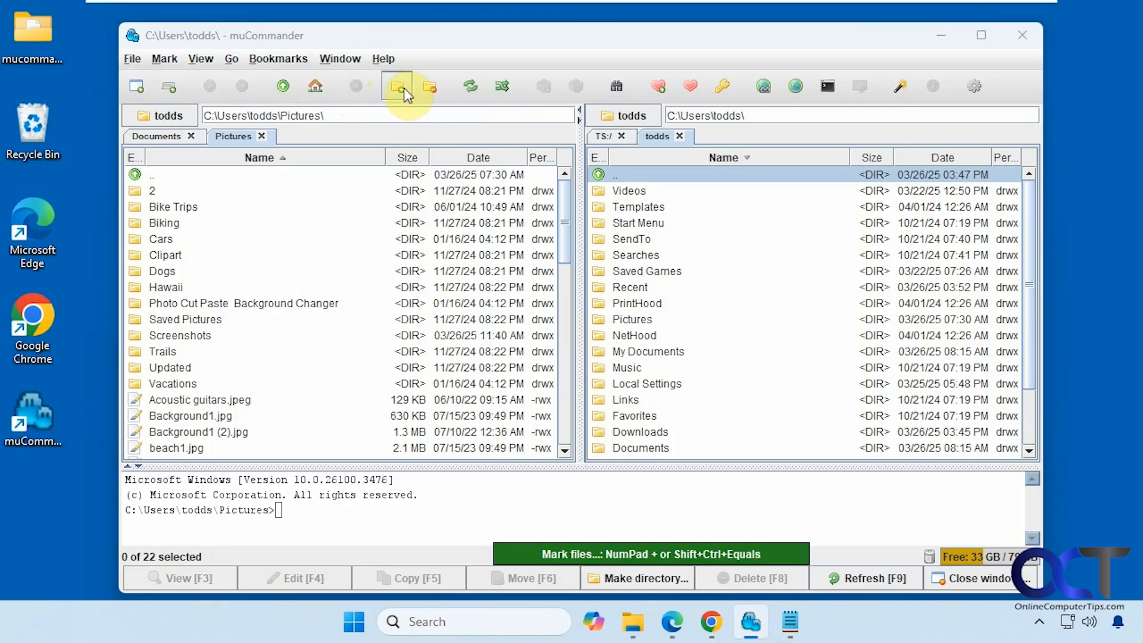
- Enter the '*' pattern in the mark-by-name option, then dismiss it without marking
{"action": "left_click", "coordinate": [396, 85]}
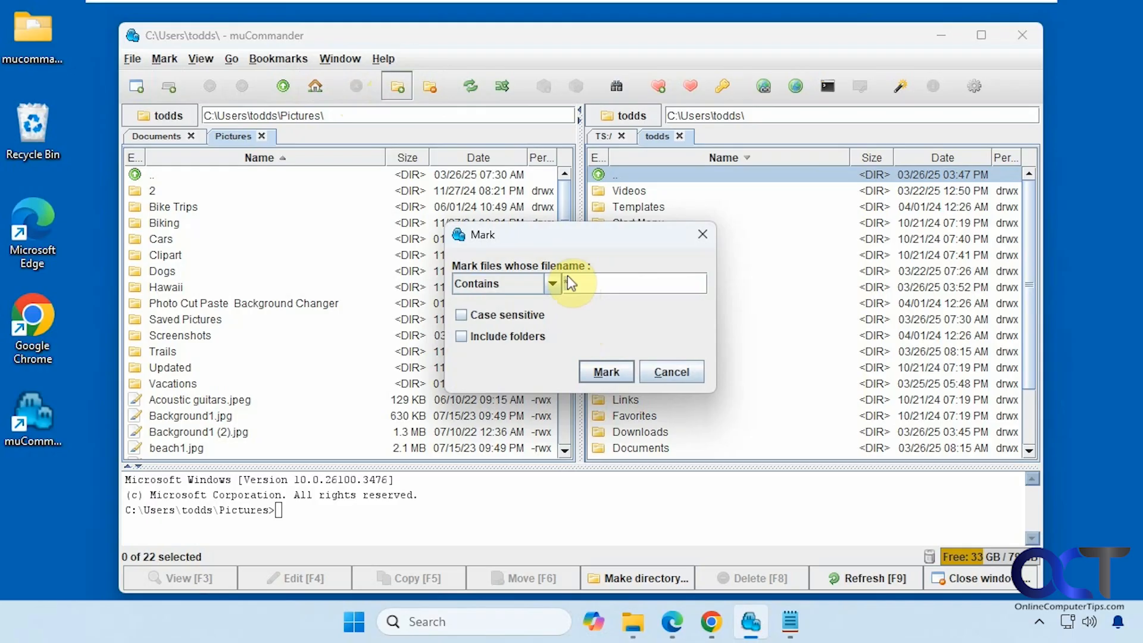
{"action": "type", "text": "*"}
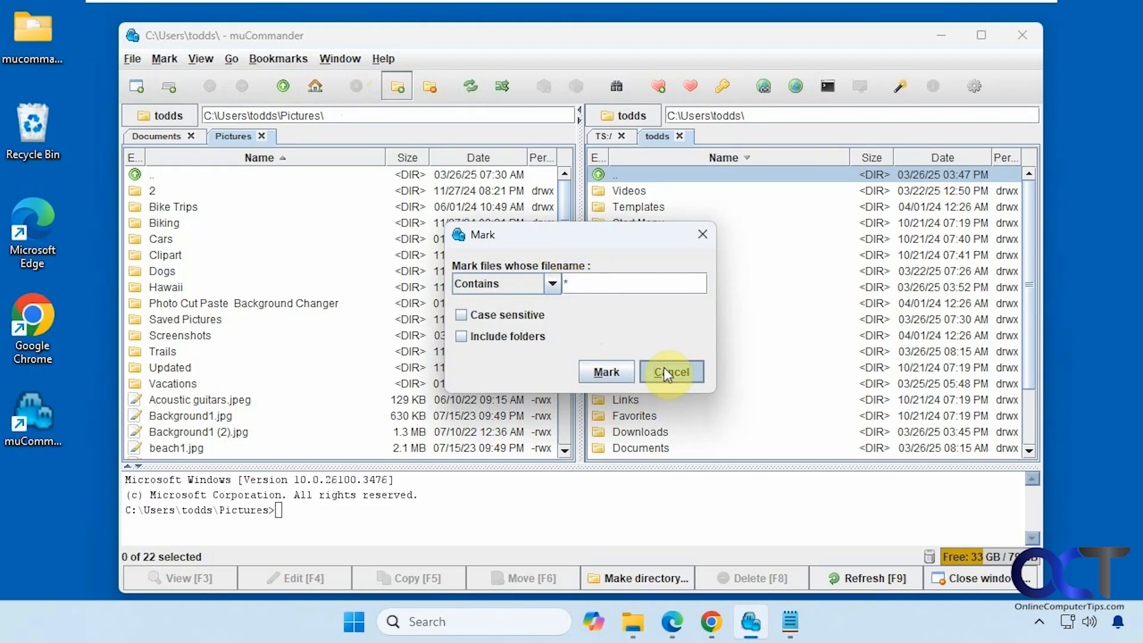
{"action": "left_click", "coordinate": [164, 58]}
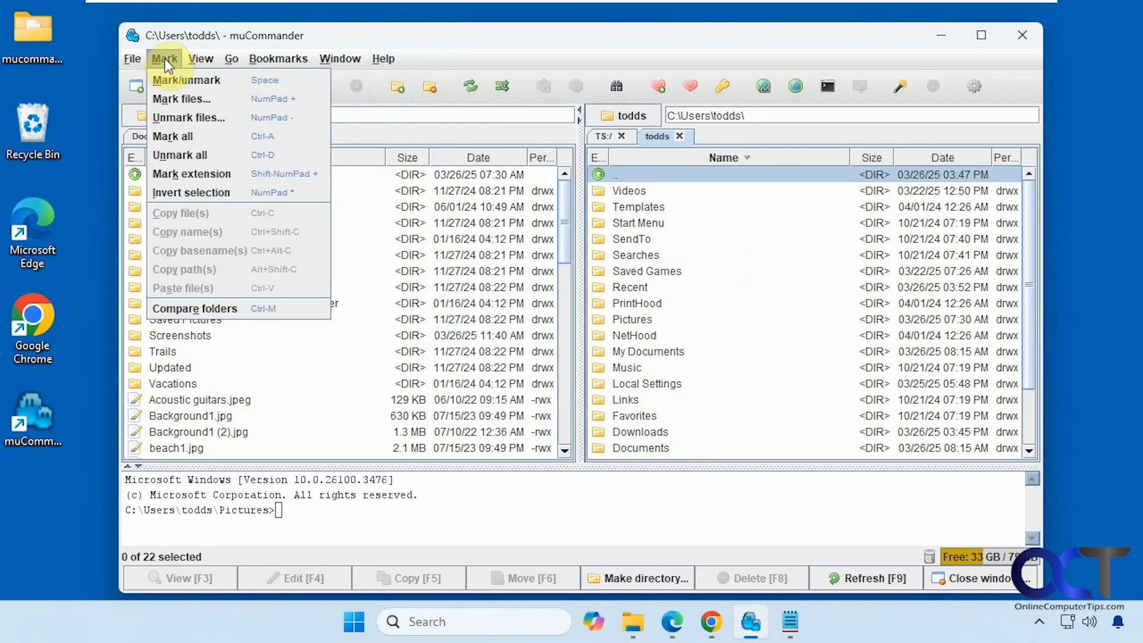
- Select Acoustic guitars.jpeg and Background1.jpg, then mark all jpg files (35 of 56)
{"action": "left_click", "coordinate": [199, 399]}
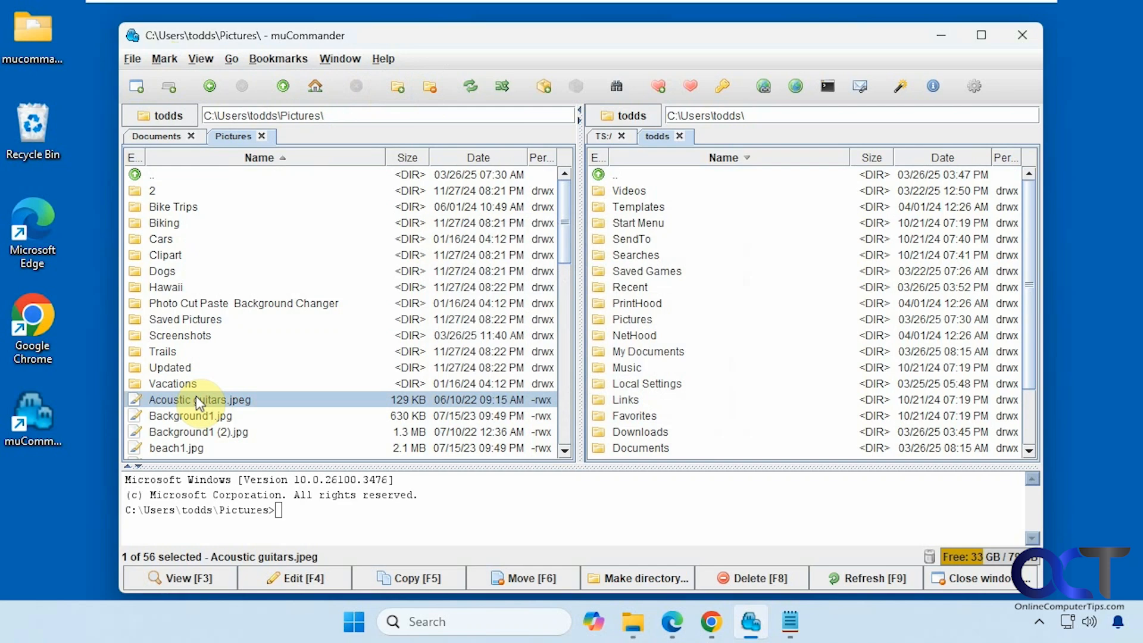
{"action": "left_click", "coordinate": [190, 416]}
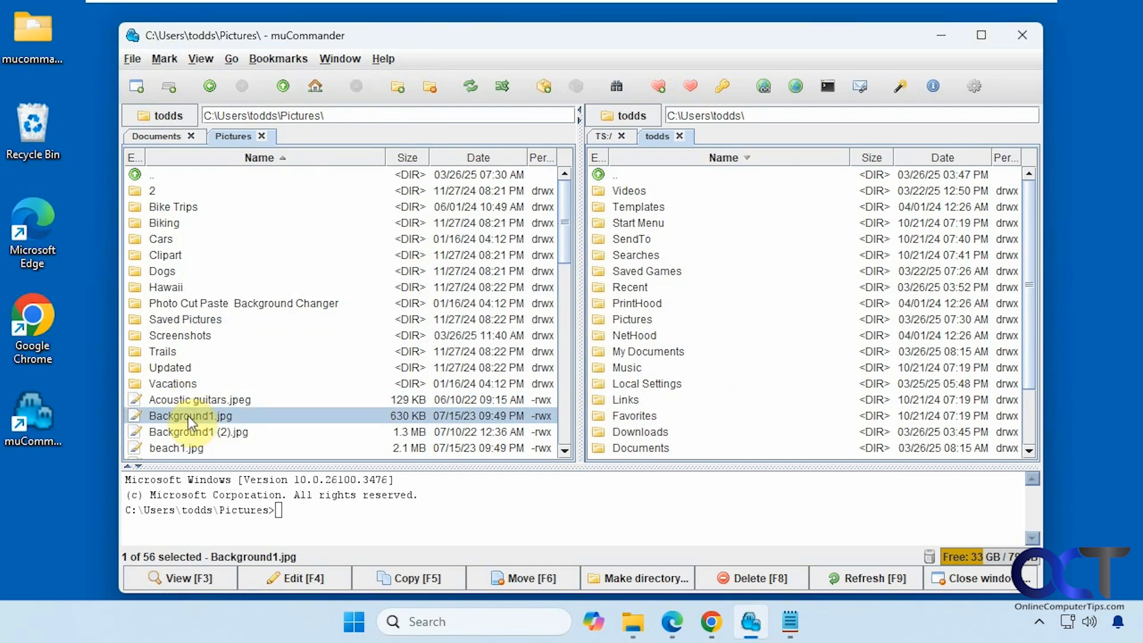
{"action": "left_click", "coordinate": [165, 59]}
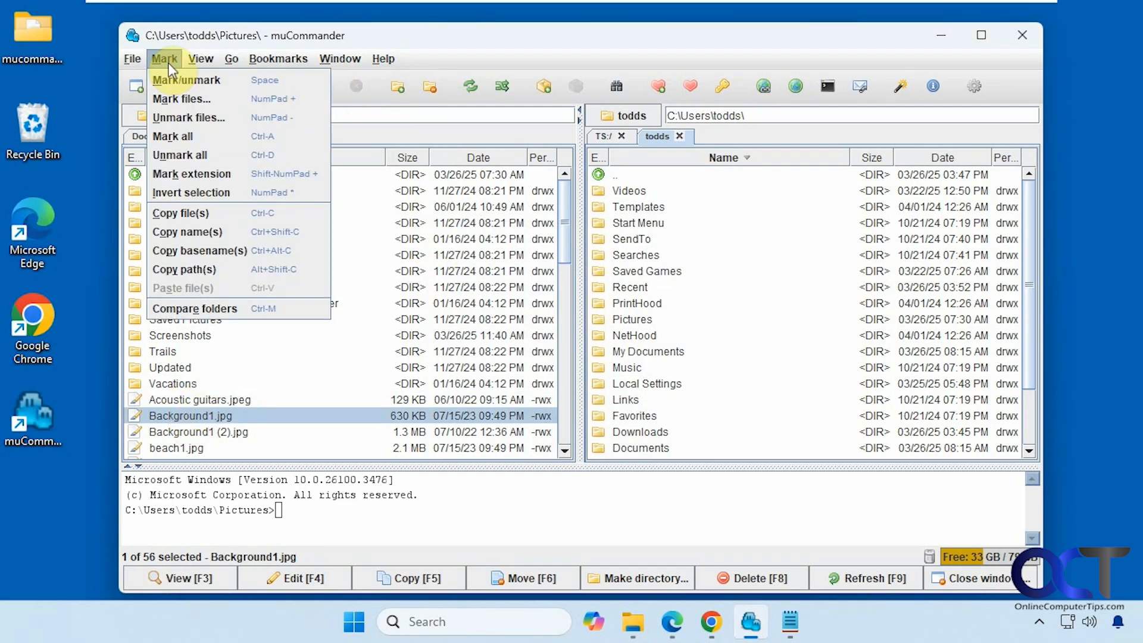
{"action": "left_click", "coordinate": [192, 174]}
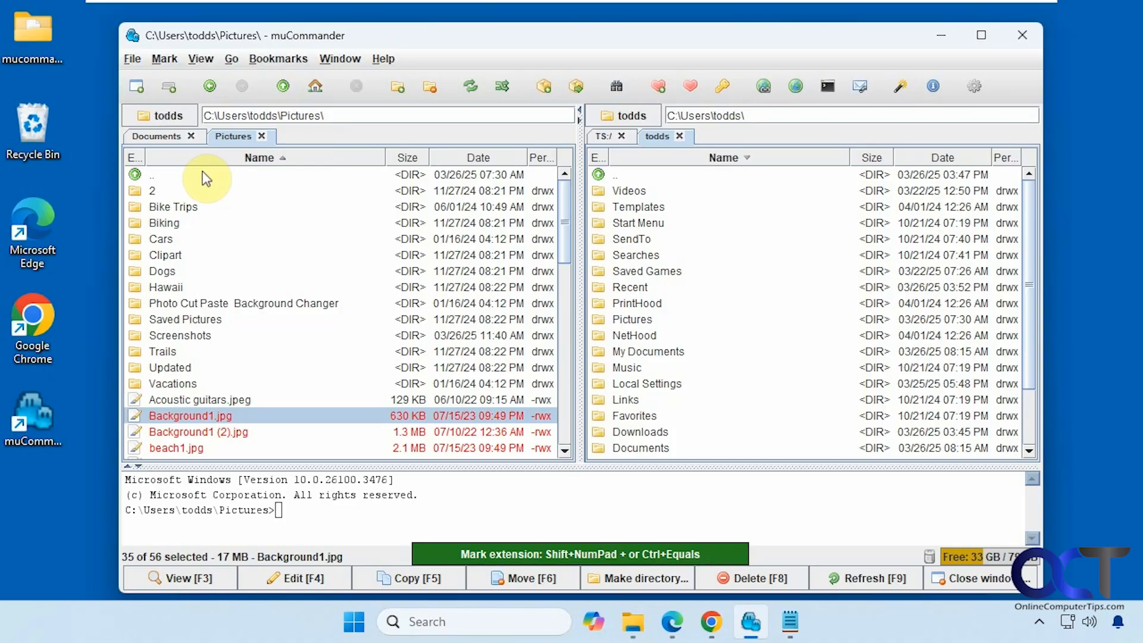
{"action": "scroll", "scroll_direction": "down", "scroll_amount": 3}
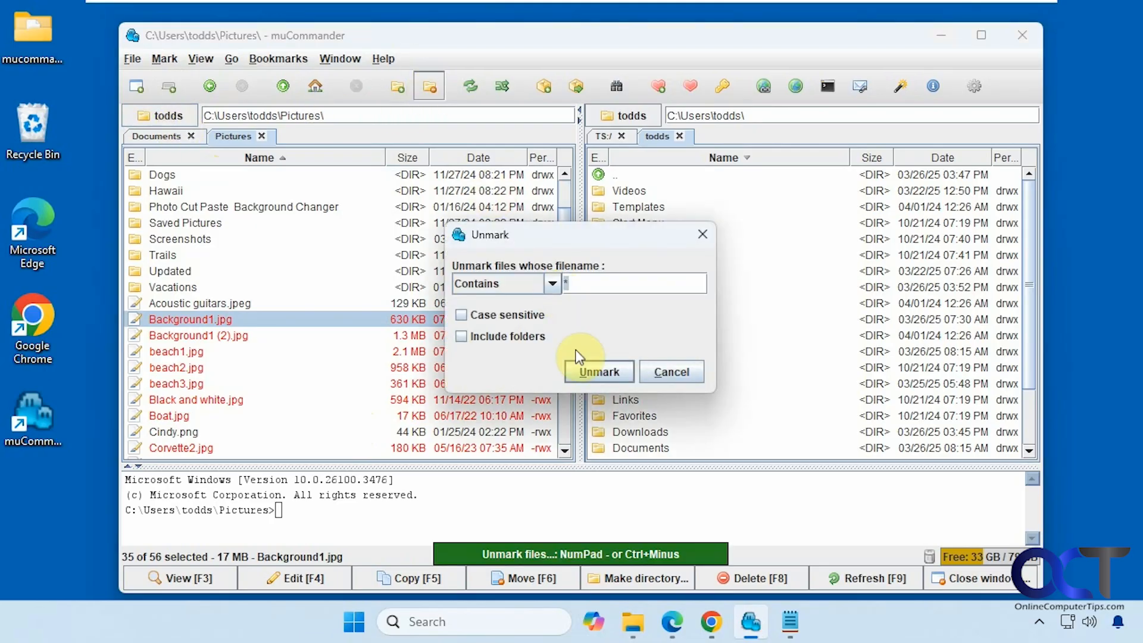
- Unmark all, mark beach1.jpg and unmark again, then invert to mark all 56 items
{"action": "left_click", "coordinate": [670, 371]}
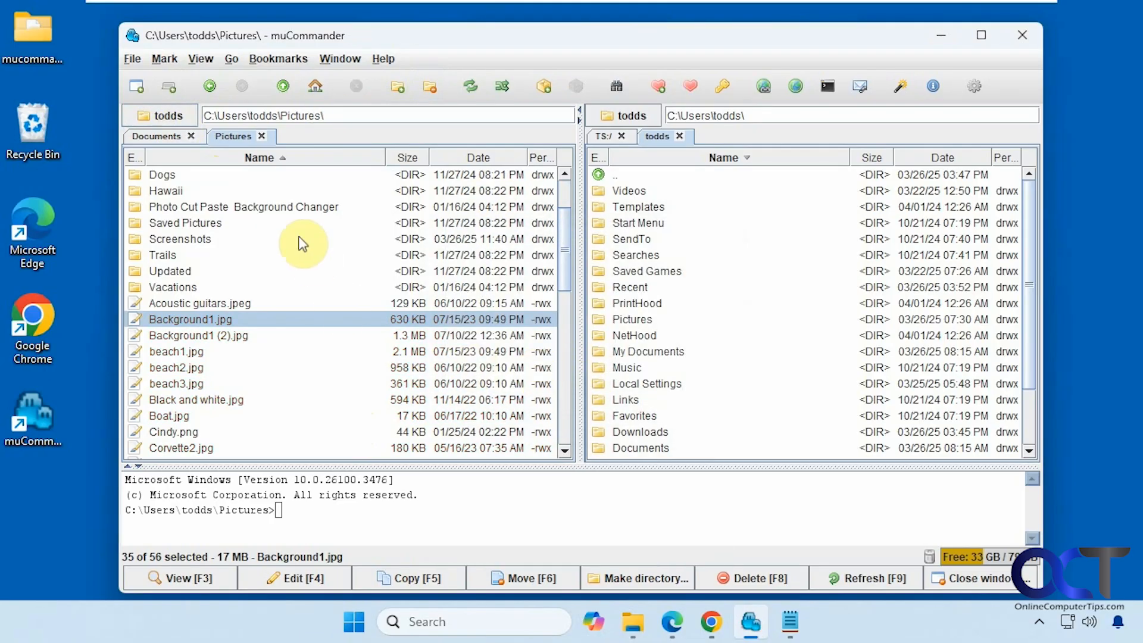
{"action": "mouse_move", "coordinate": [163, 59]}
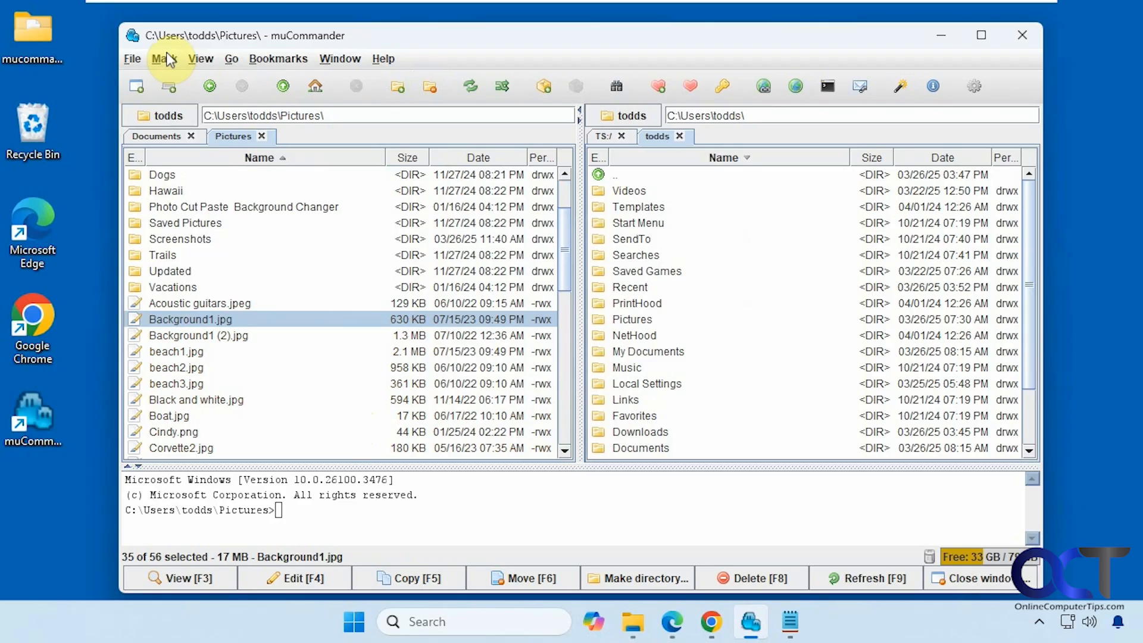
{"action": "mouse_move", "coordinate": [201, 327]}
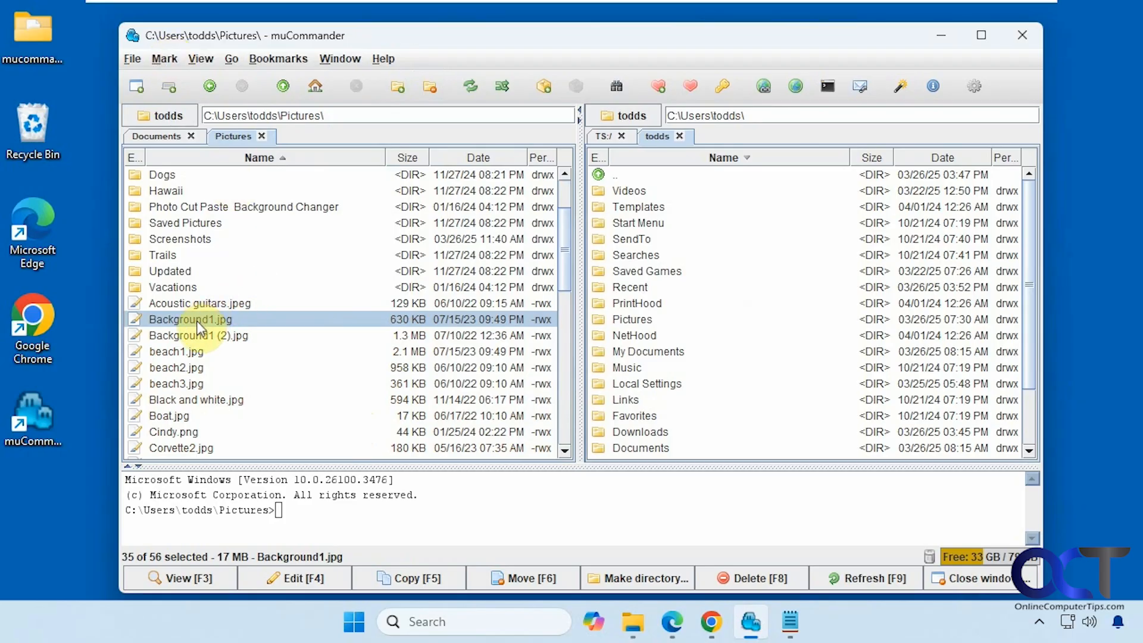
{"action": "left_click", "coordinate": [175, 352]}
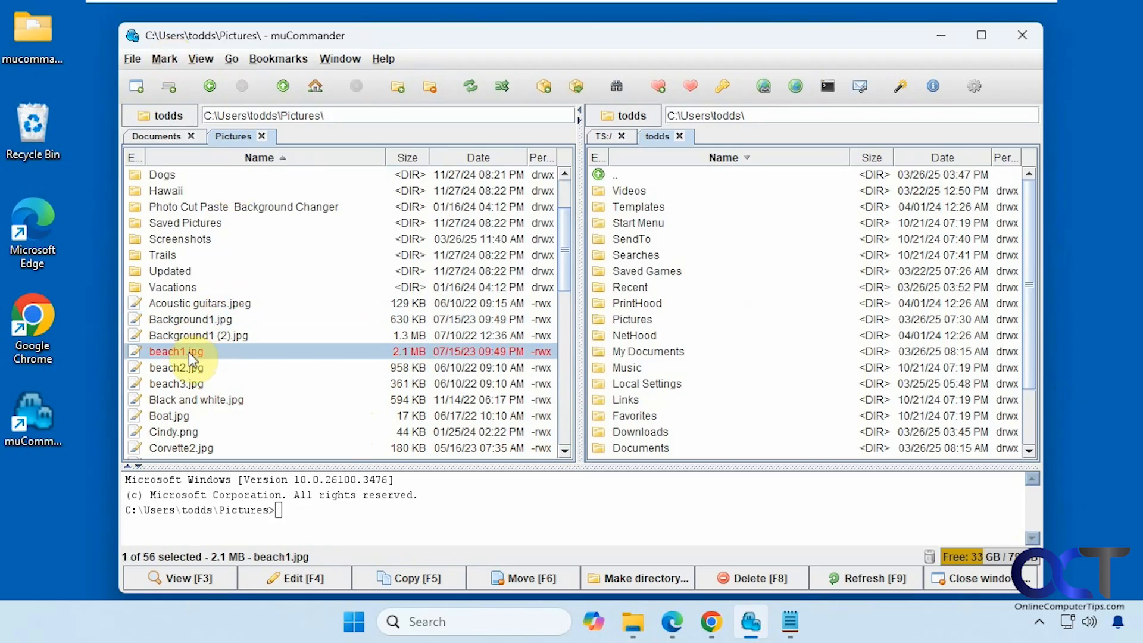
{"action": "left_click", "coordinate": [197, 335]}
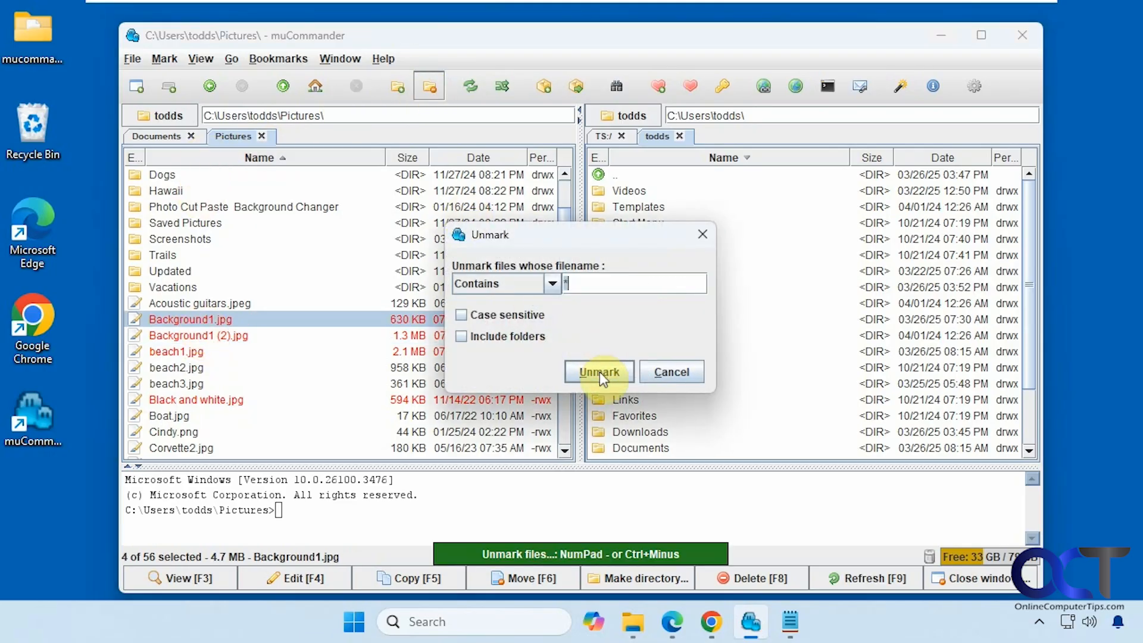
{"action": "left_click", "coordinate": [599, 371]}
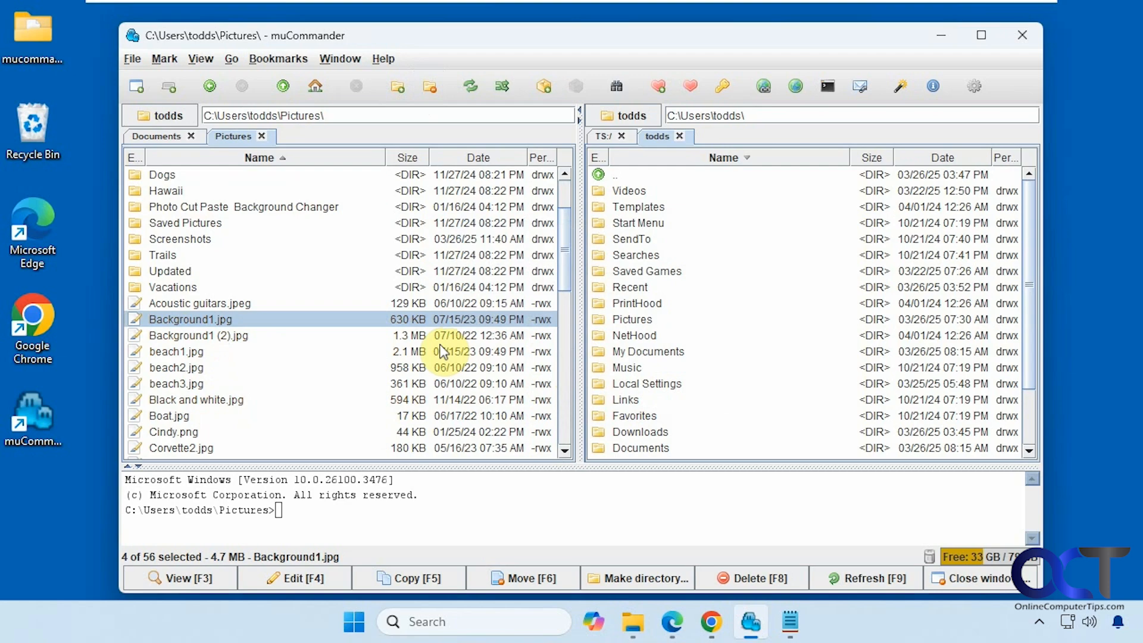
{"action": "left_click", "coordinate": [163, 58]}
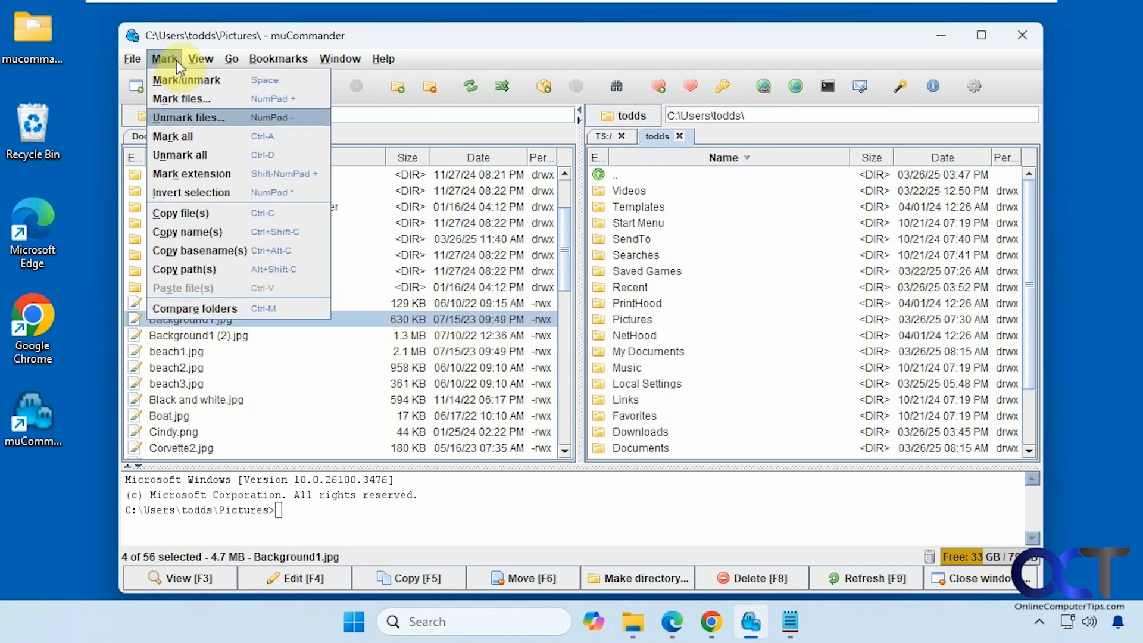
{"action": "left_click", "coordinate": [191, 193]}
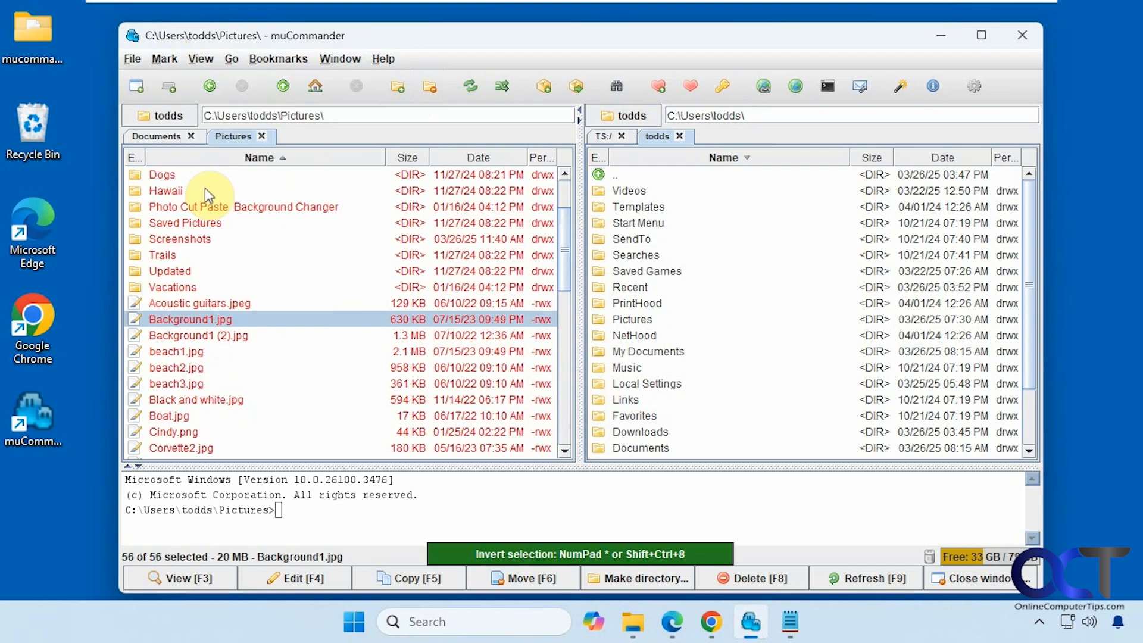
{"action": "mouse_move", "coordinate": [277, 357]}
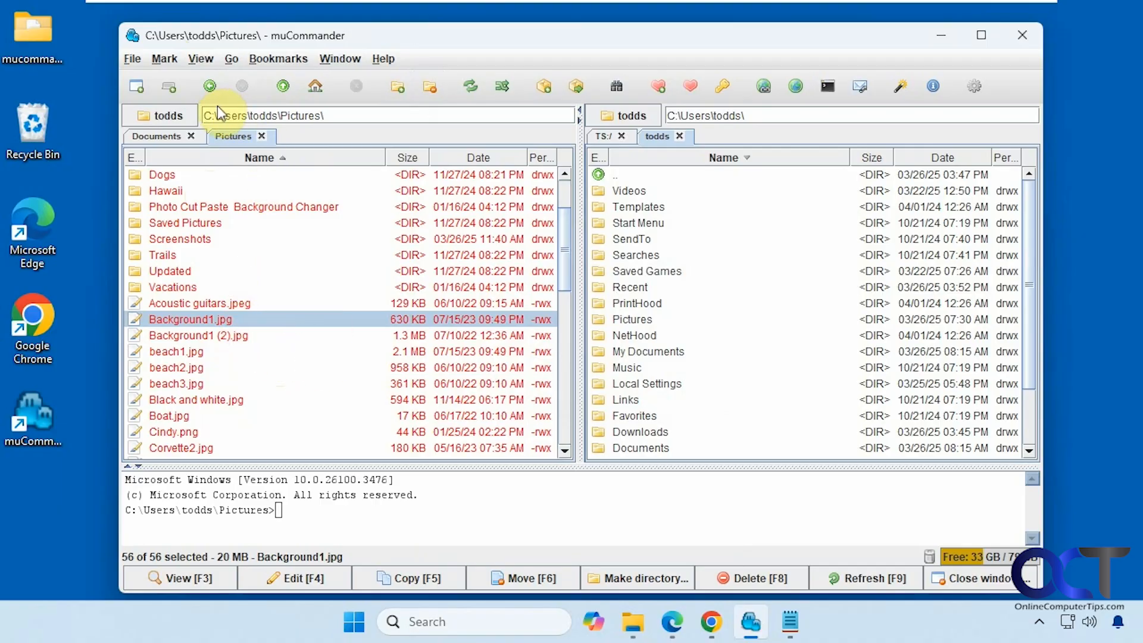
- Unmark every item via Mark > Unmark files
{"action": "left_click", "coordinate": [164, 59]}
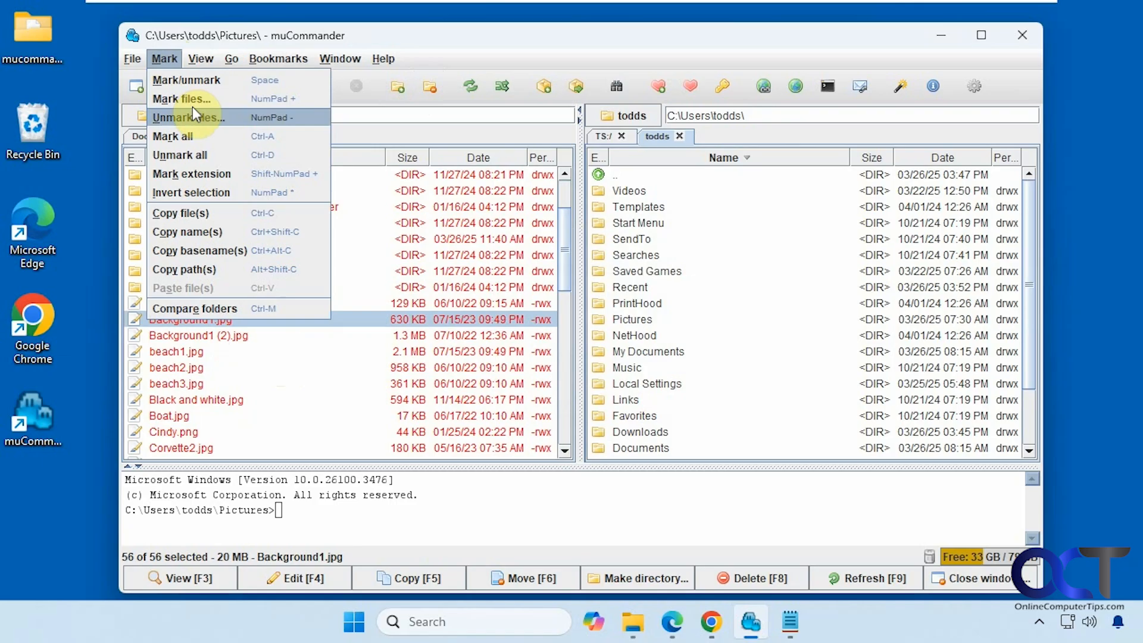
{"action": "left_click", "coordinate": [188, 117]}
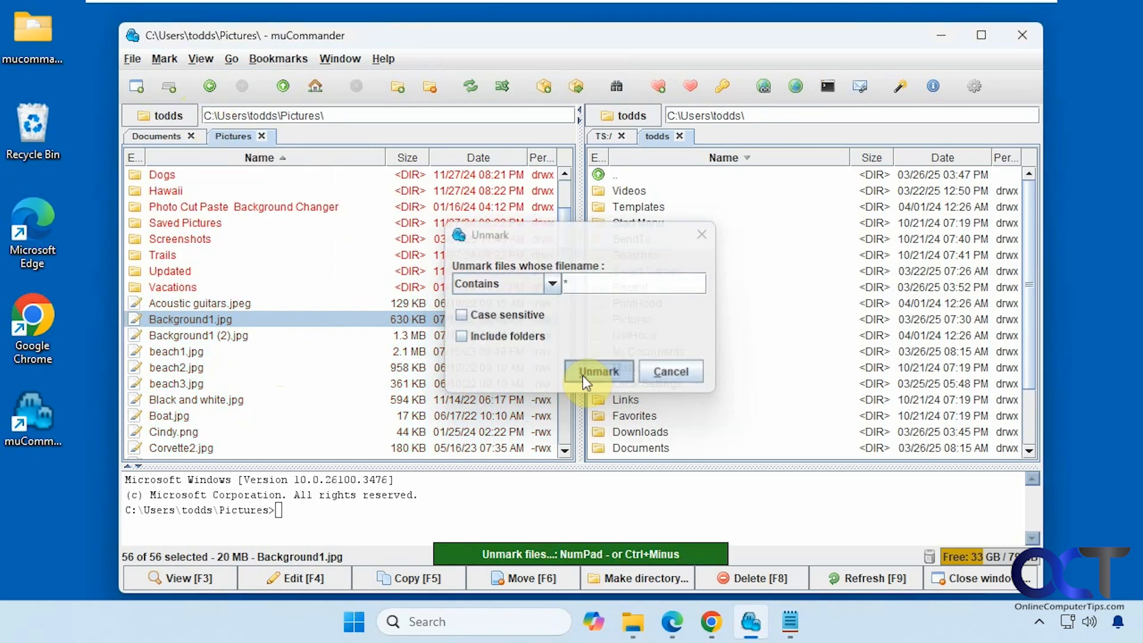
{"action": "left_click", "coordinate": [598, 371]}
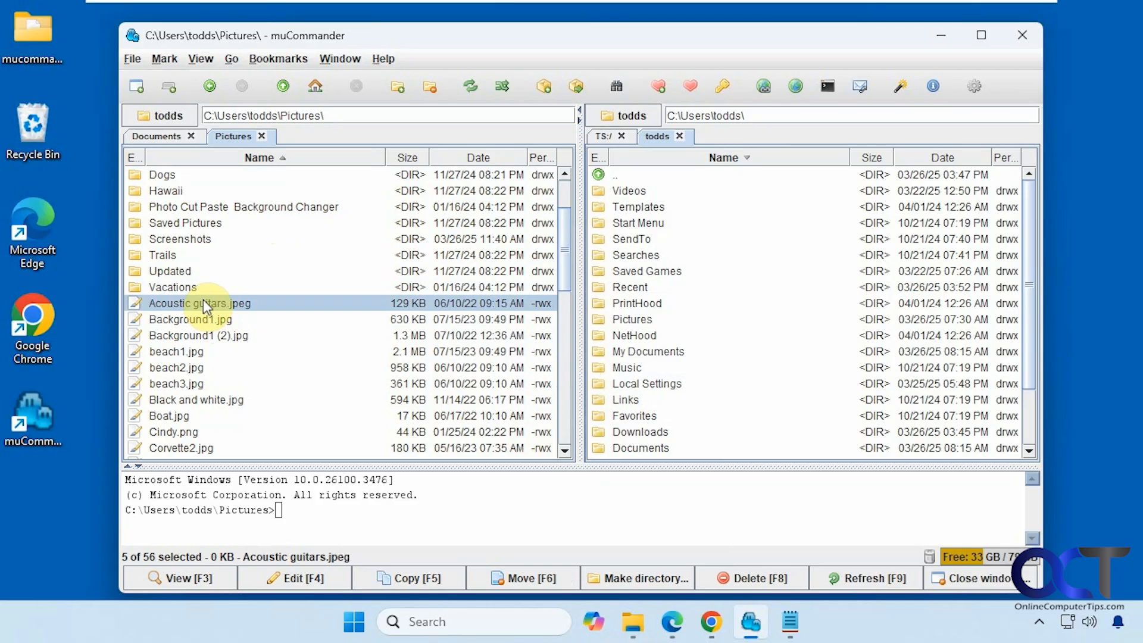
{"action": "mouse_move", "coordinate": [230, 323]}
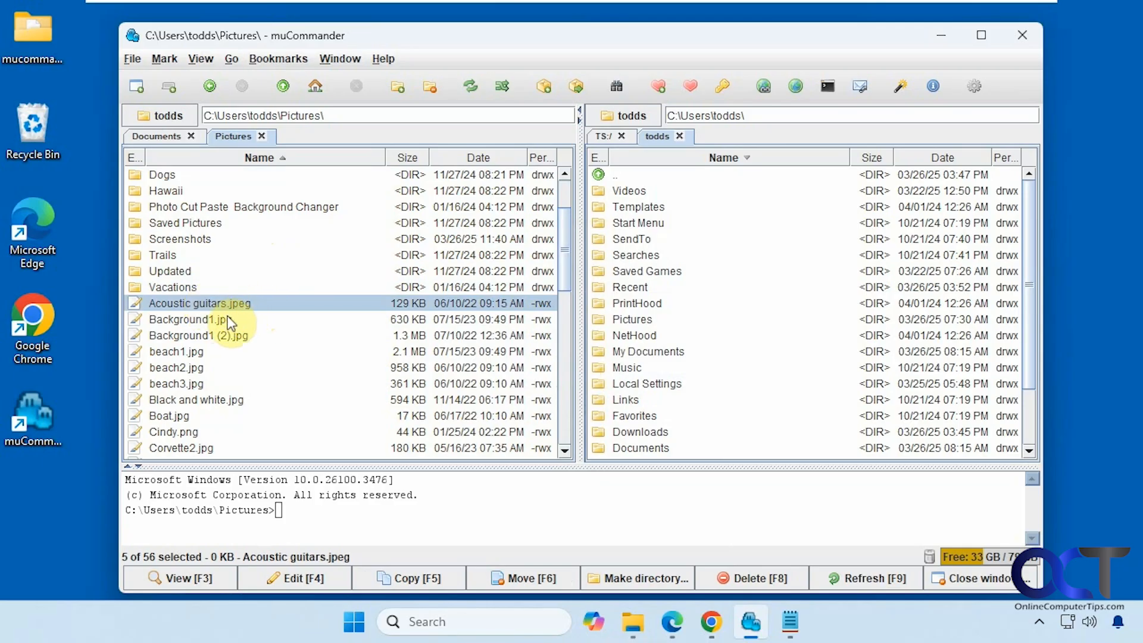
- Mark beach1.jpg and beach3.jpg, then invert the selection to mark 46 items
{"action": "left_click", "coordinate": [175, 351]}
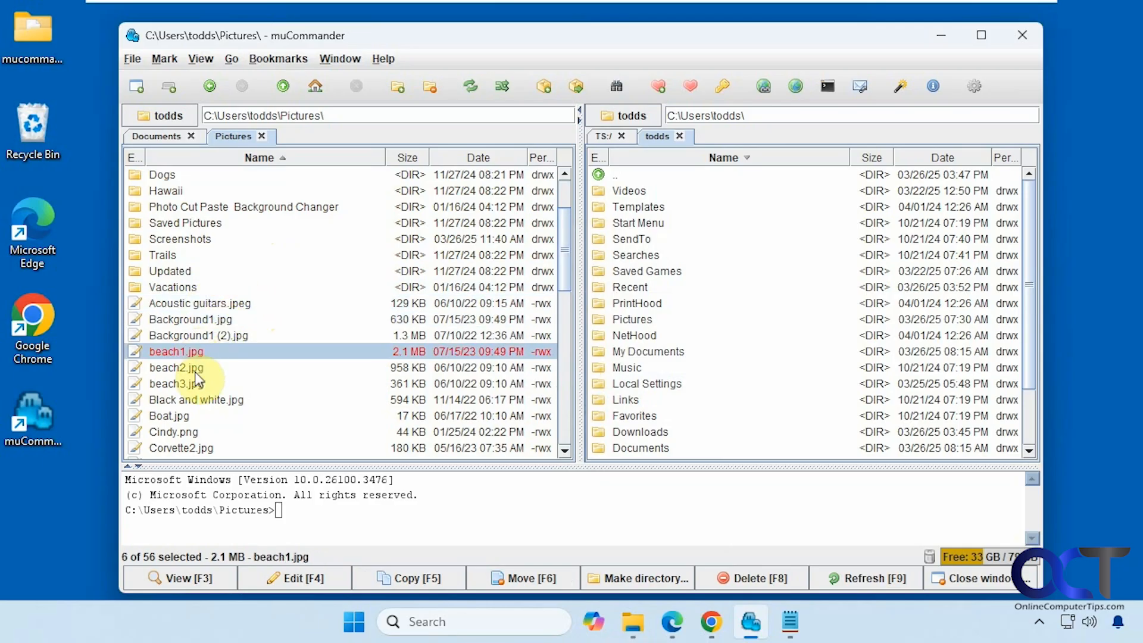
{"action": "left_click", "coordinate": [175, 383]}
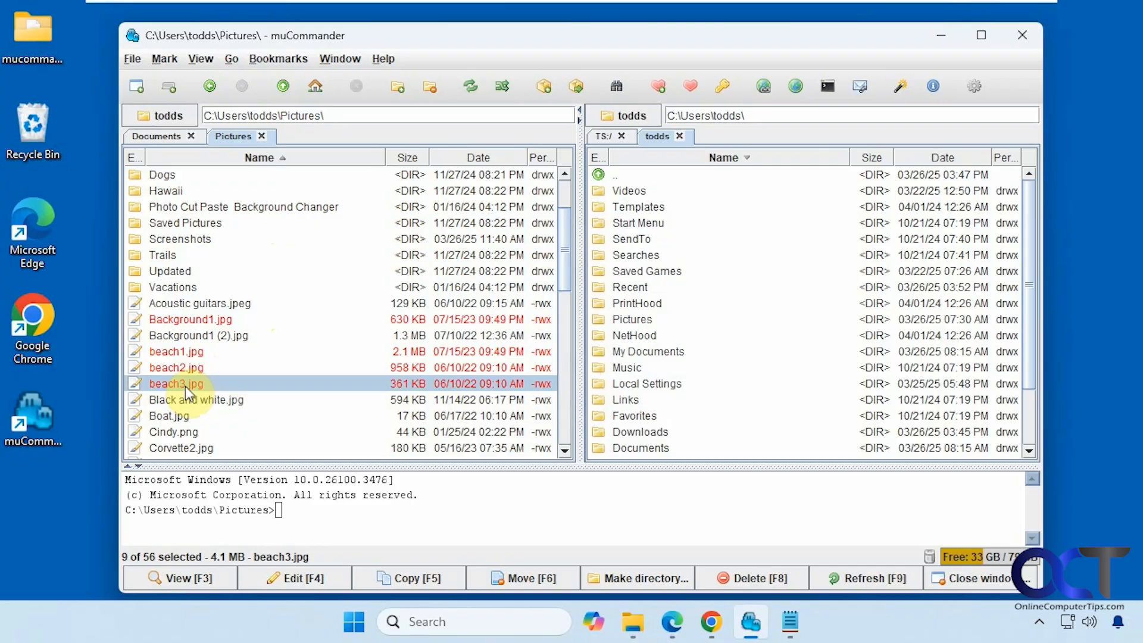
{"action": "left_click", "coordinate": [165, 58]}
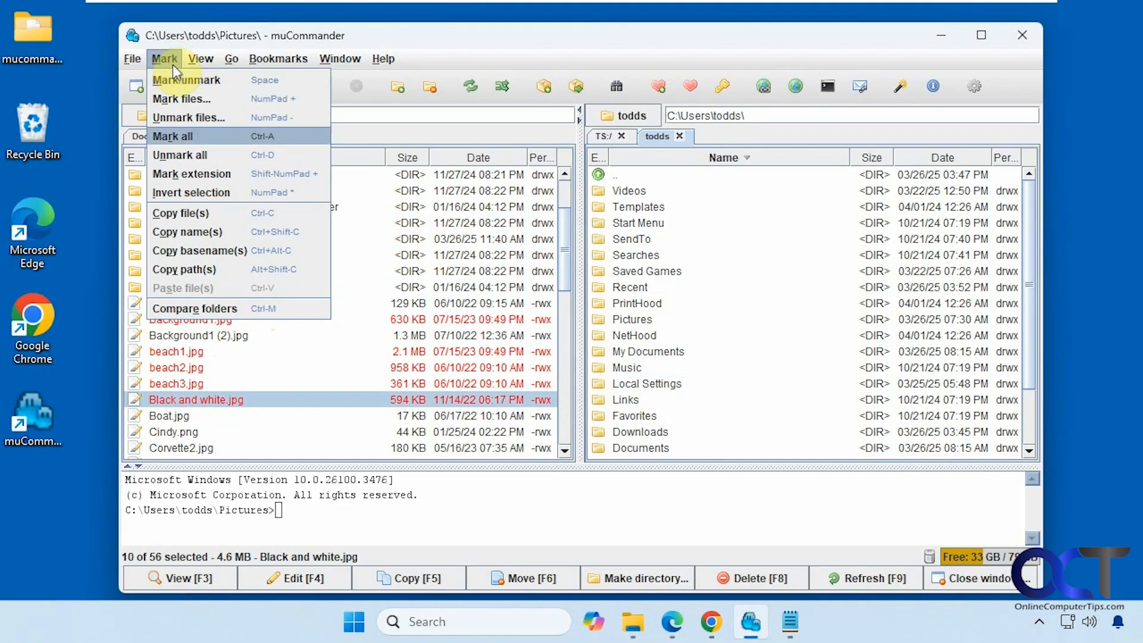
{"action": "left_click", "coordinate": [191, 192]}
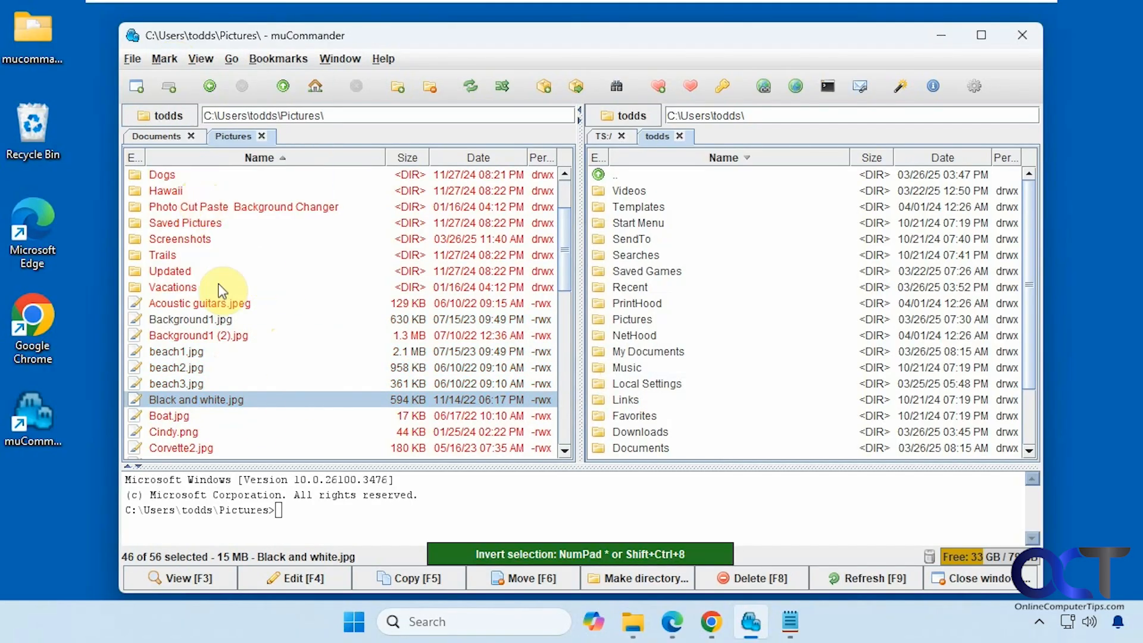
{"action": "mouse_move", "coordinate": [264, 422]}
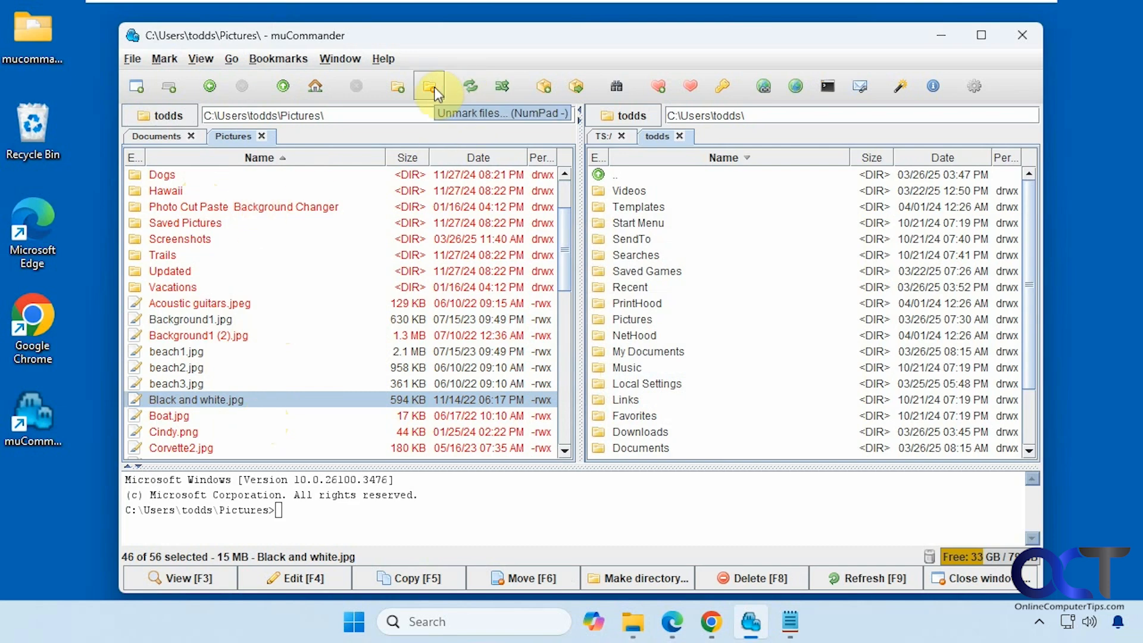
- Confirm the Unmark dialog with the '*' pattern, clearing all 46 marks
{"action": "left_click", "coordinate": [429, 86]}
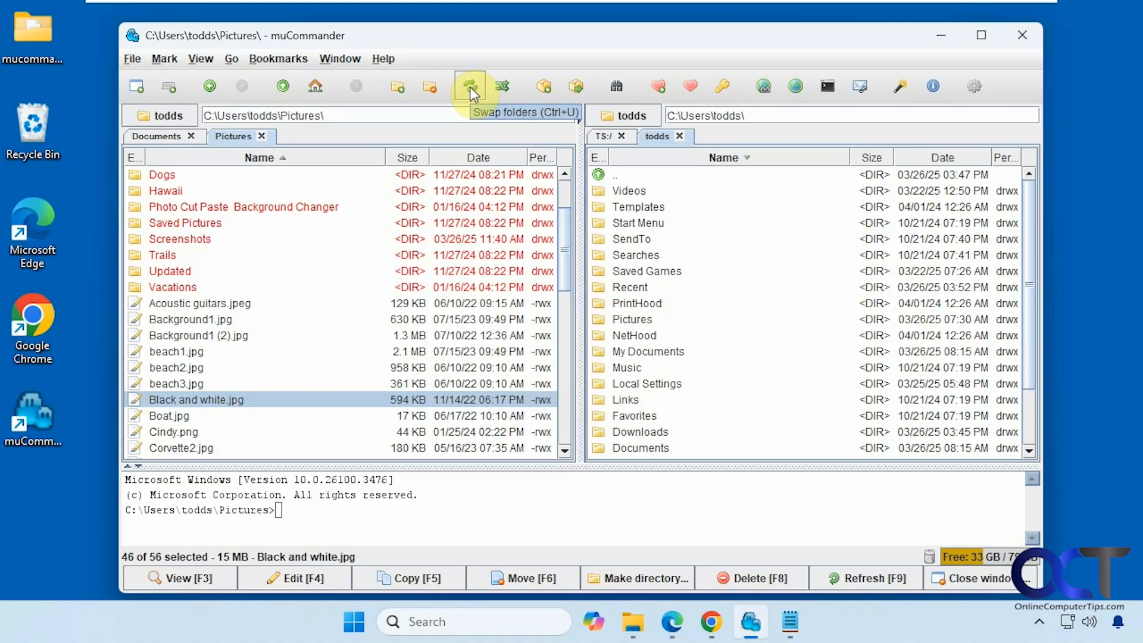
{"action": "mouse_move", "coordinate": [427, 250]}
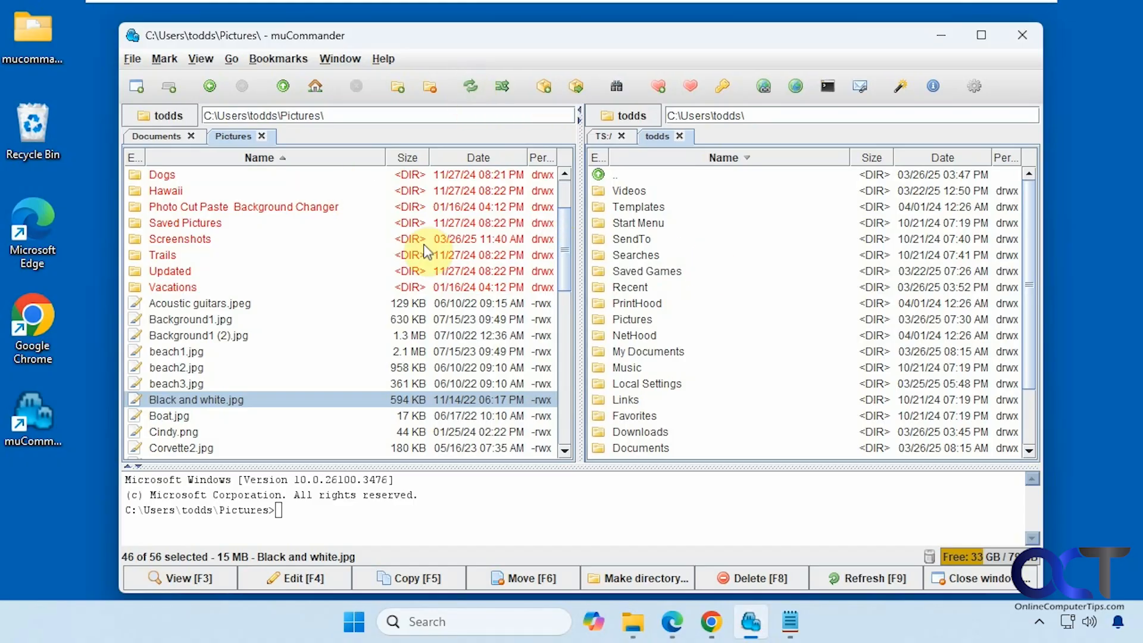
{"action": "mouse_move", "coordinate": [502, 86]}
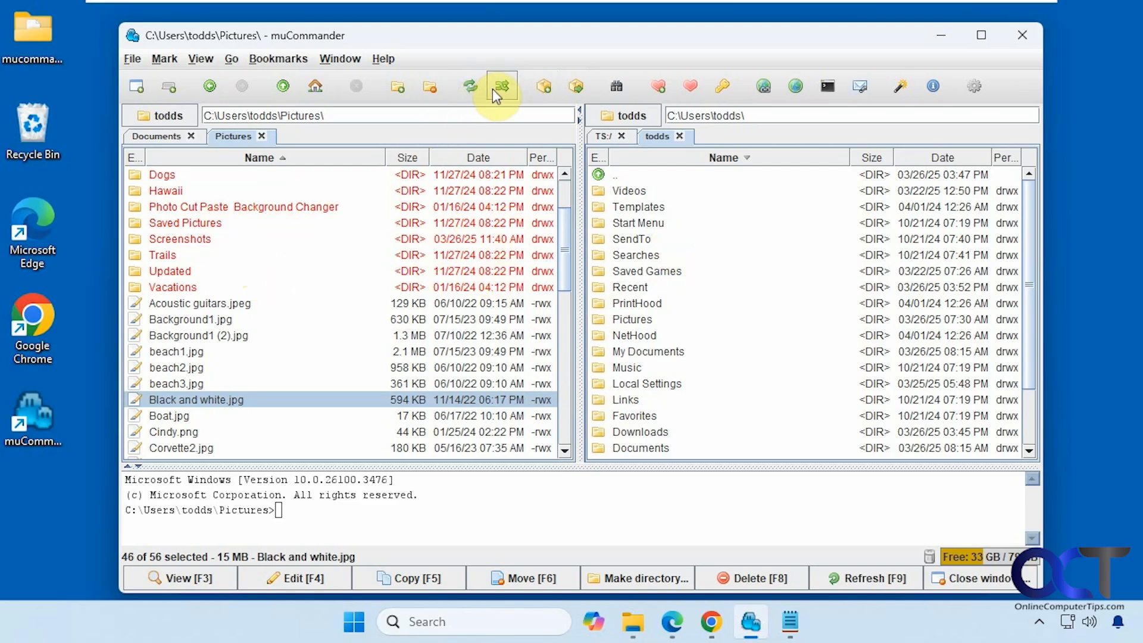
{"action": "mouse_move", "coordinate": [417, 151]}
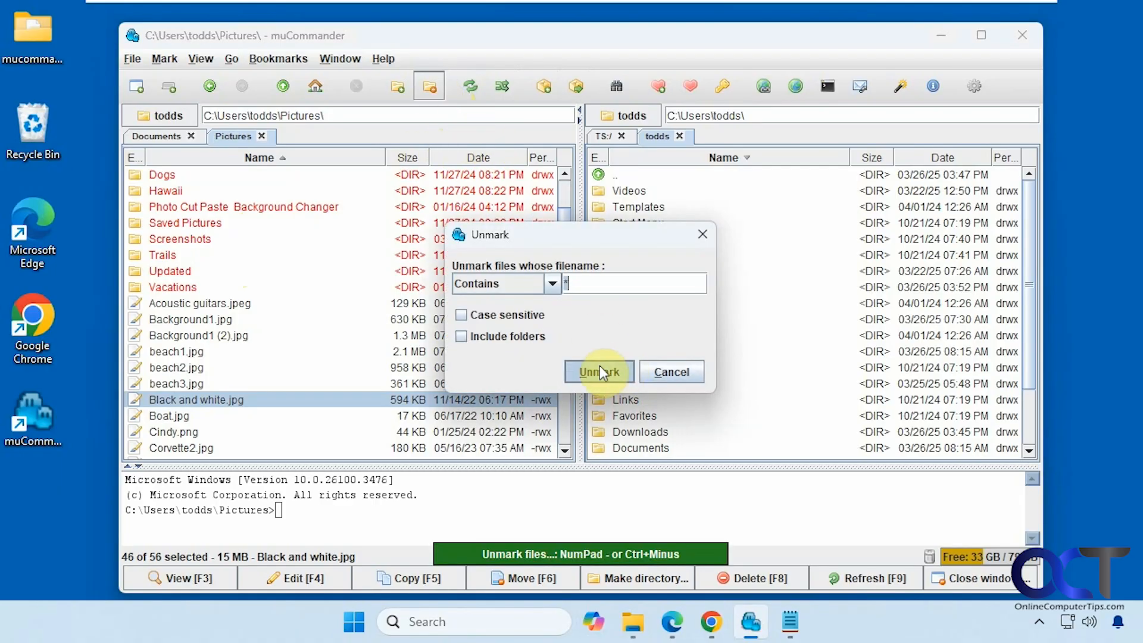
{"action": "left_click", "coordinate": [597, 372]}
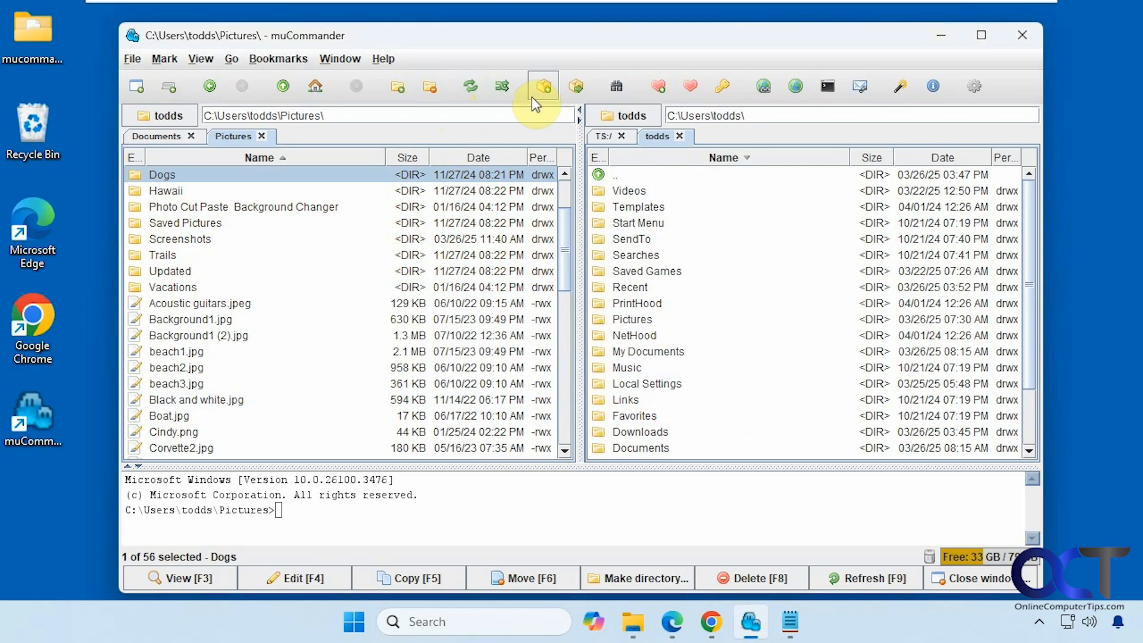
{"action": "mouse_move", "coordinate": [544, 85]}
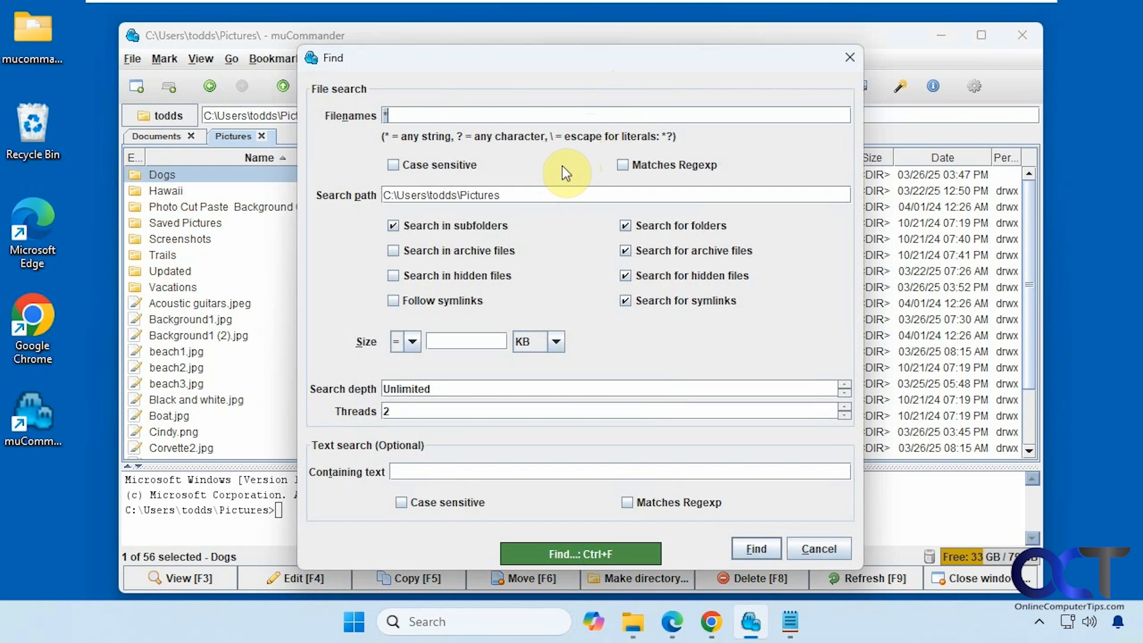
{"action": "mouse_move", "coordinate": [528, 114]}
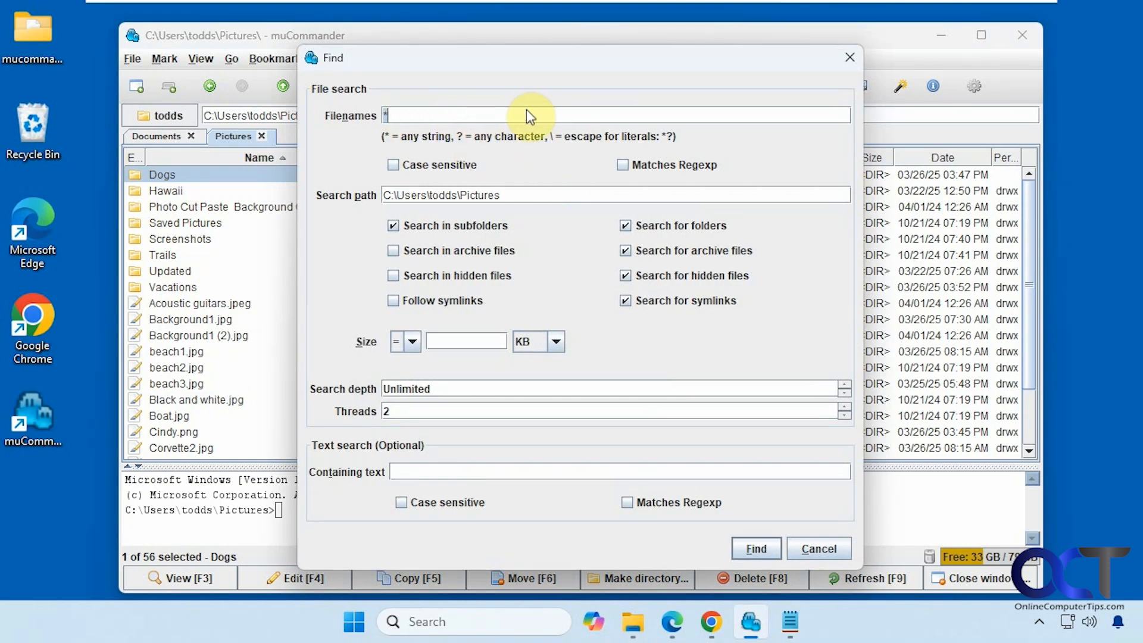
{"action": "mouse_move", "coordinate": [562, 169]}
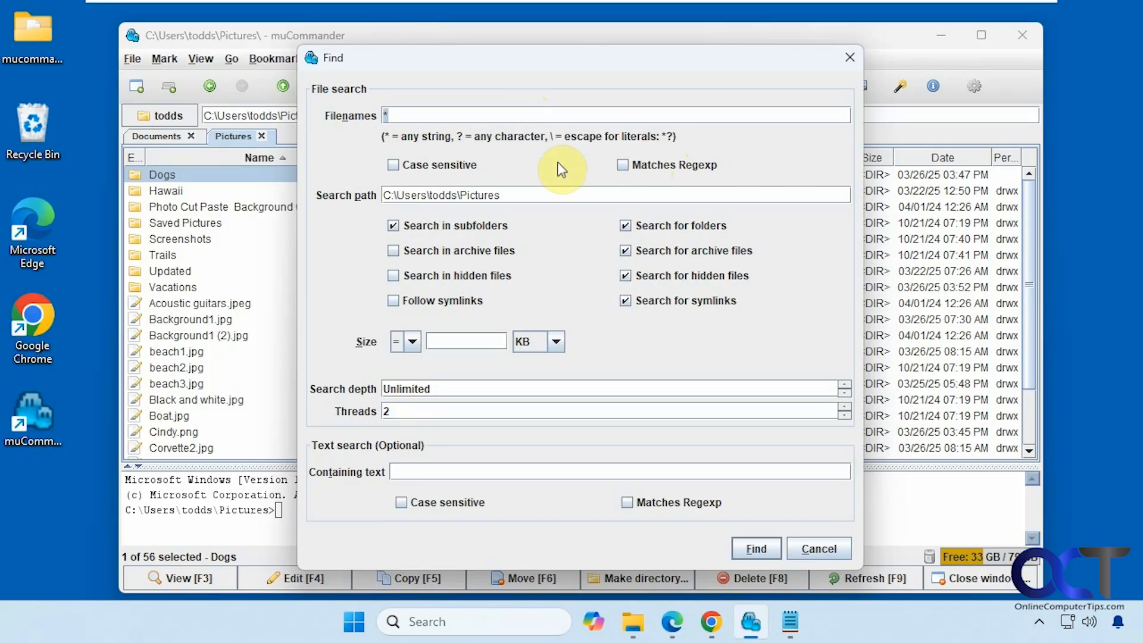
{"action": "mouse_move", "coordinate": [545, 239]}
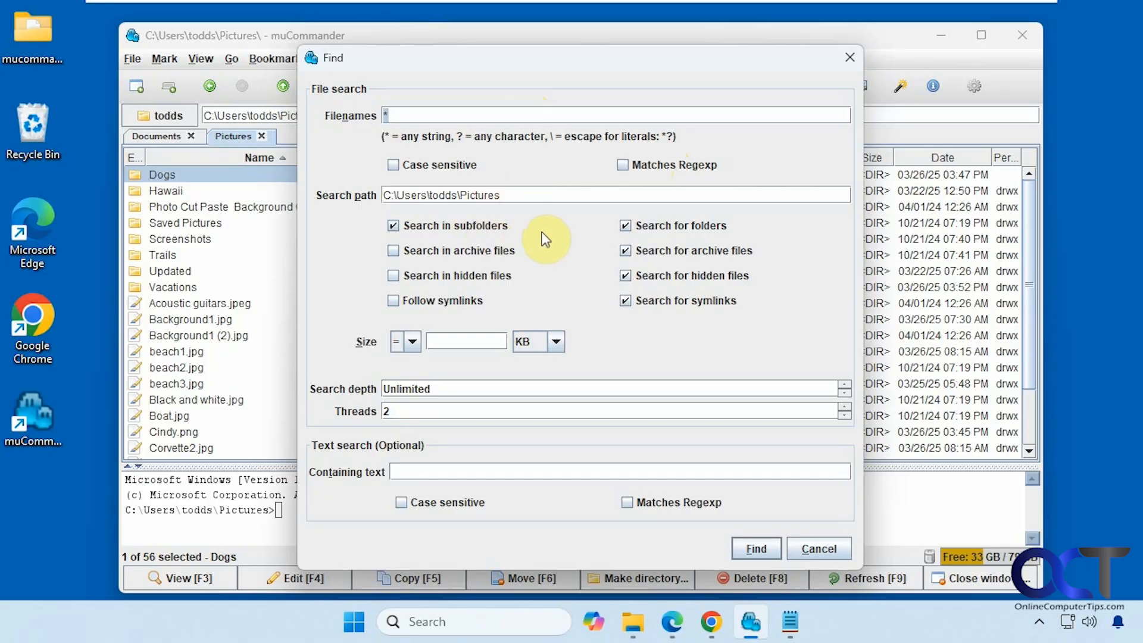
{"action": "mouse_move", "coordinate": [413, 388]}
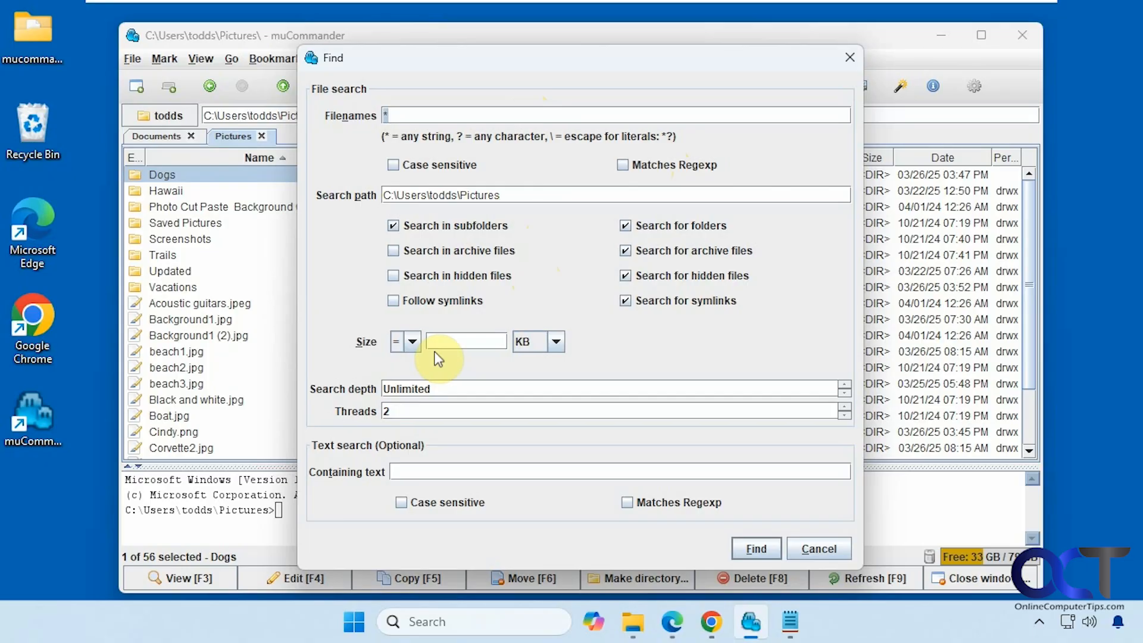
{"action": "mouse_move", "coordinate": [819, 549]}
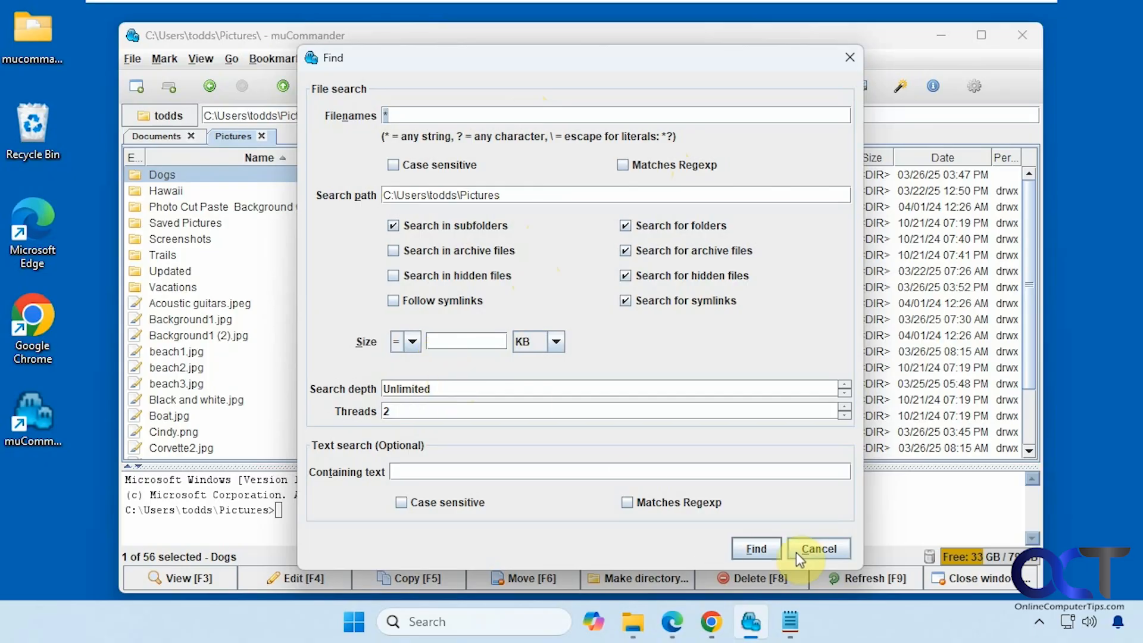
- Cancel the Find dialog for Pictures and its subfolders without running a search
{"action": "left_click", "coordinate": [819, 549]}
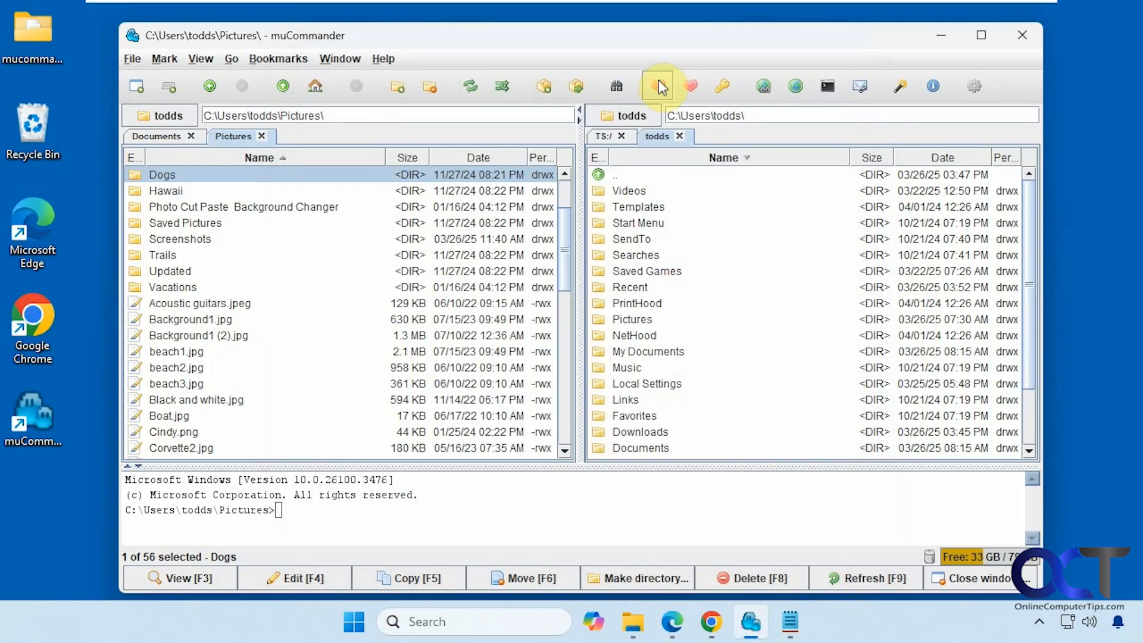
{"action": "mouse_move", "coordinate": [688, 85]}
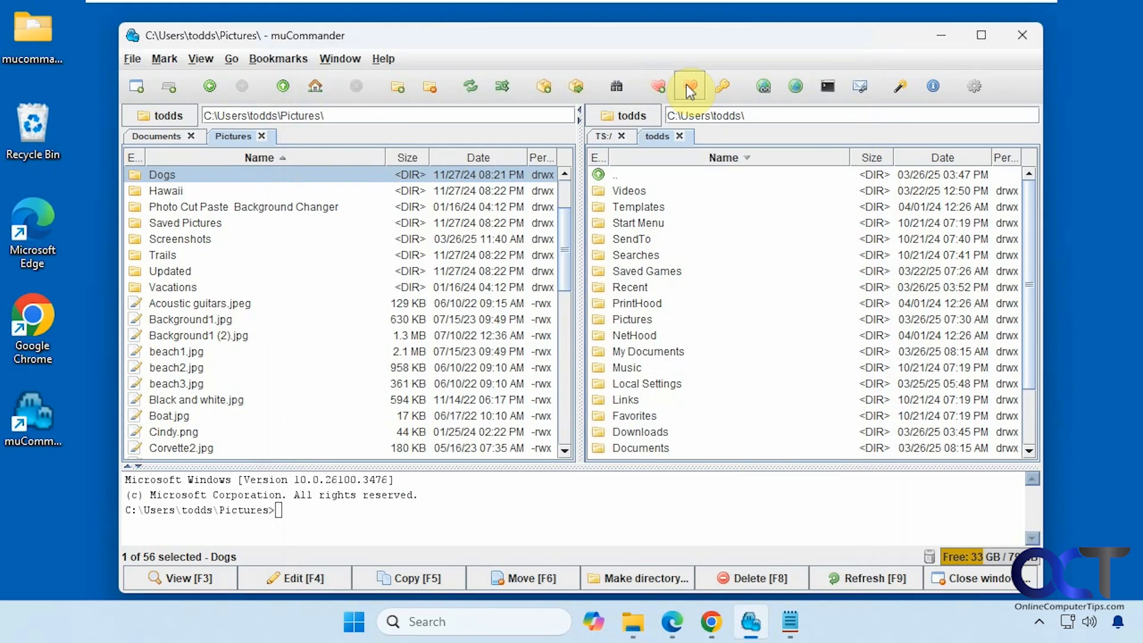
{"action": "left_click", "coordinate": [688, 86]}
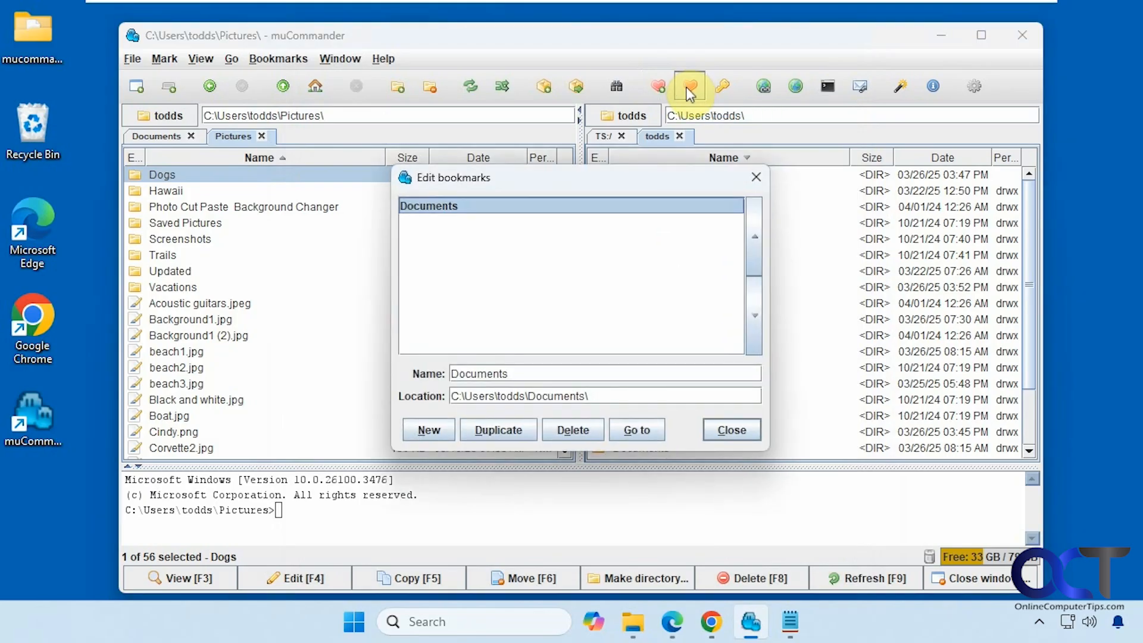
{"action": "left_click", "coordinate": [730, 429]}
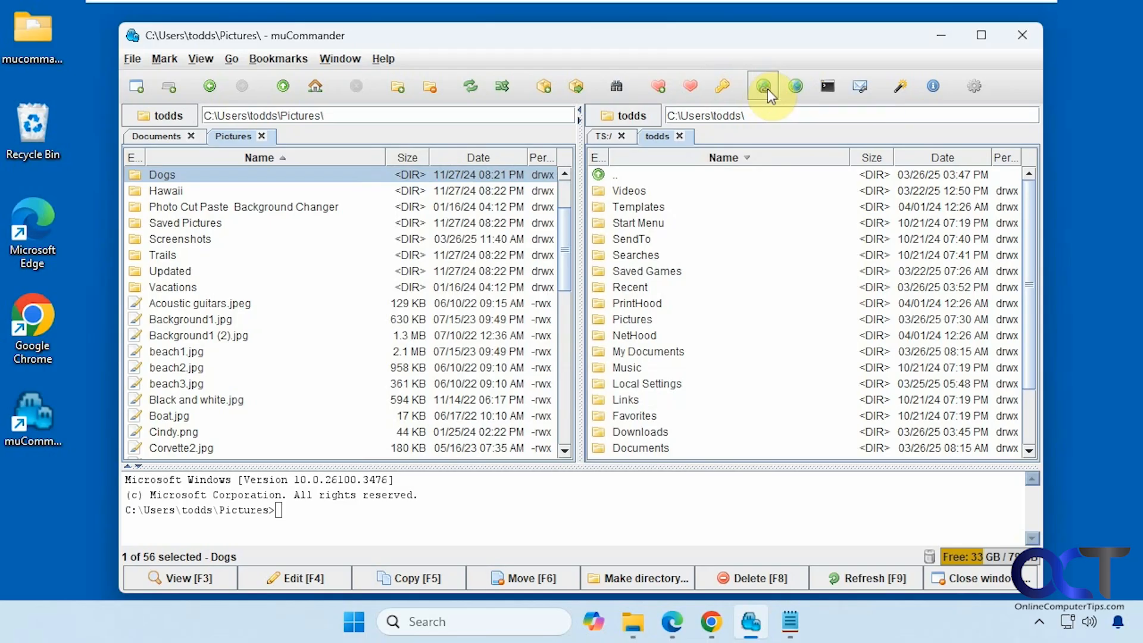
{"action": "mouse_move", "coordinate": [796, 86]}
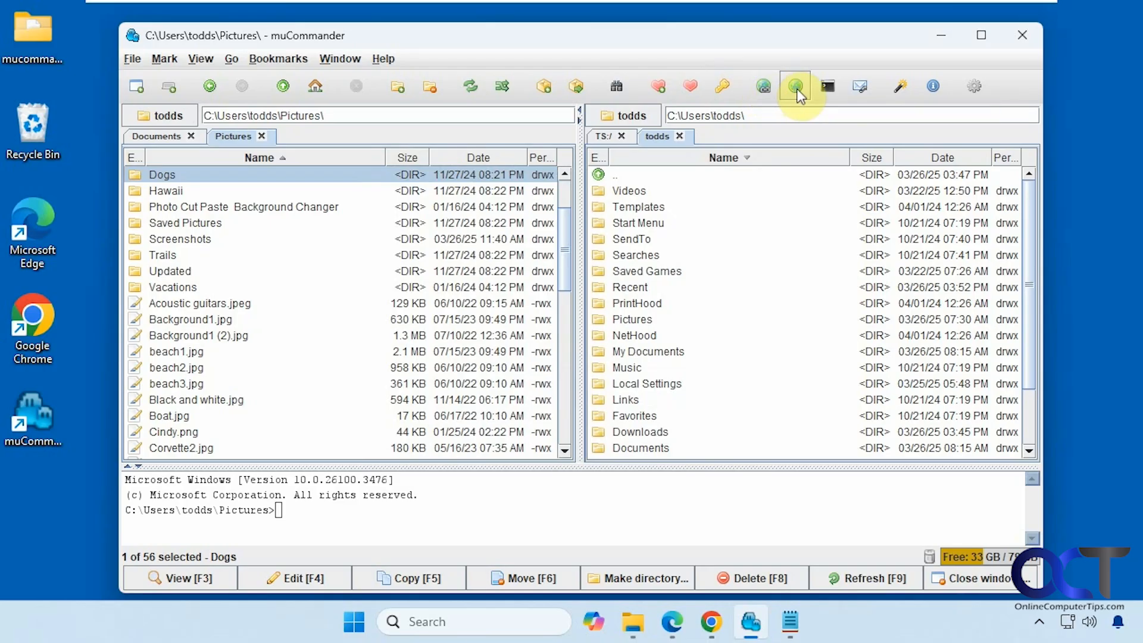
{"action": "left_click", "coordinate": [793, 86]}
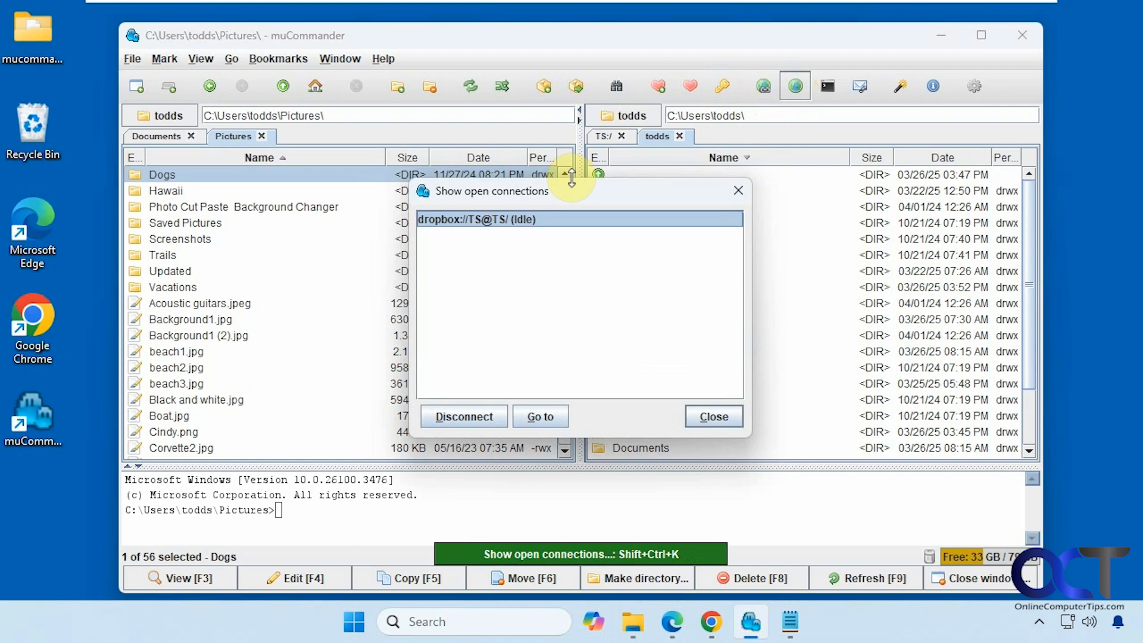
{"action": "mouse_move", "coordinate": [714, 416]}
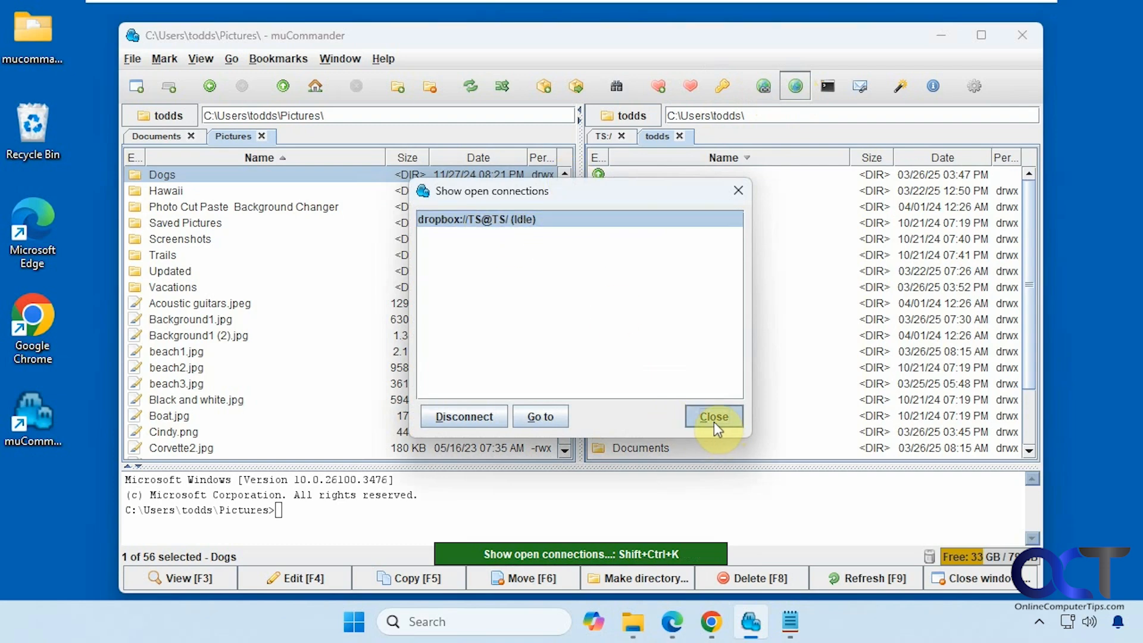
{"action": "left_click", "coordinate": [714, 416]}
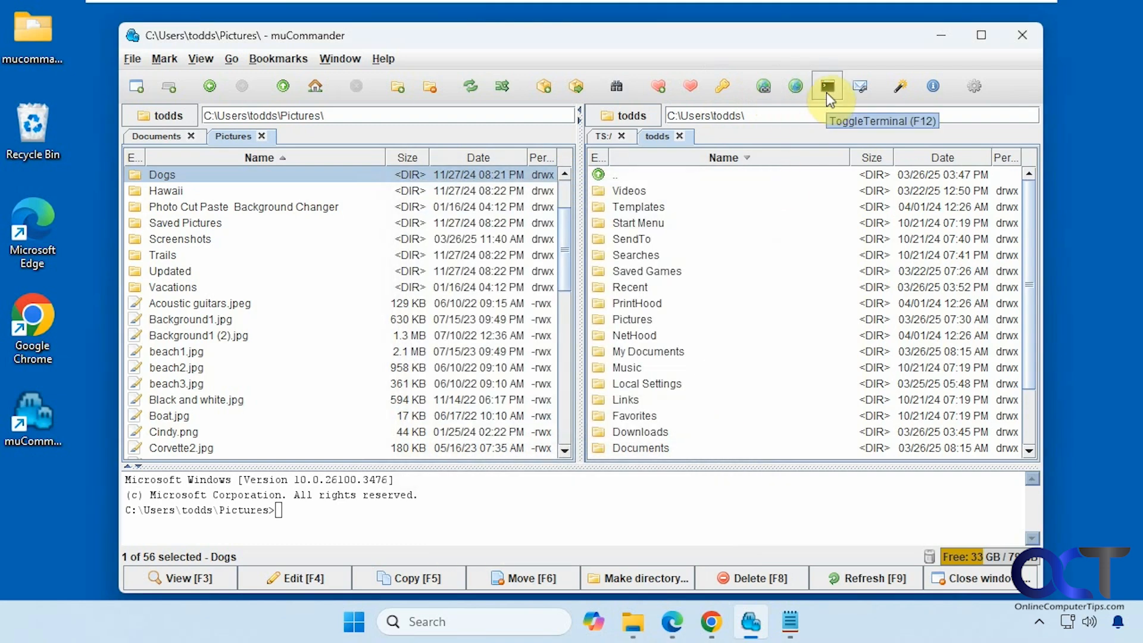
{"action": "left_click", "coordinate": [827, 85]}
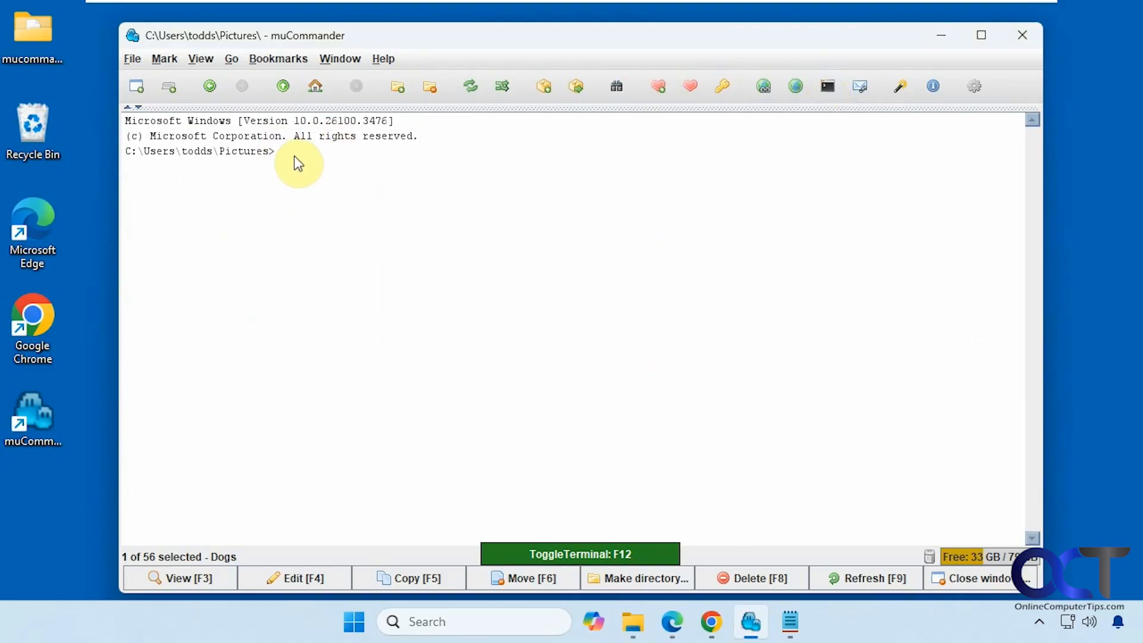
{"action": "mouse_move", "coordinate": [276, 156]}
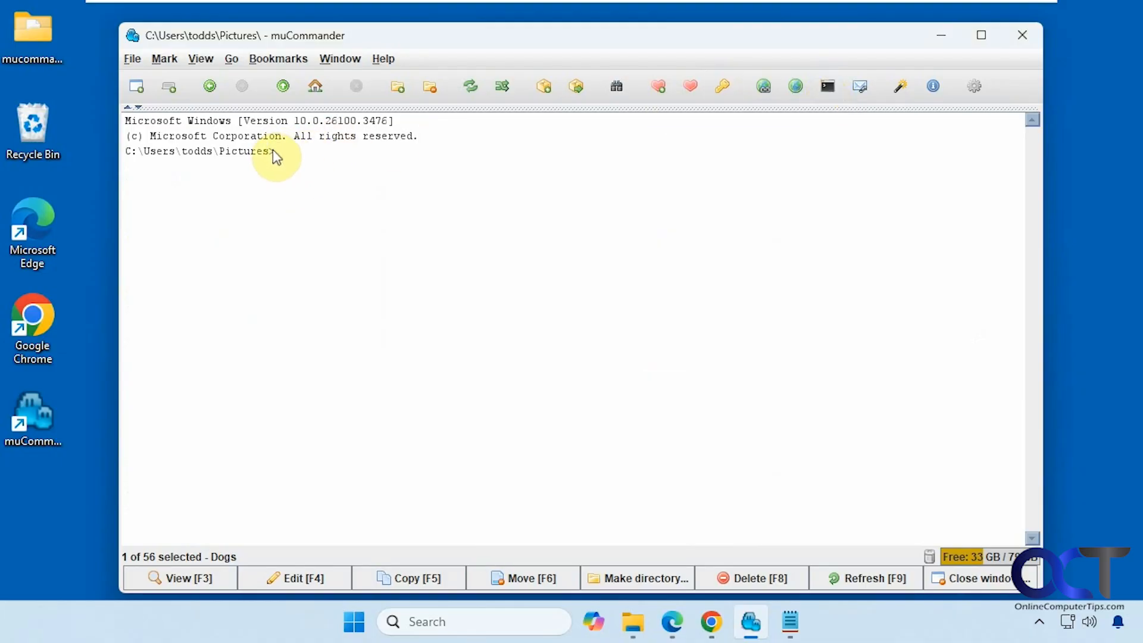
{"action": "left_click", "coordinate": [828, 86]}
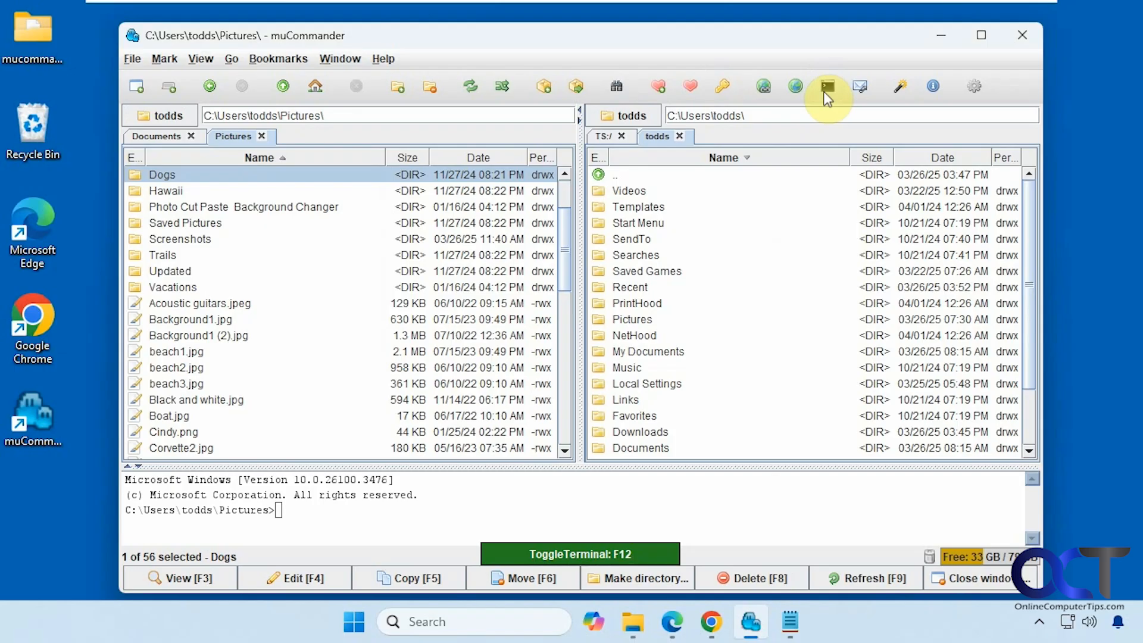
{"action": "mouse_move", "coordinate": [859, 86]}
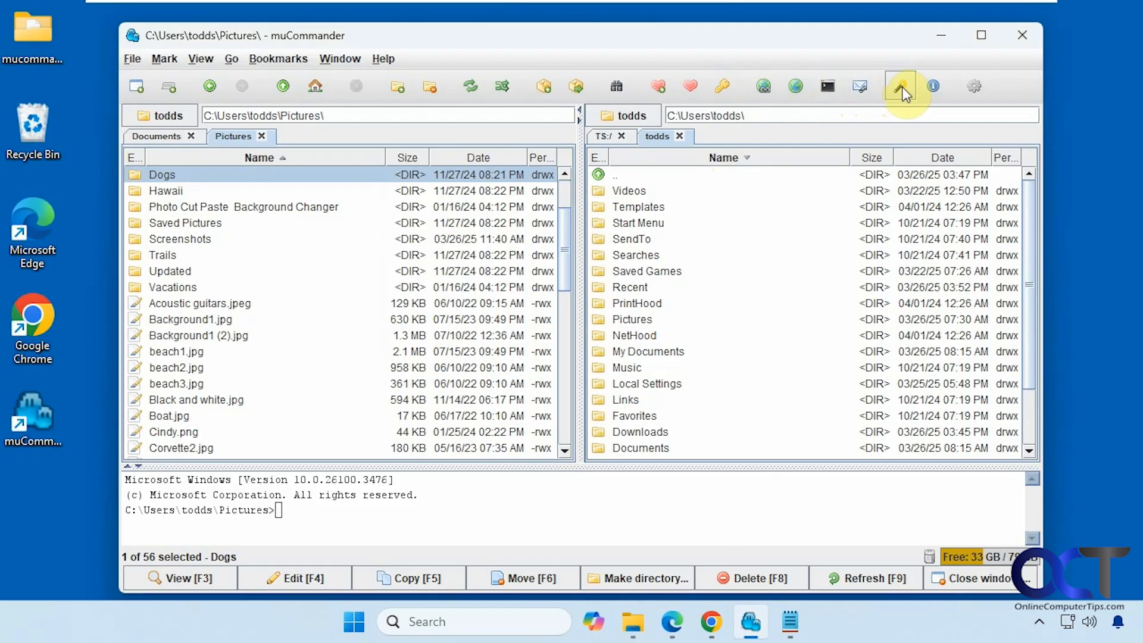
{"action": "left_click", "coordinate": [199, 303]}
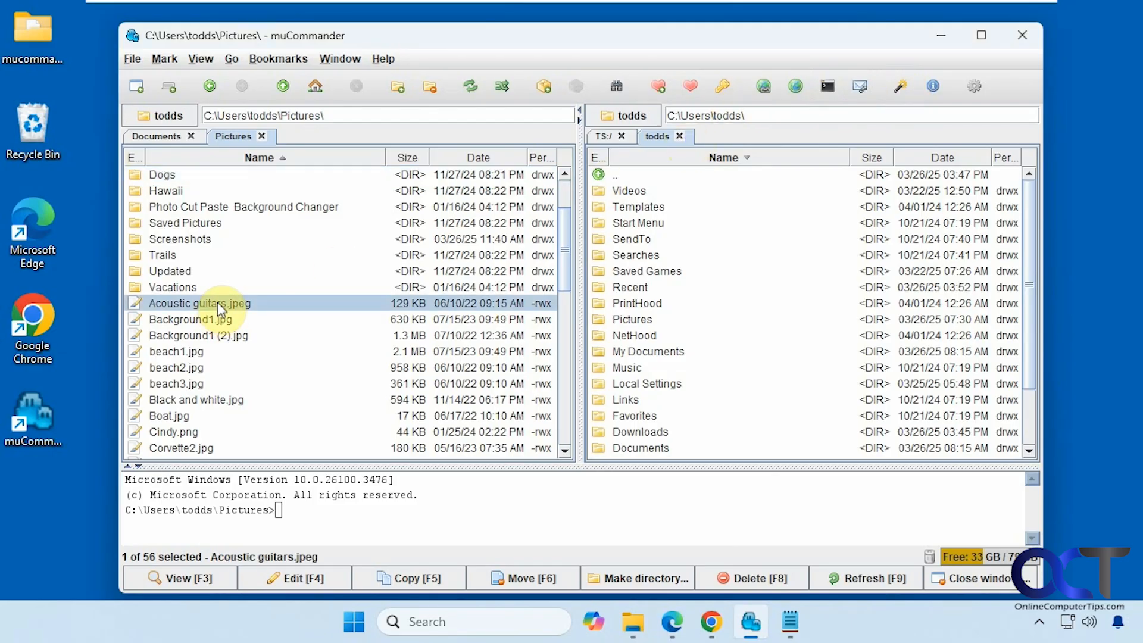
{"action": "mouse_move", "coordinate": [899, 86]}
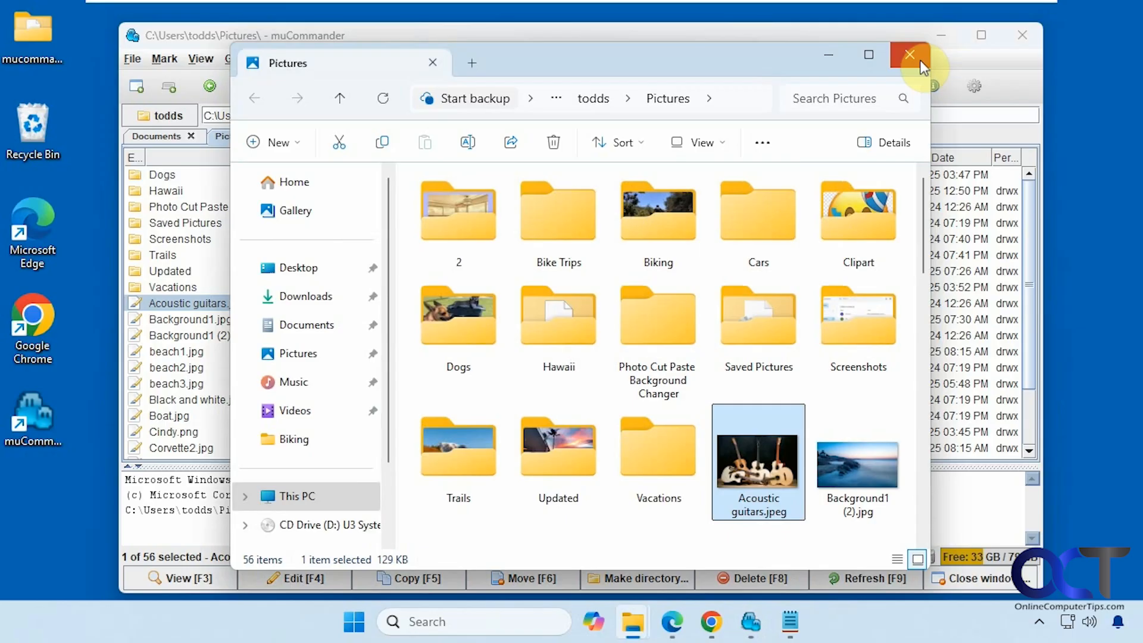
- Close File Explorer, check Acoustic guitars.jpeg's properties (129 KB), then open Preferences
{"action": "left_click", "coordinate": [910, 54]}
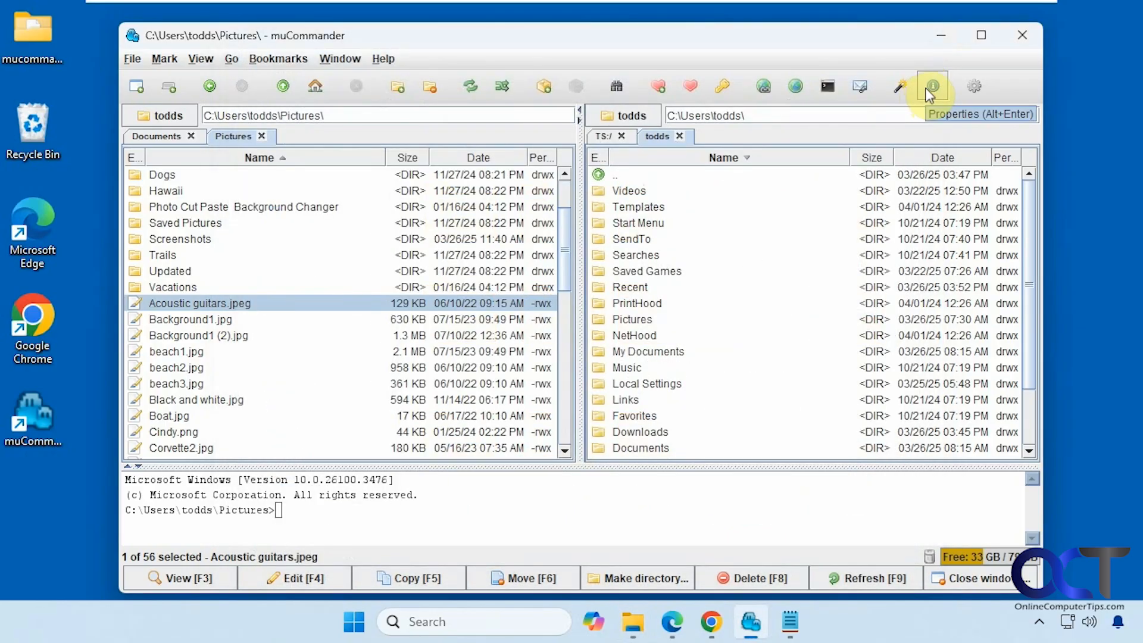
{"action": "left_click", "coordinate": [932, 86]}
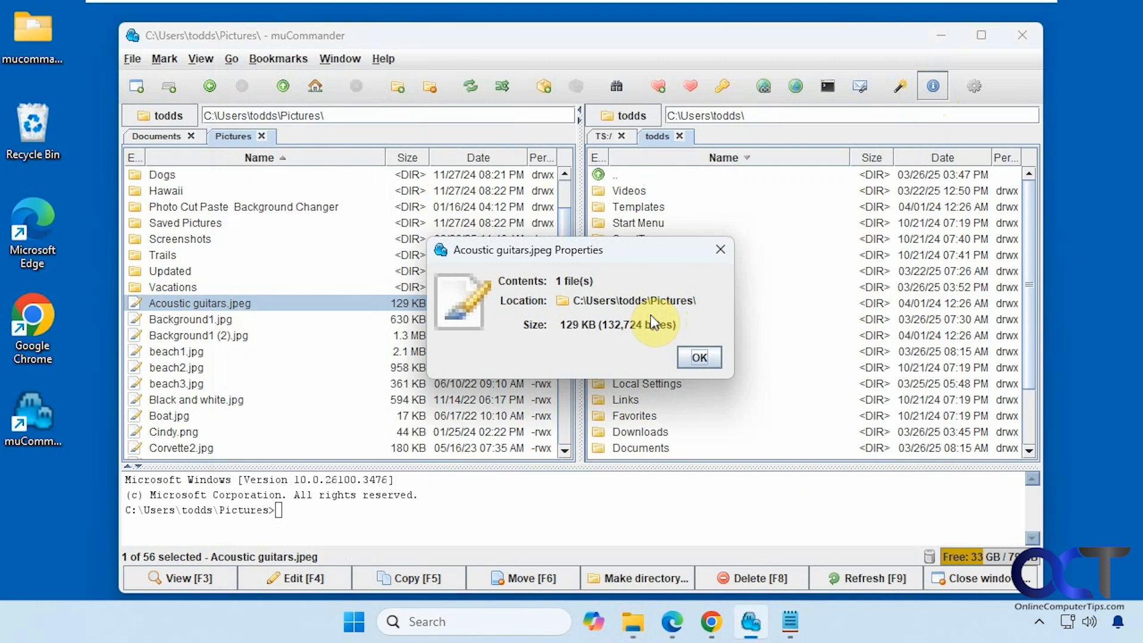
{"action": "left_click", "coordinate": [698, 358]}
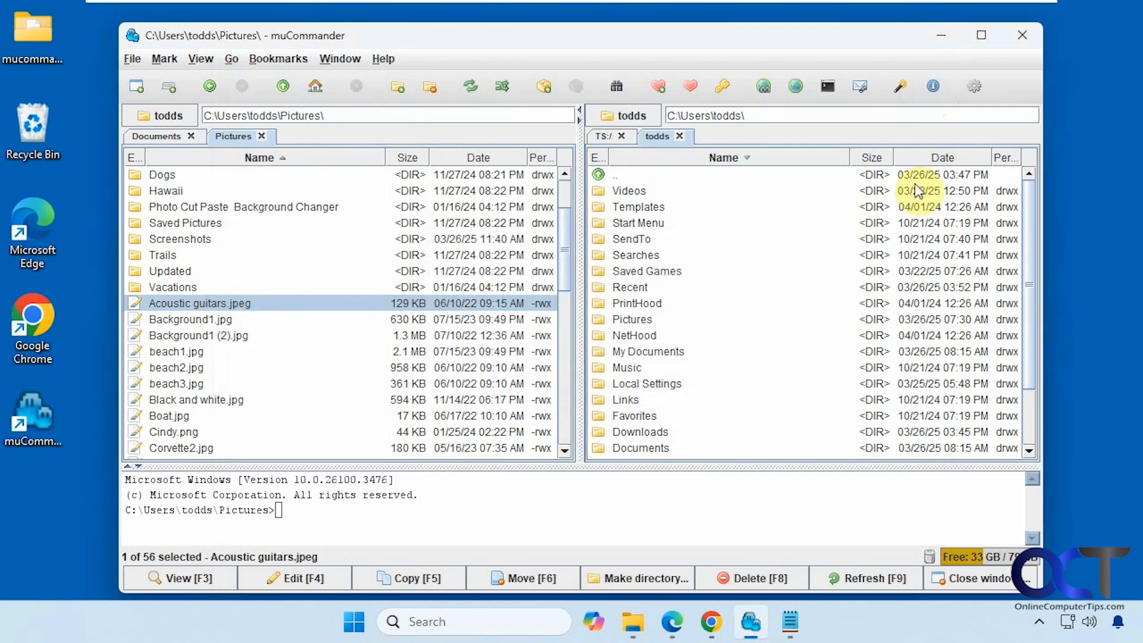
{"action": "left_click", "coordinate": [974, 86]}
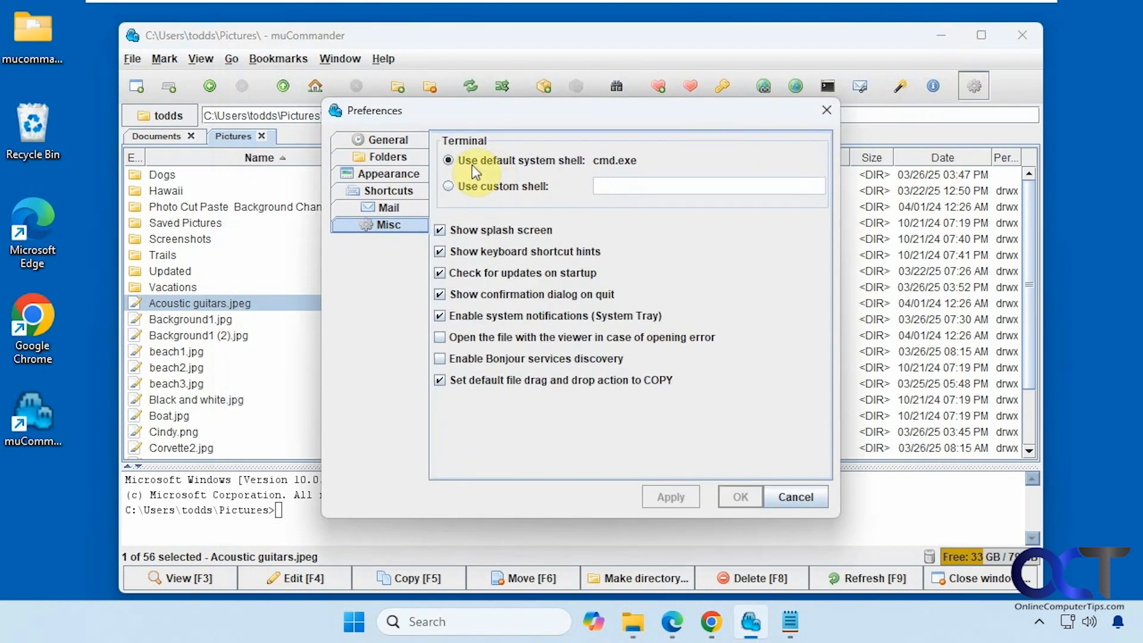
- Browse the Folders, Appearance and Mail preference pages, then cancel without saving
{"action": "left_click", "coordinate": [388, 157]}
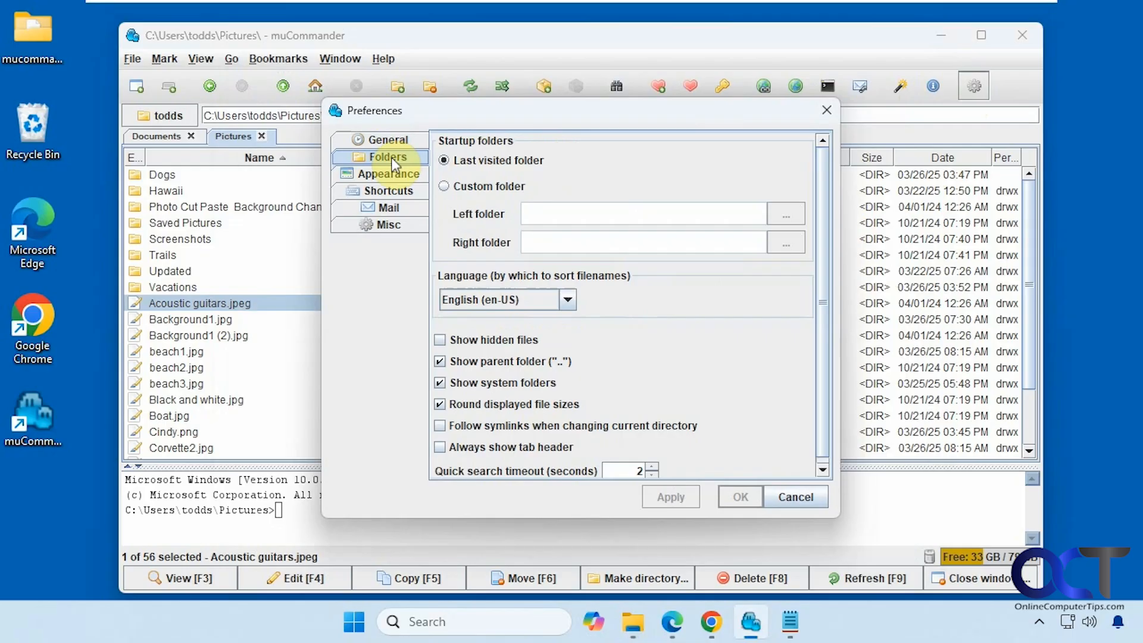
{"action": "left_click", "coordinate": [389, 174]}
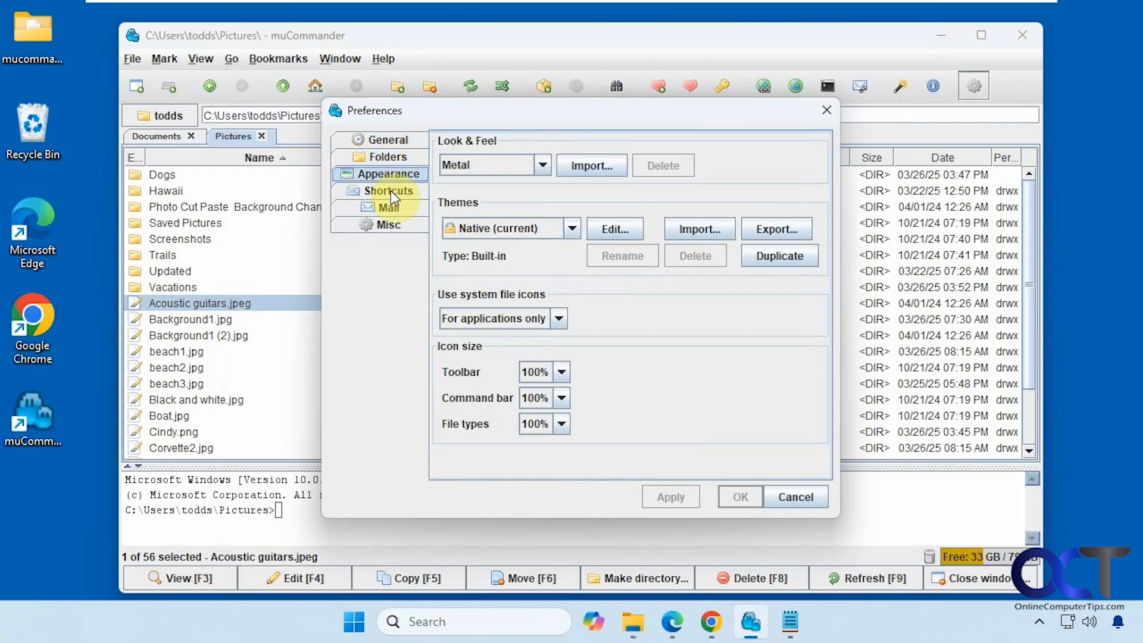
{"action": "left_click", "coordinate": [390, 208]}
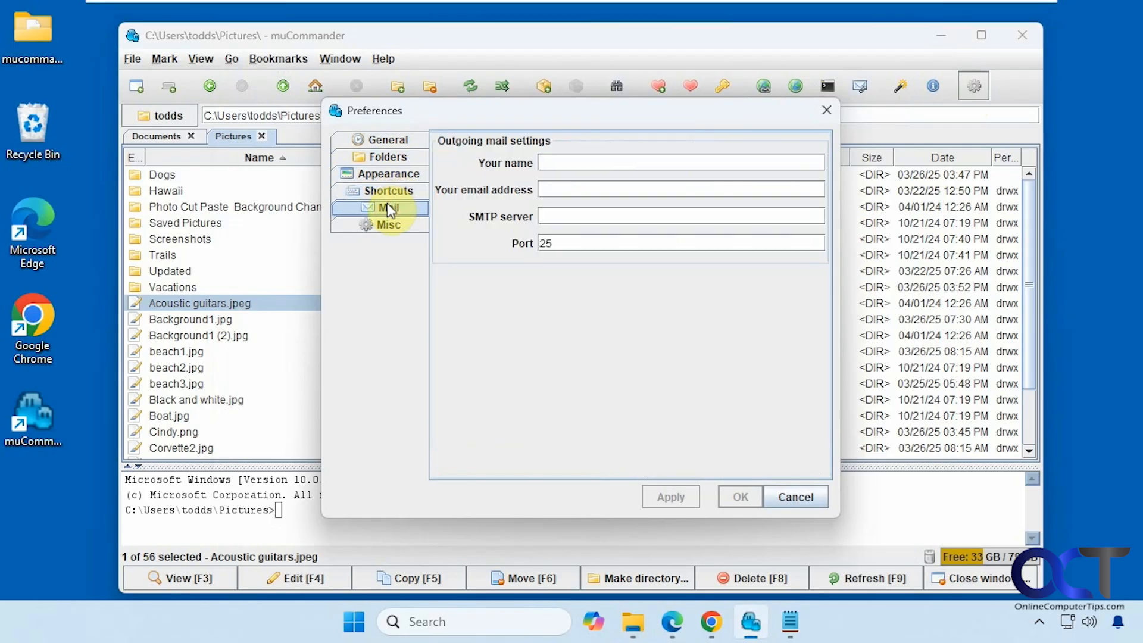
{"action": "left_click", "coordinate": [795, 497]}
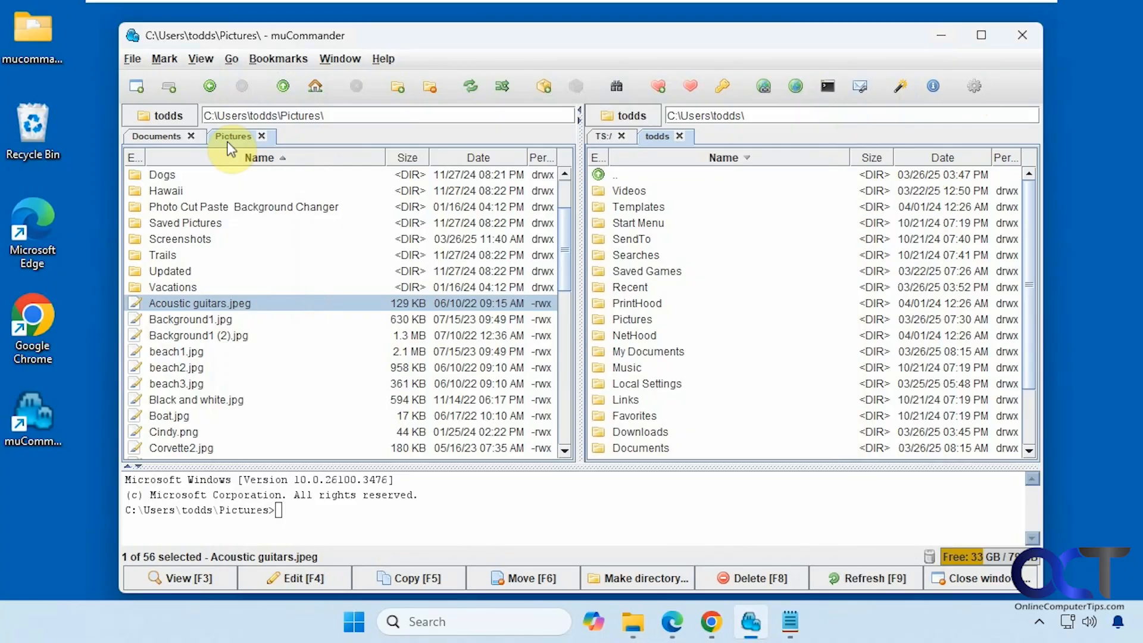
{"action": "left_click", "coordinate": [132, 58]}
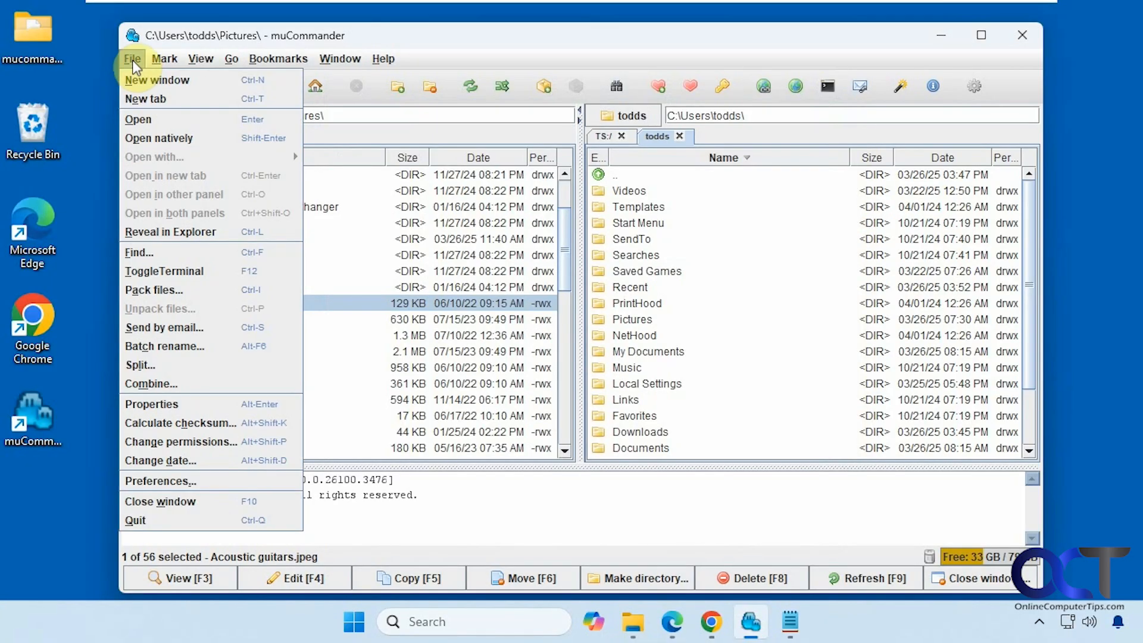
- Browse the Mark and File menus and apply date 06/10/24 09:15 AM to Acoustic guitars.jpeg
{"action": "left_click", "coordinate": [164, 59]}
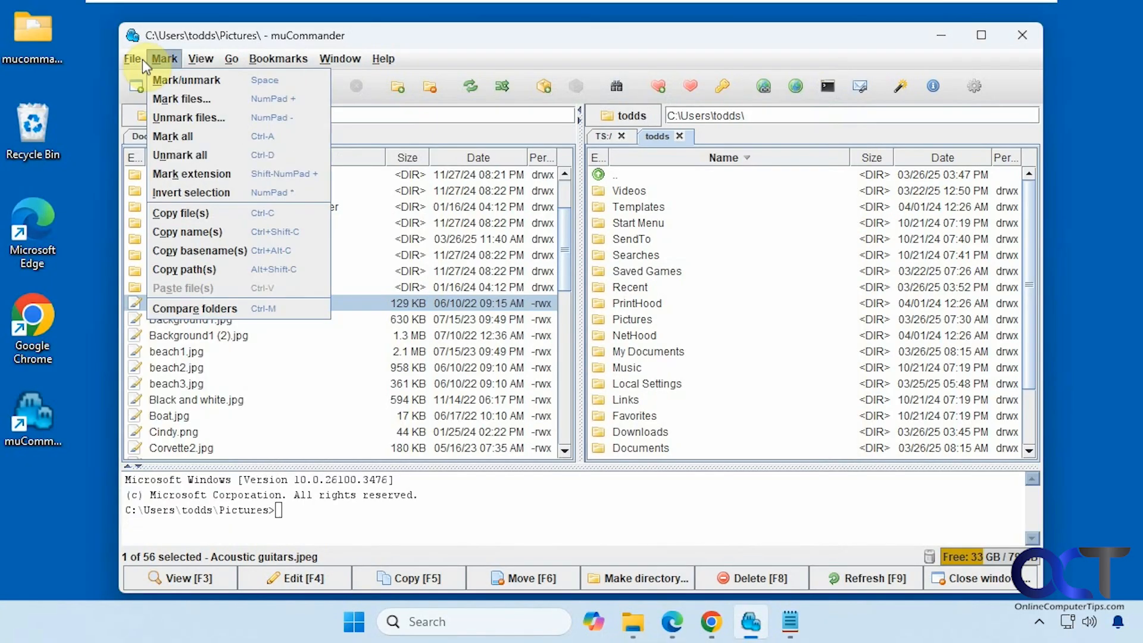
{"action": "left_click", "coordinate": [132, 58]}
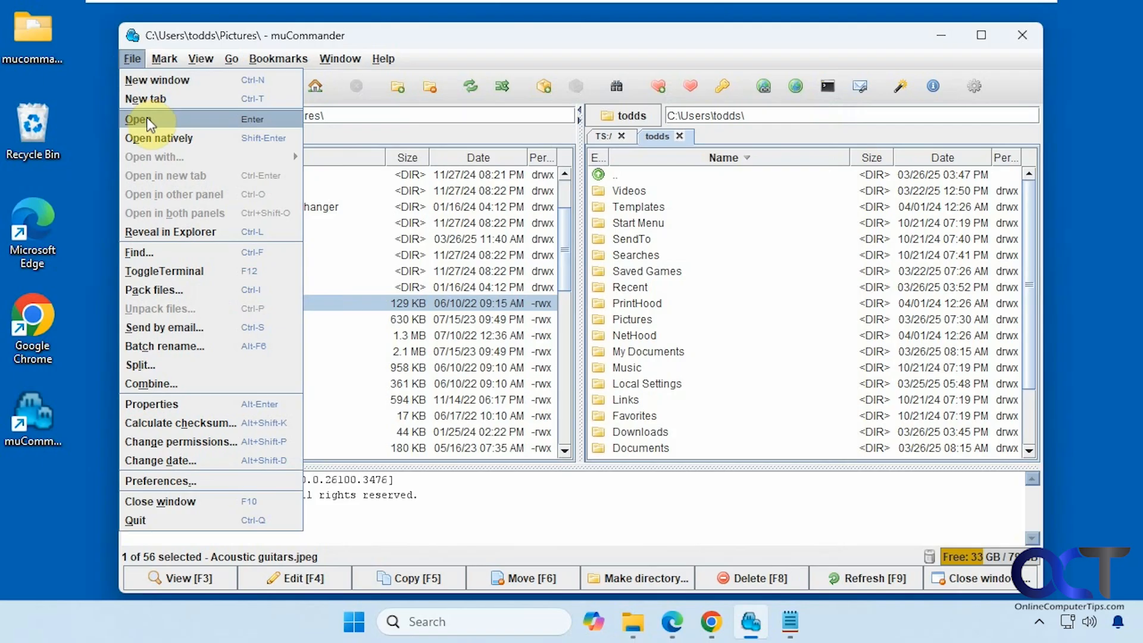
{"action": "mouse_move", "coordinate": [179, 289]}
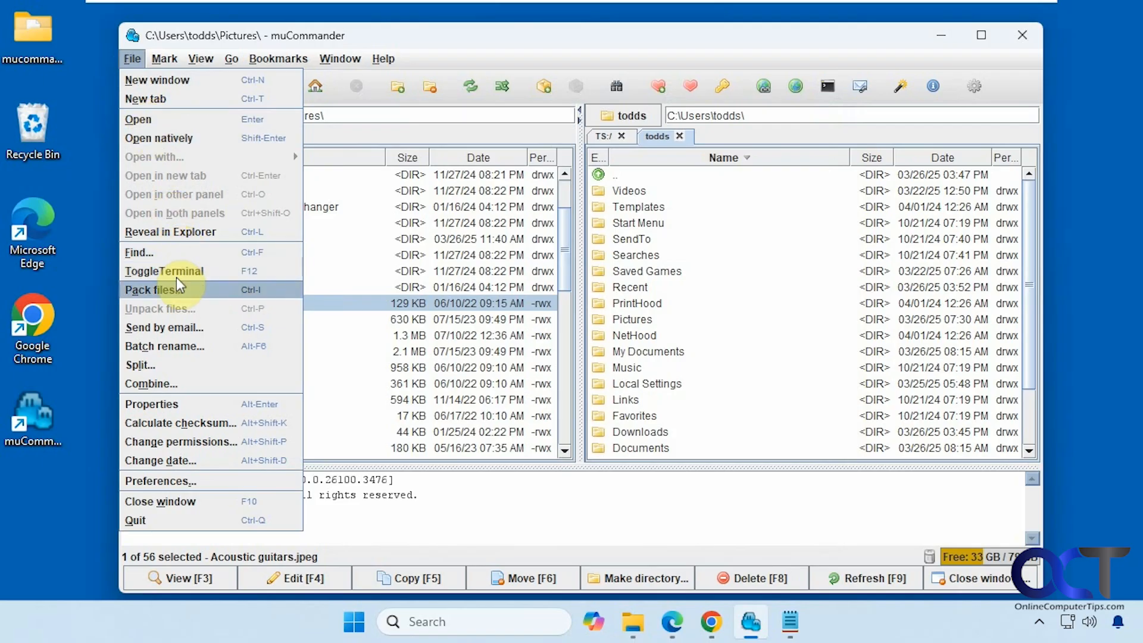
{"action": "mouse_move", "coordinate": [175, 383]}
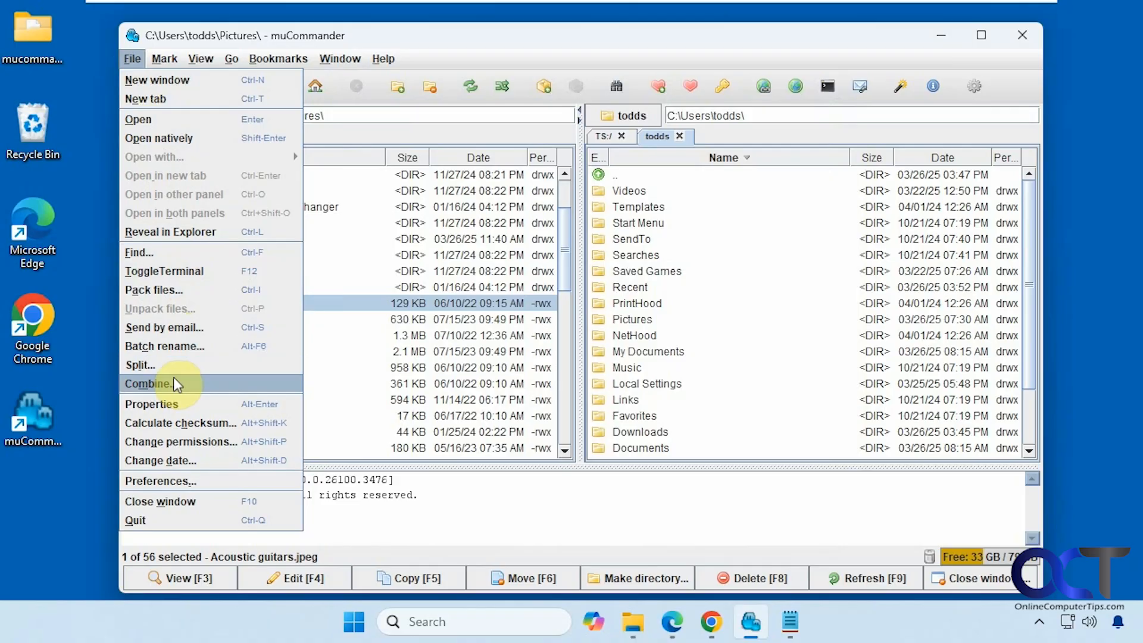
{"action": "mouse_move", "coordinate": [441, 376]}
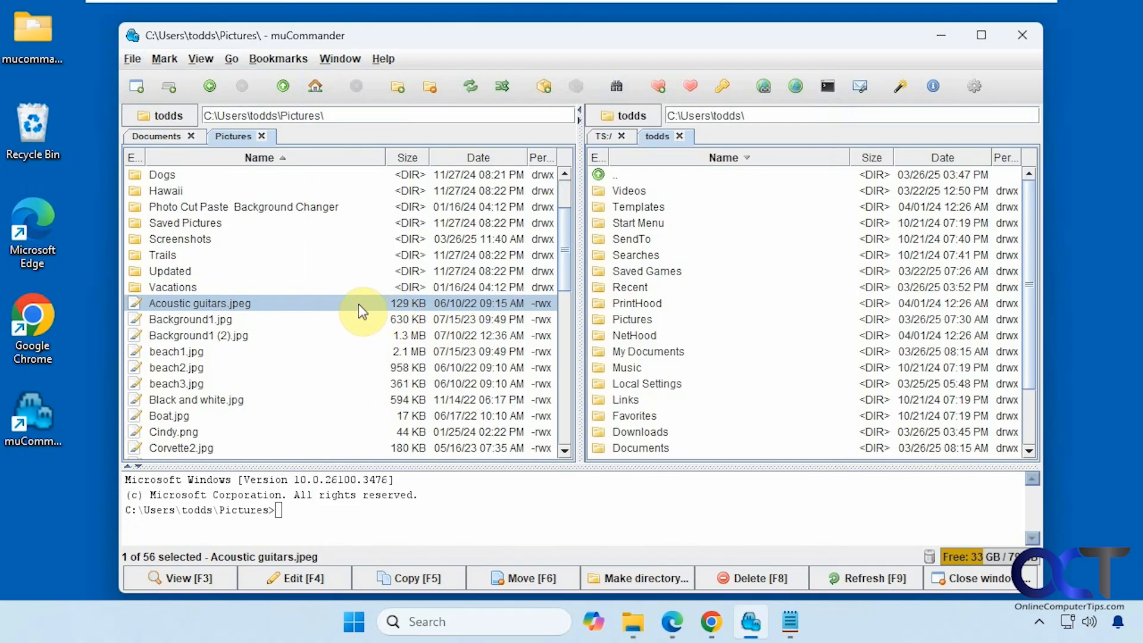
{"action": "mouse_move", "coordinate": [132, 58]}
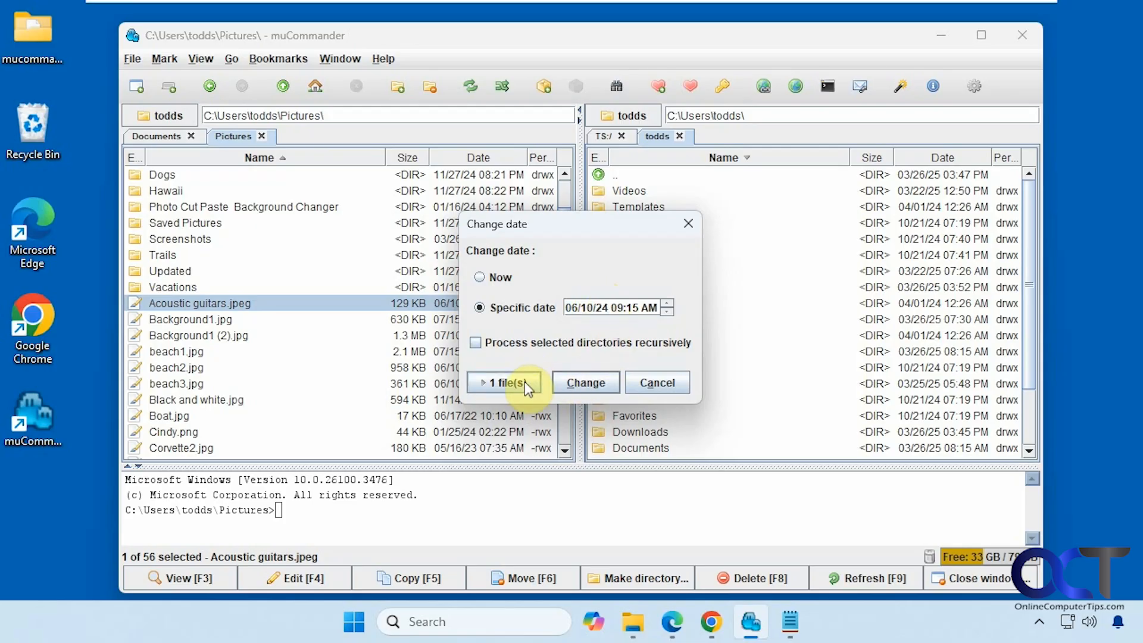
{"action": "left_click", "coordinate": [585, 382]}
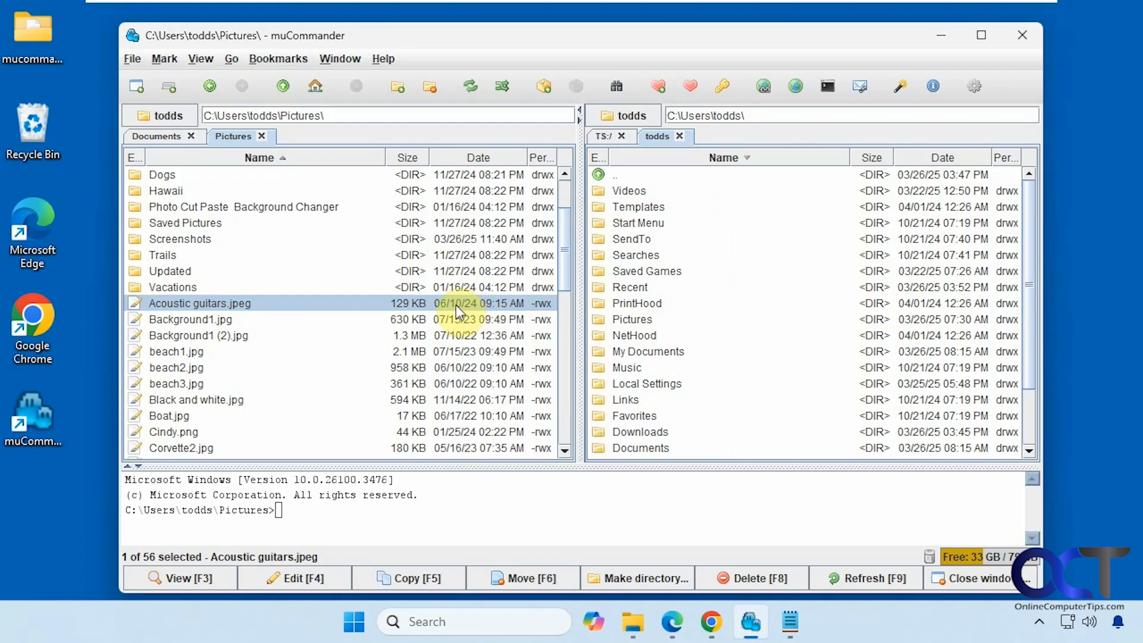
{"action": "left_click", "coordinate": [132, 58]}
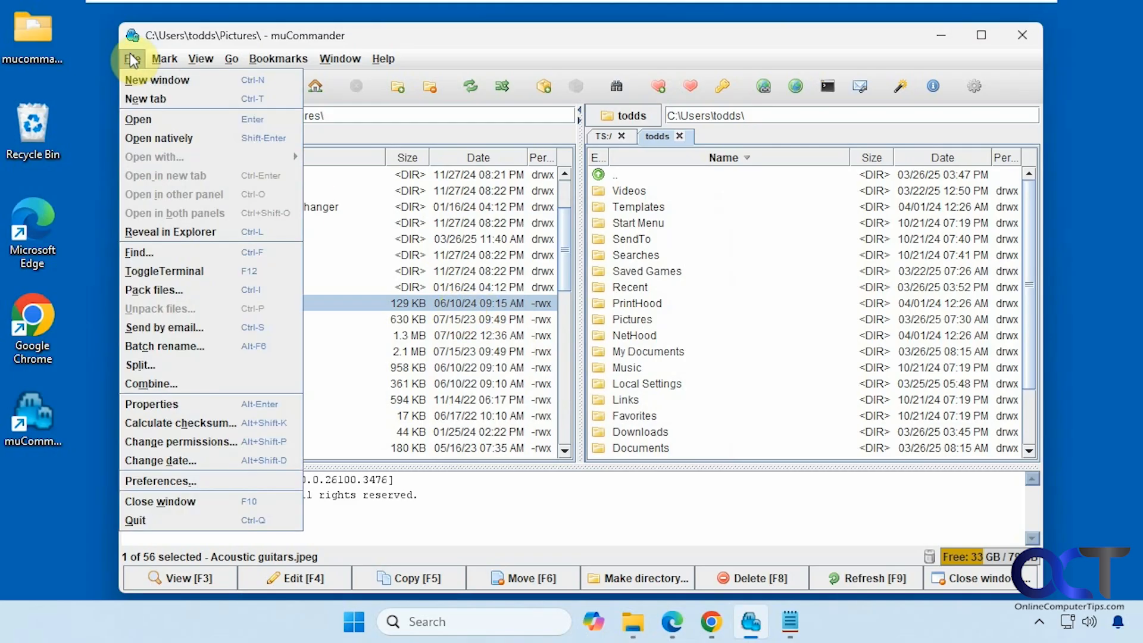
{"action": "left_click", "coordinate": [180, 441]}
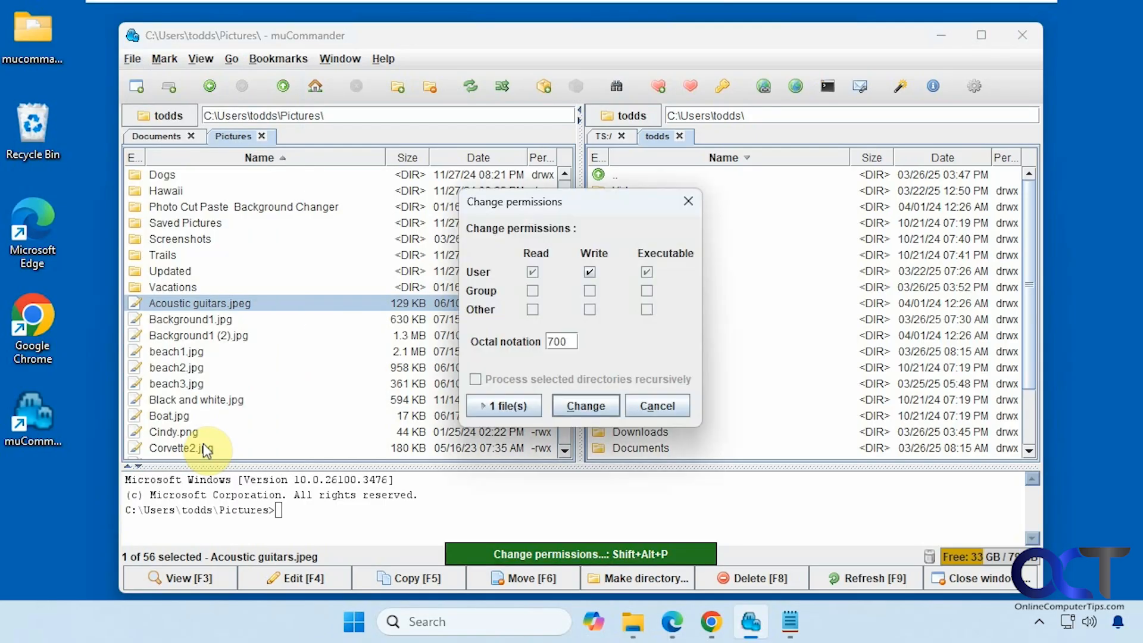
{"action": "left_click", "coordinate": [656, 406]}
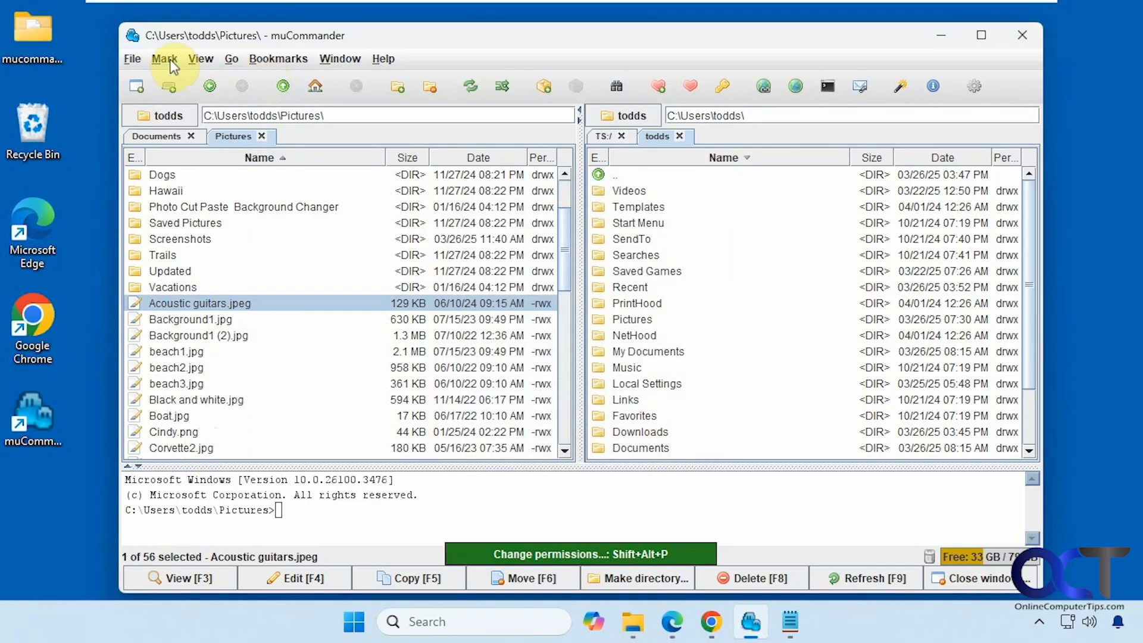
{"action": "left_click", "coordinate": [132, 58]}
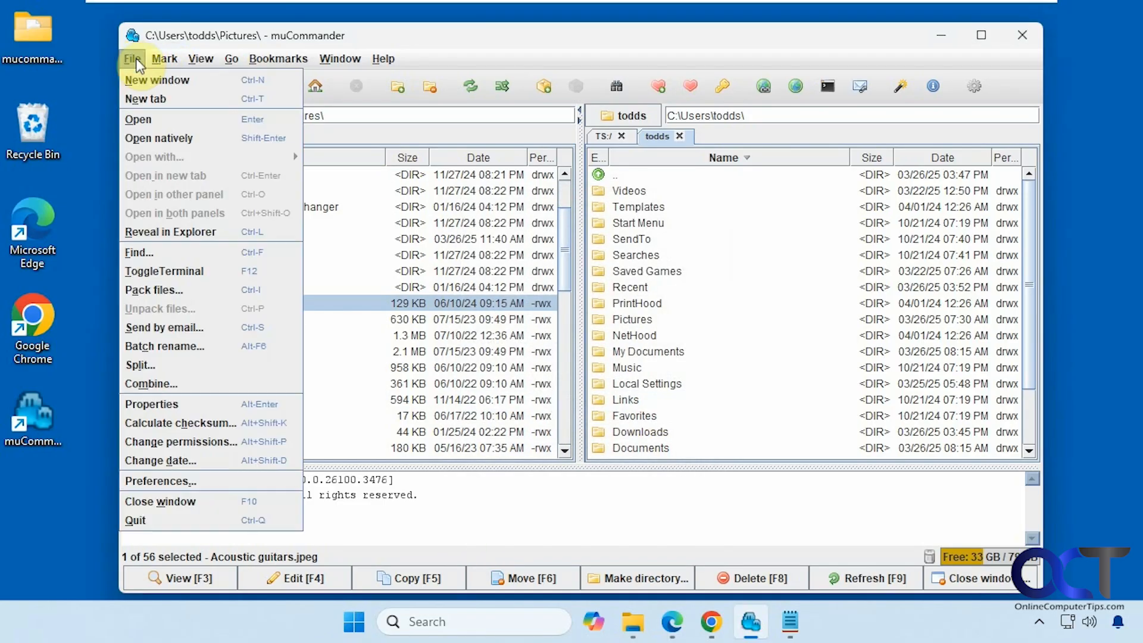
{"action": "left_click", "coordinate": [159, 480]}
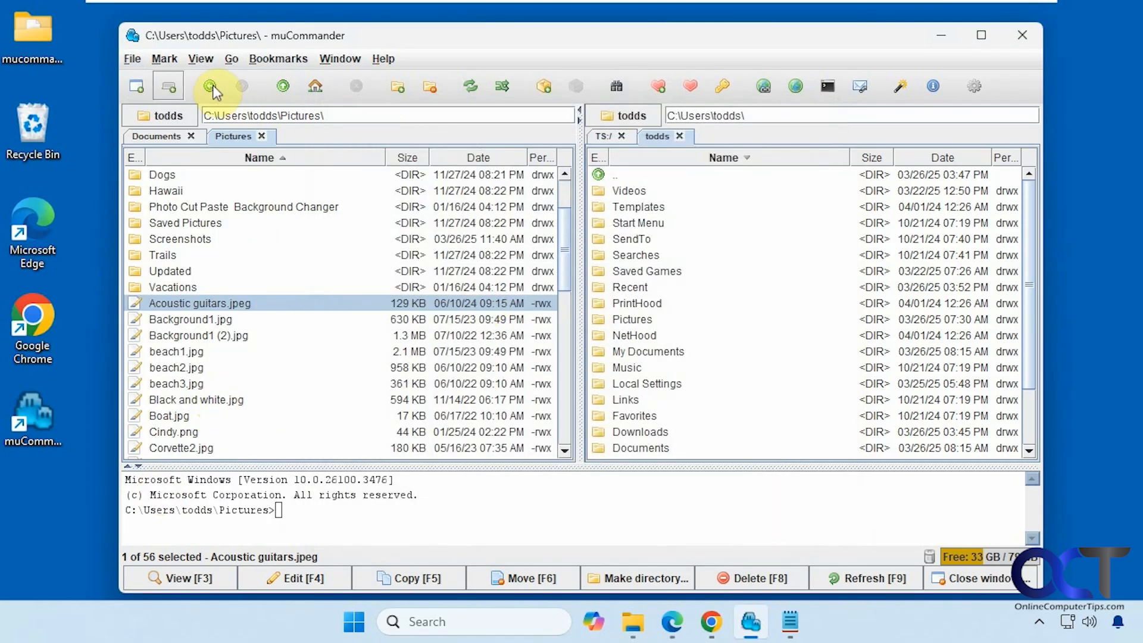
{"action": "left_click", "coordinate": [164, 59]}
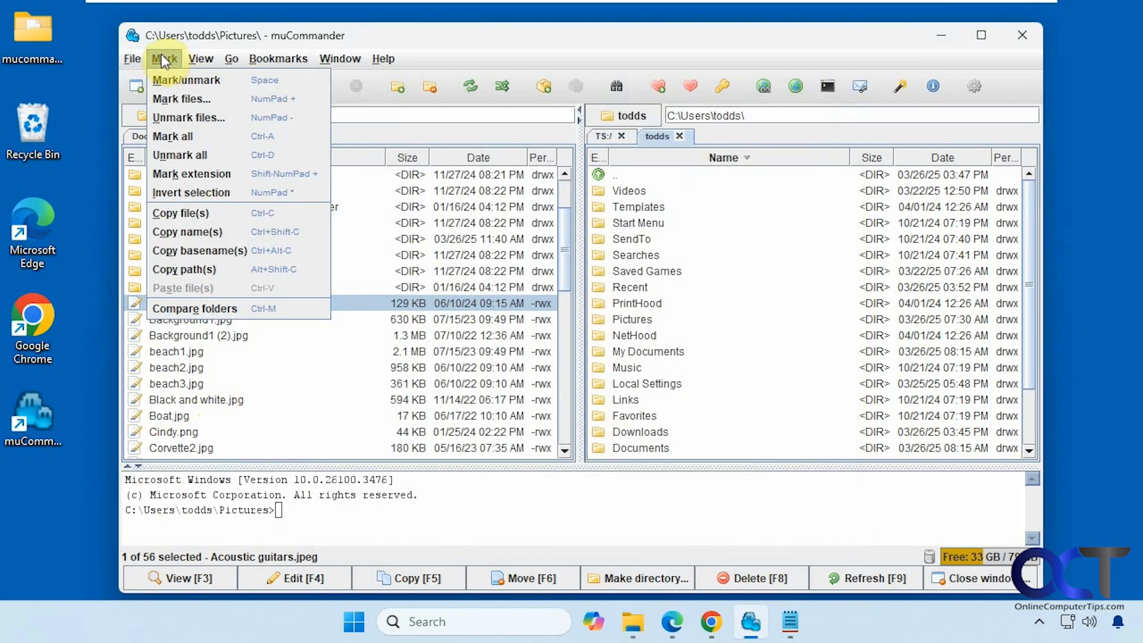
{"action": "mouse_move", "coordinate": [181, 213]}
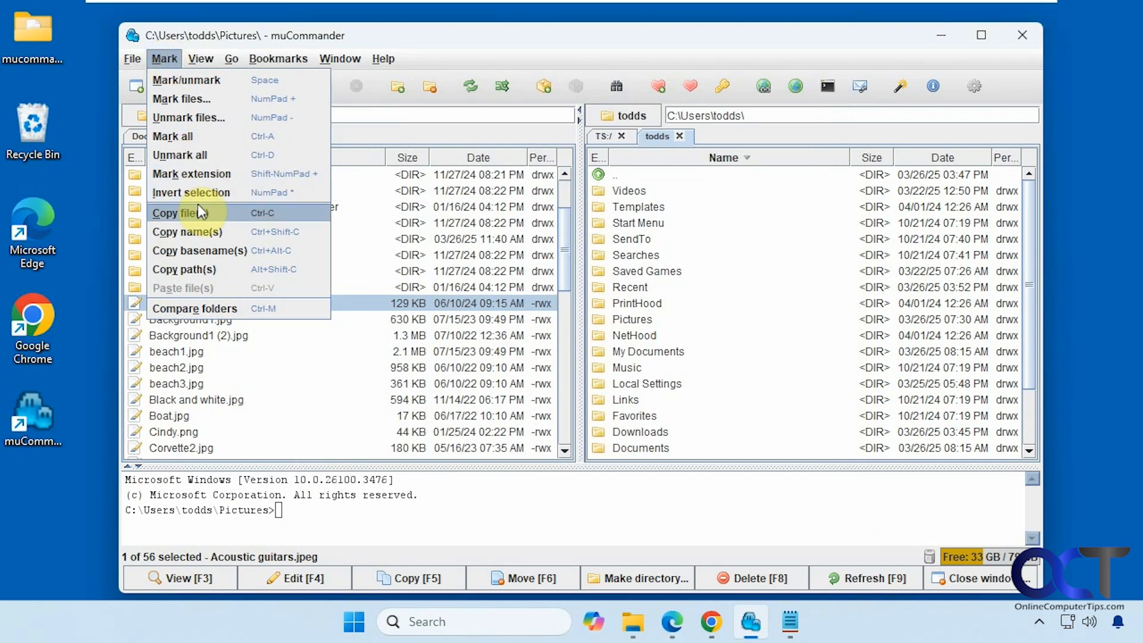
{"action": "mouse_move", "coordinate": [204, 250]}
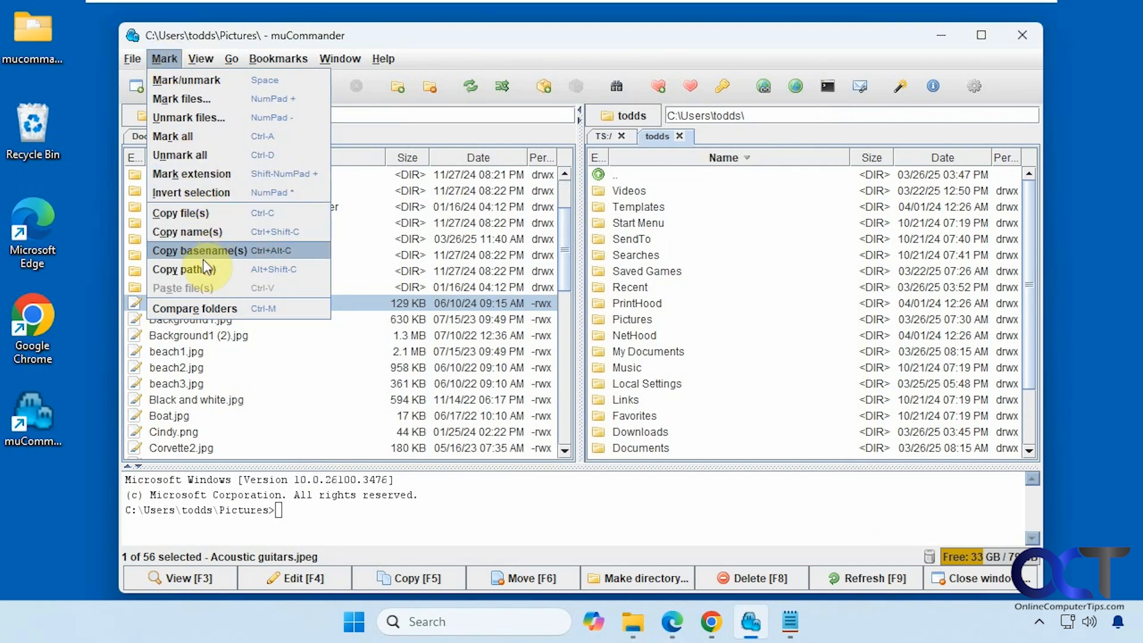
{"action": "mouse_move", "coordinate": [232, 281]}
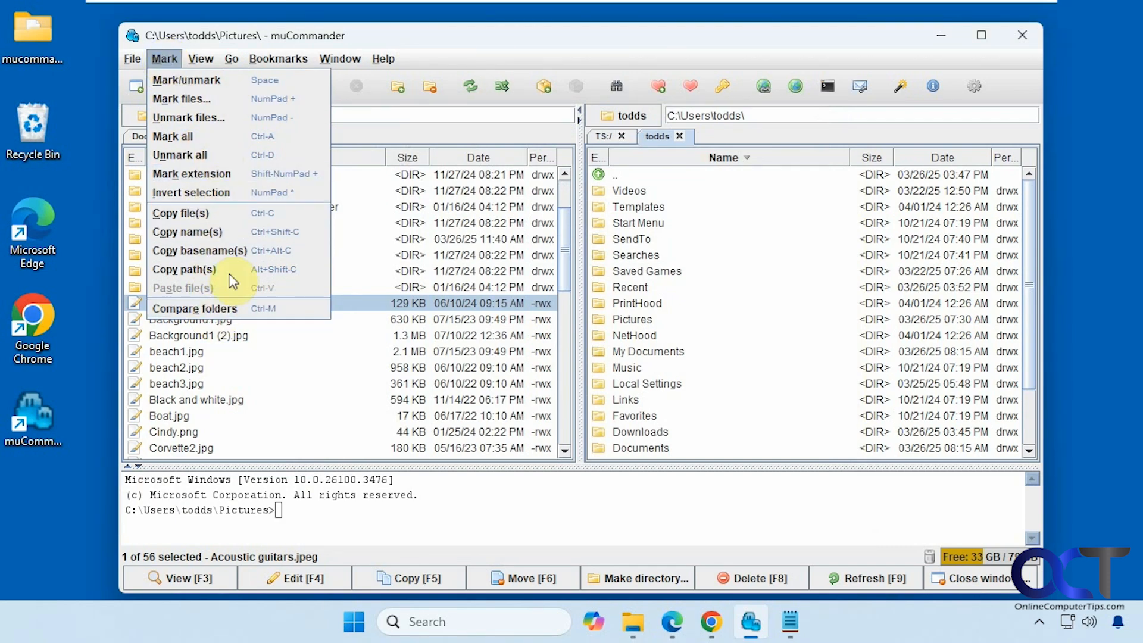
{"action": "left_click", "coordinate": [195, 309]}
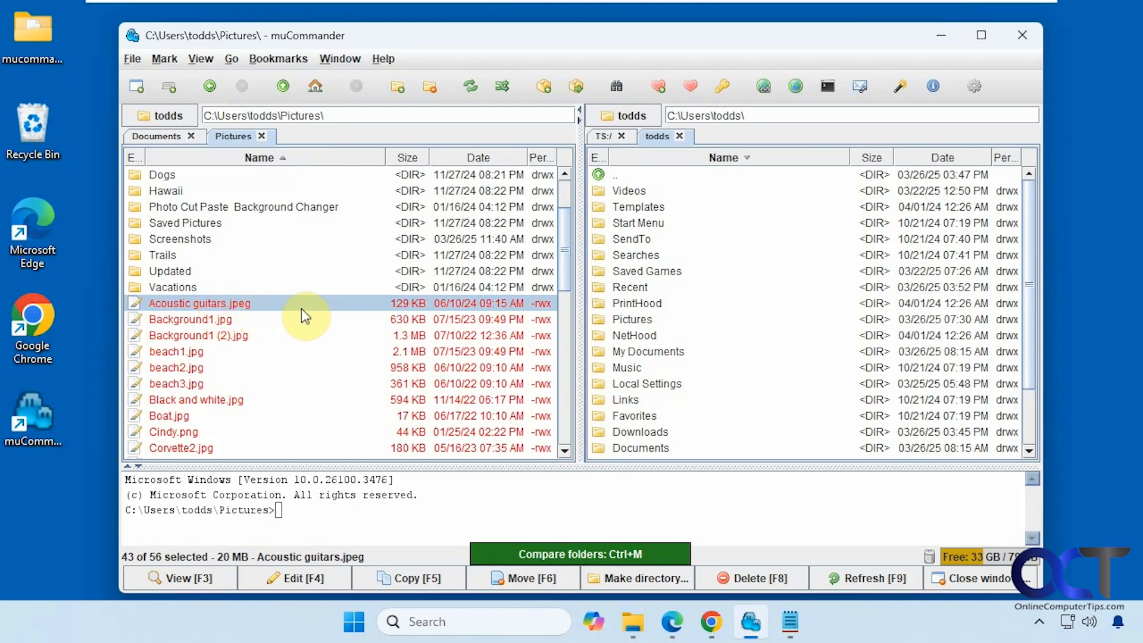
{"action": "mouse_move", "coordinate": [638, 302]}
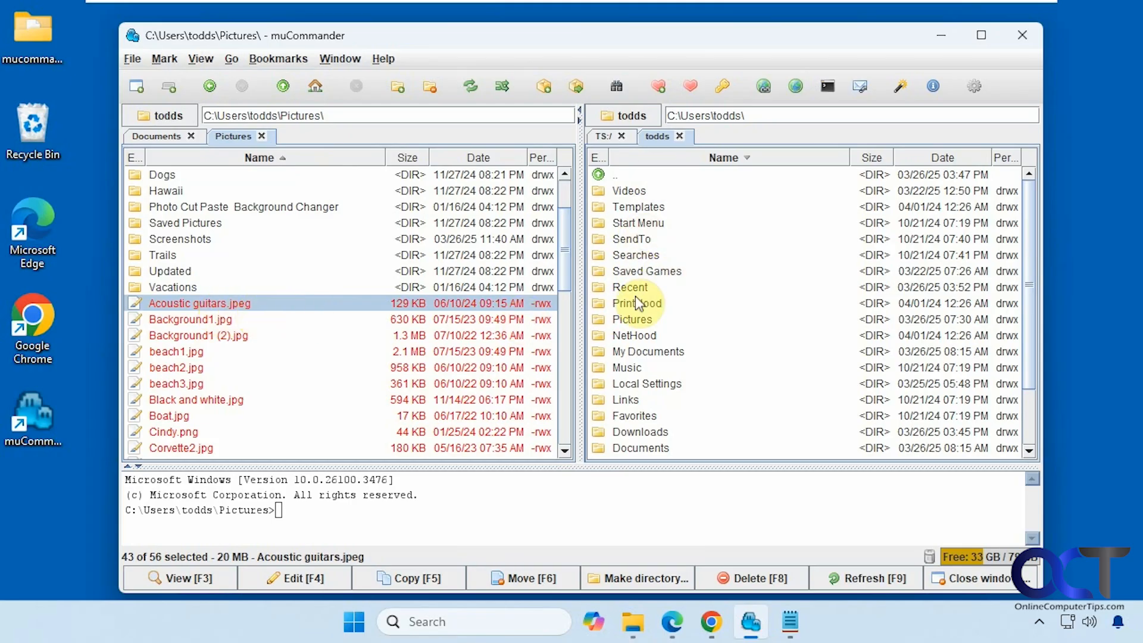
{"action": "mouse_move", "coordinate": [634, 370]}
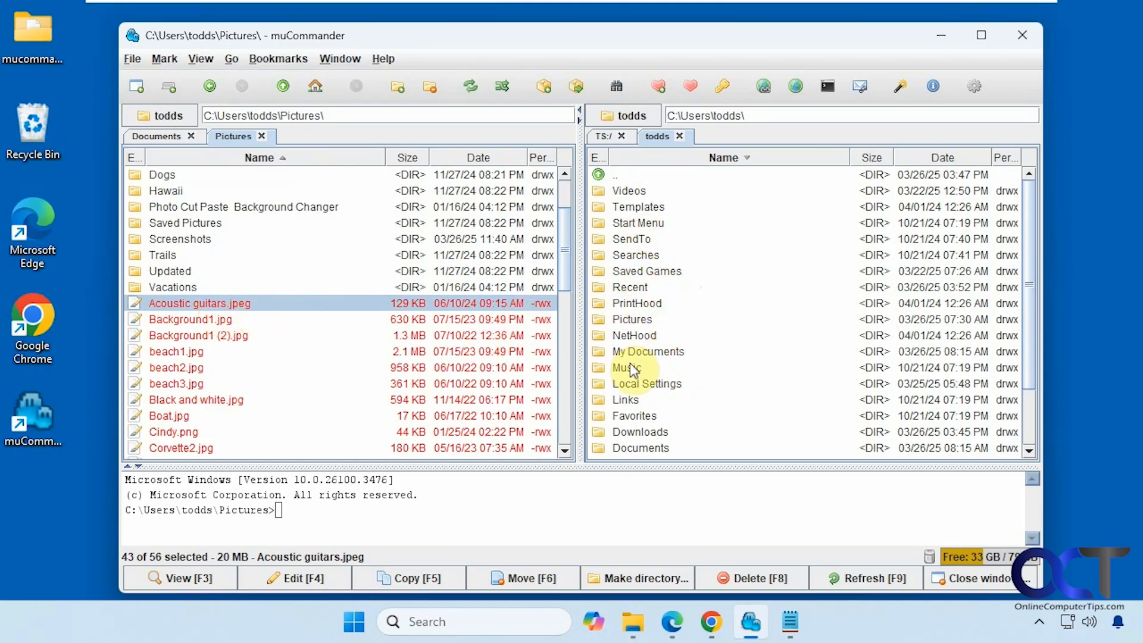
{"action": "mouse_move", "coordinate": [262, 343]}
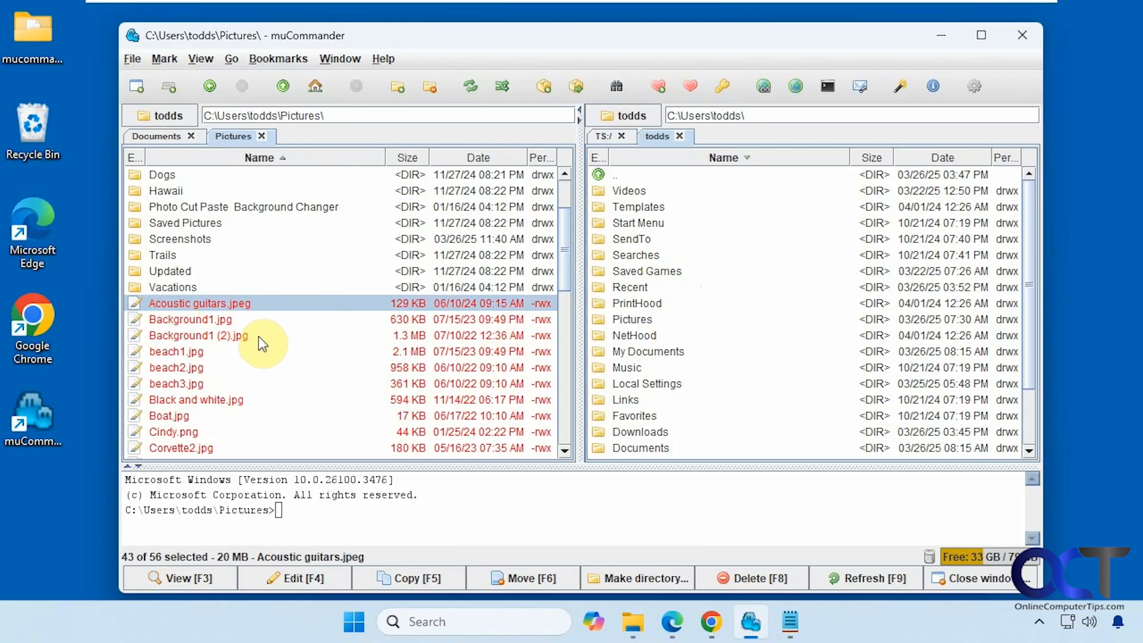
{"action": "mouse_move", "coordinate": [448, 247]}
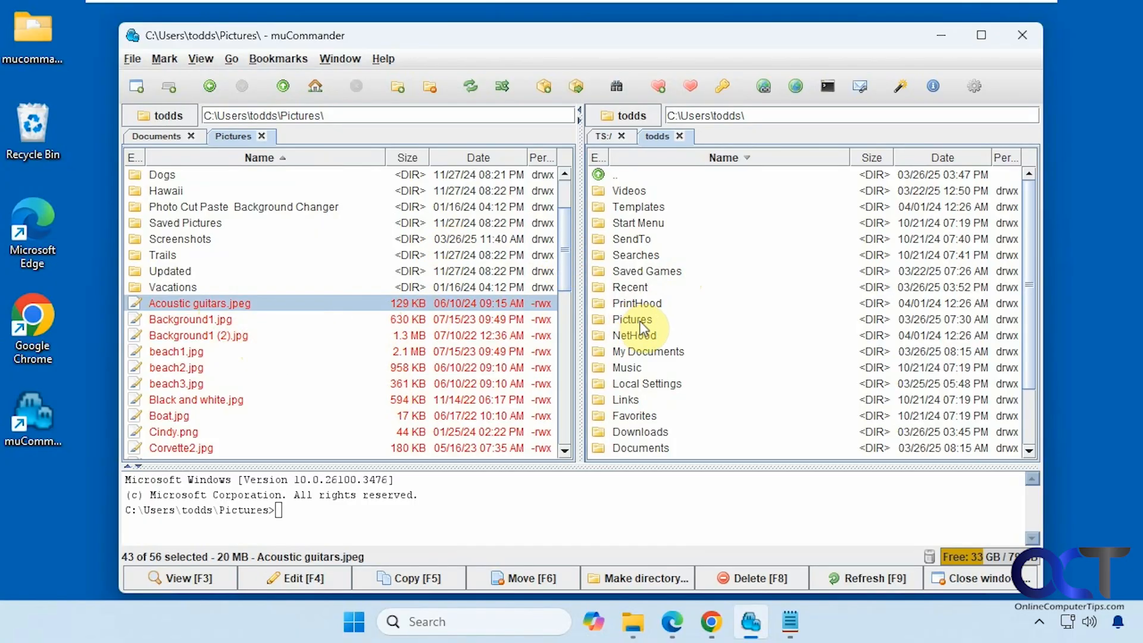
{"action": "mouse_move", "coordinate": [456, 326]}
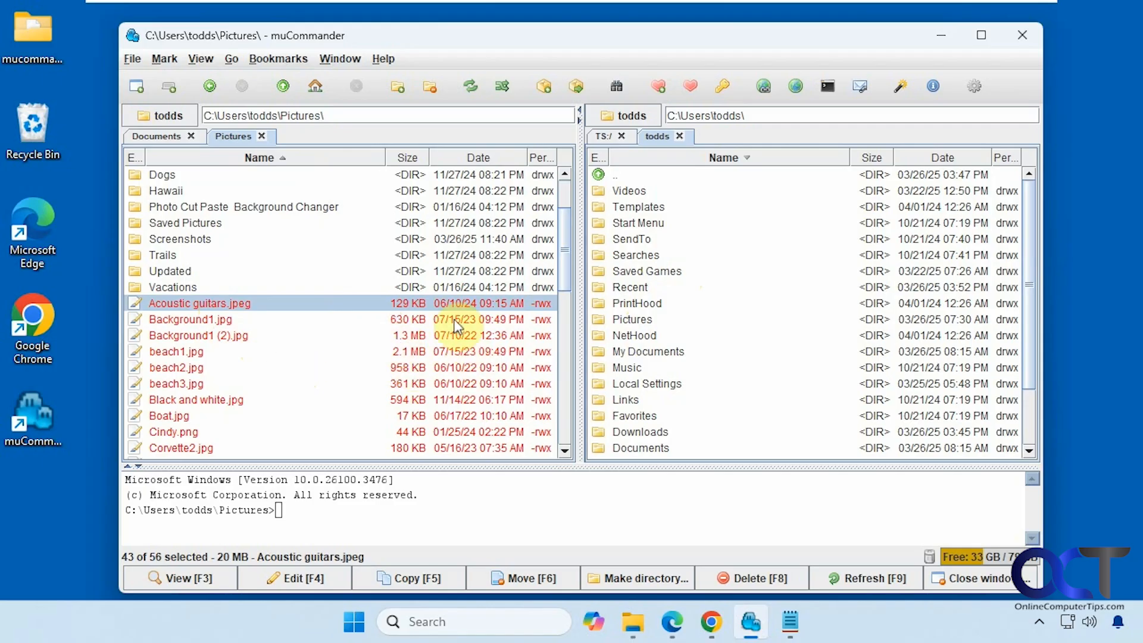
{"action": "mouse_move", "coordinate": [568, 329]}
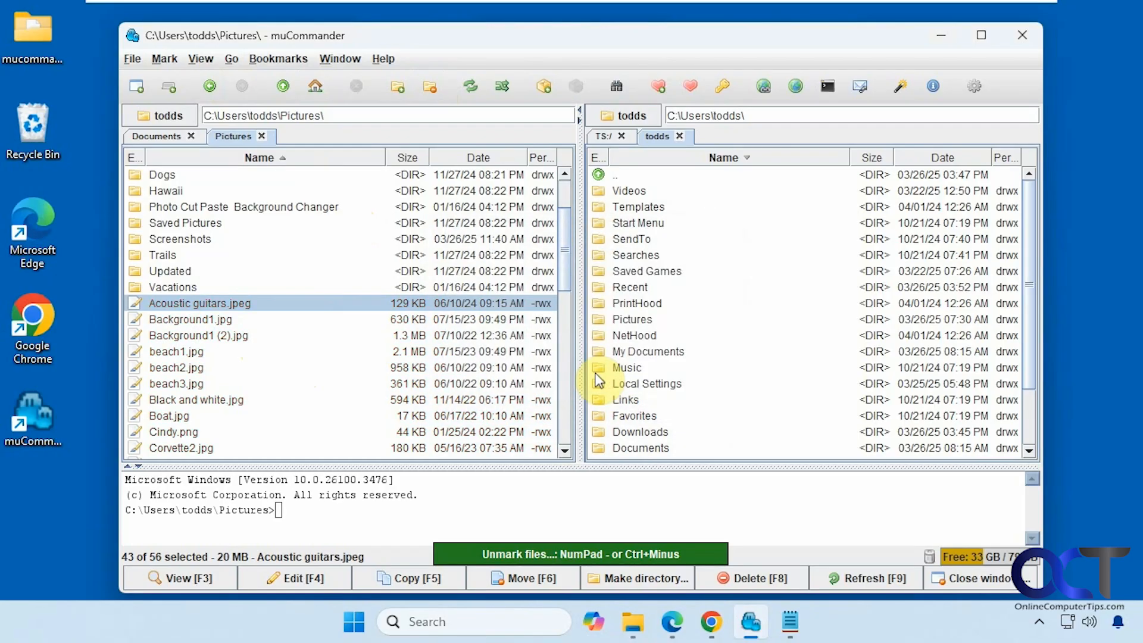
{"action": "left_click", "coordinate": [165, 58]}
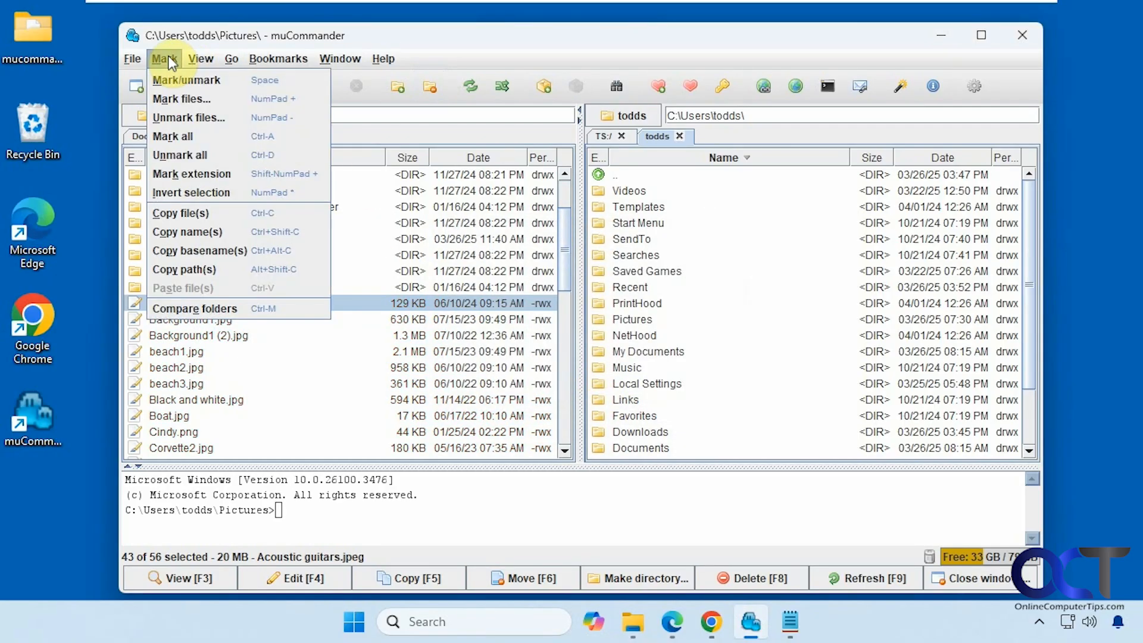
{"action": "left_click", "coordinate": [200, 58]}
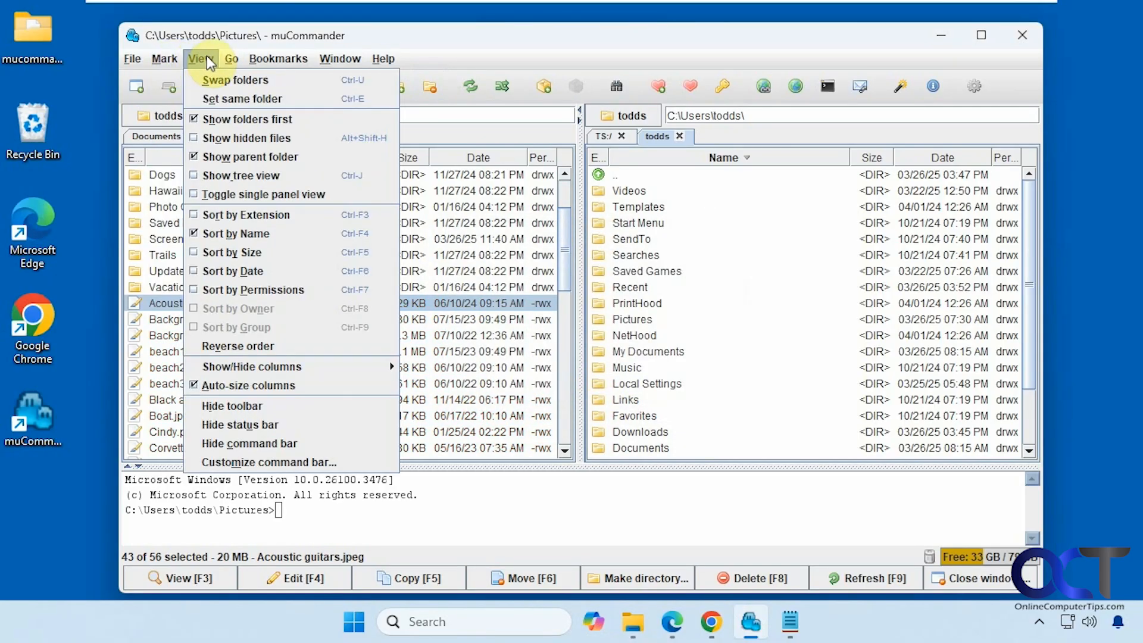
{"action": "mouse_move", "coordinate": [236, 81]}
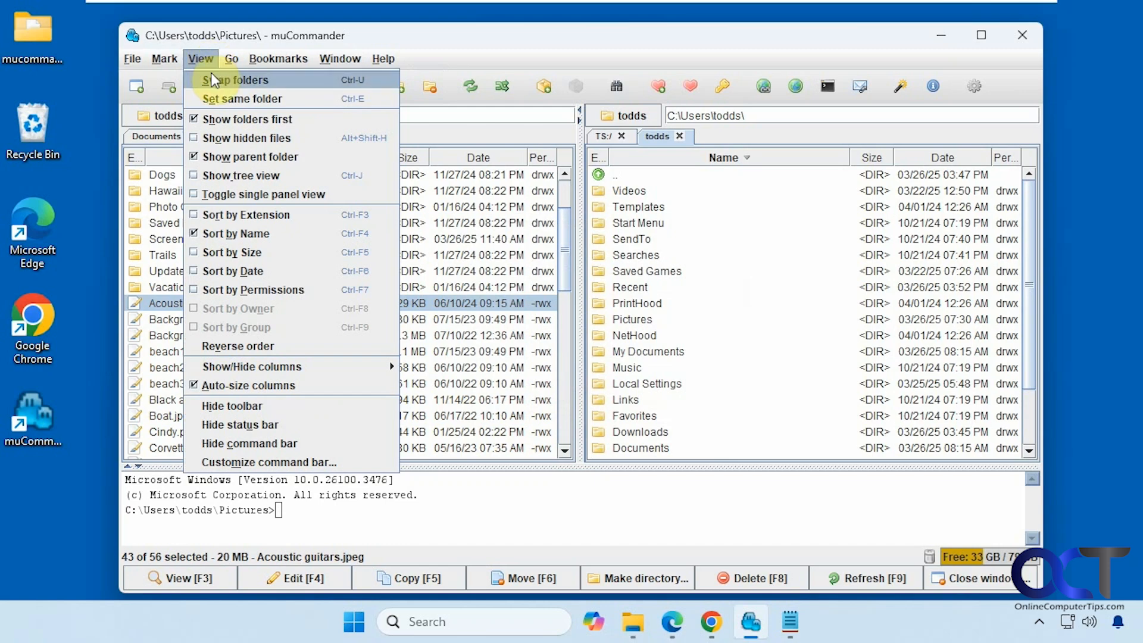
{"action": "mouse_move", "coordinate": [221, 98]}
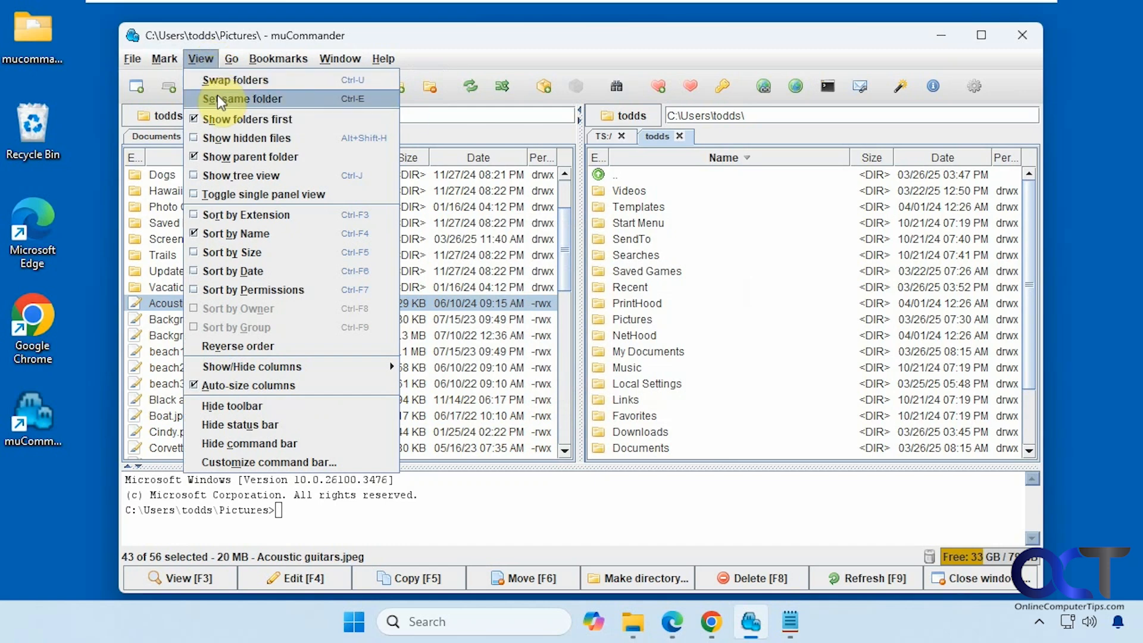
{"action": "mouse_move", "coordinate": [261, 221]}
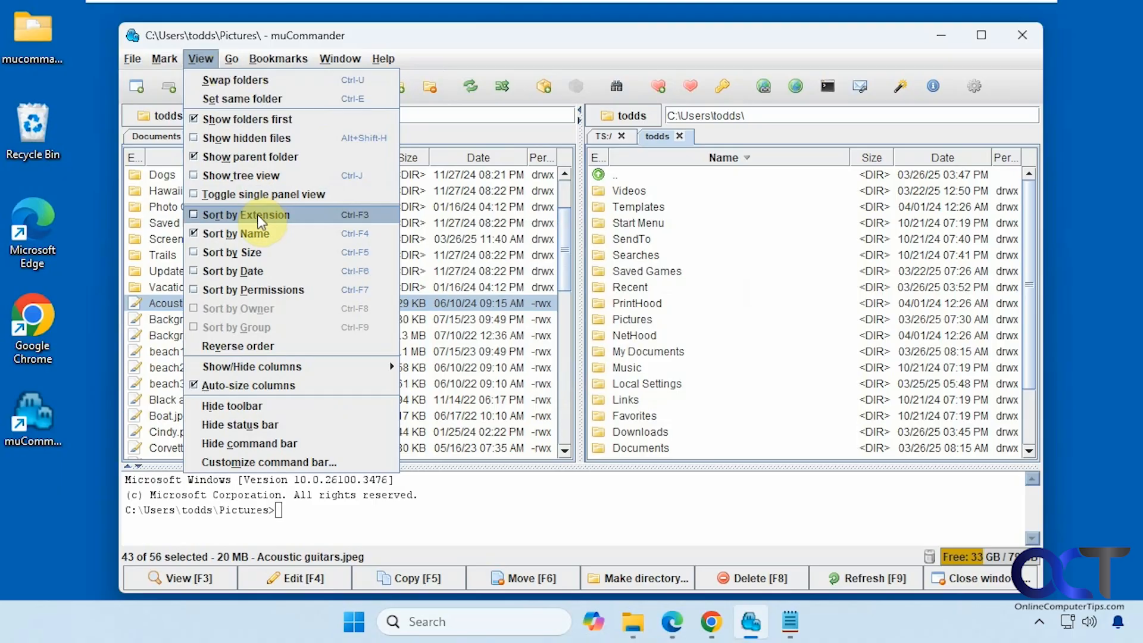
{"action": "mouse_move", "coordinate": [251, 233]}
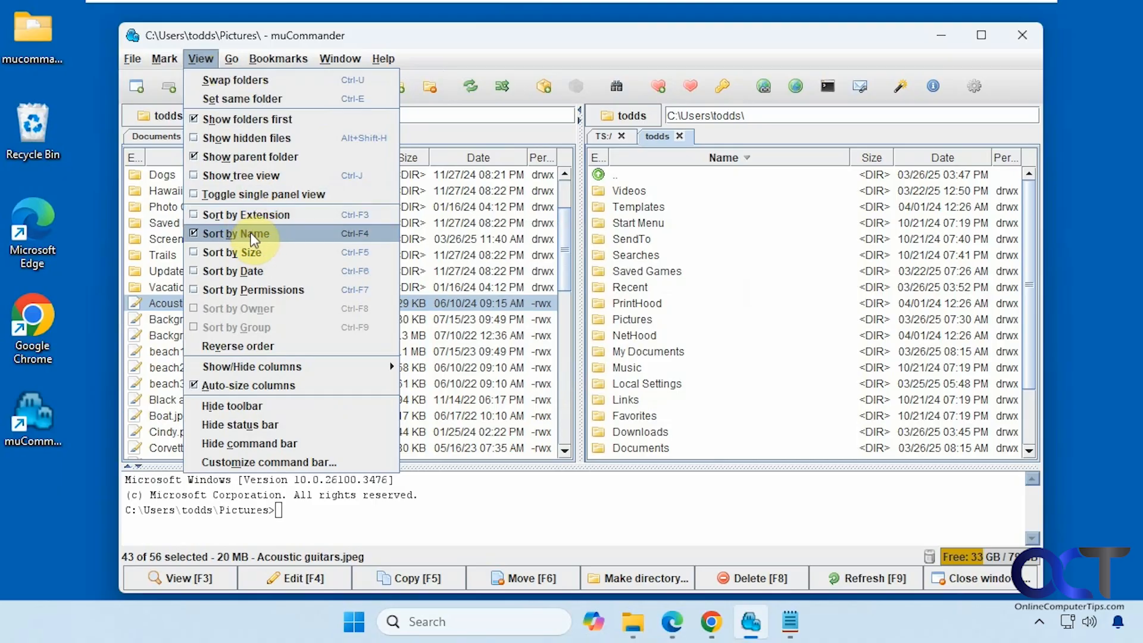
{"action": "mouse_move", "coordinate": [234, 253]}
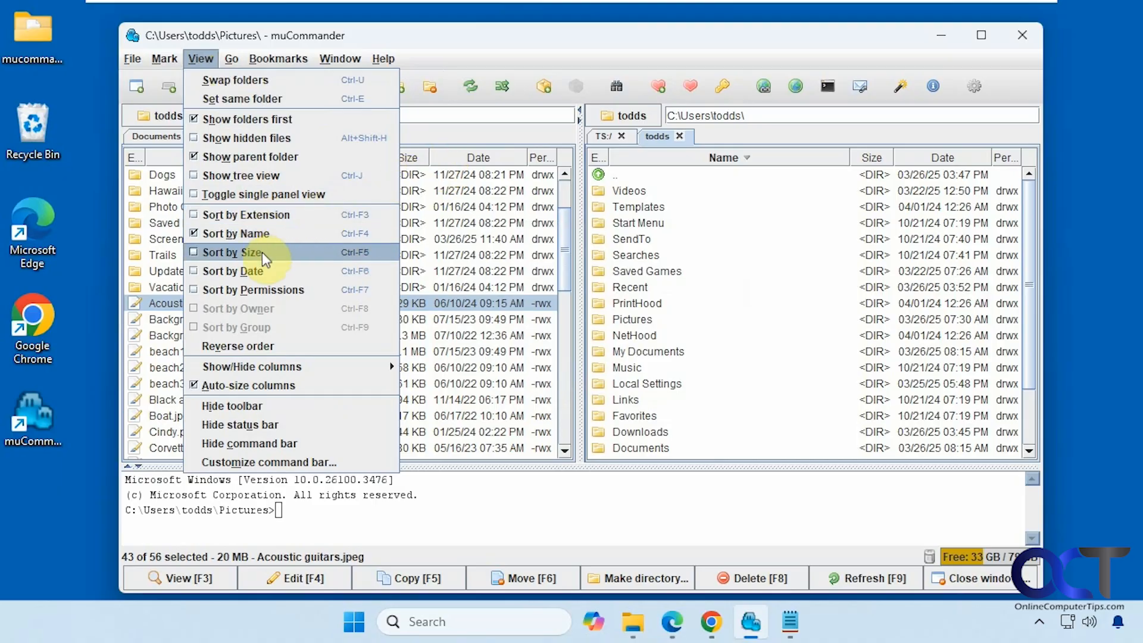
{"action": "mouse_move", "coordinate": [252, 366]}
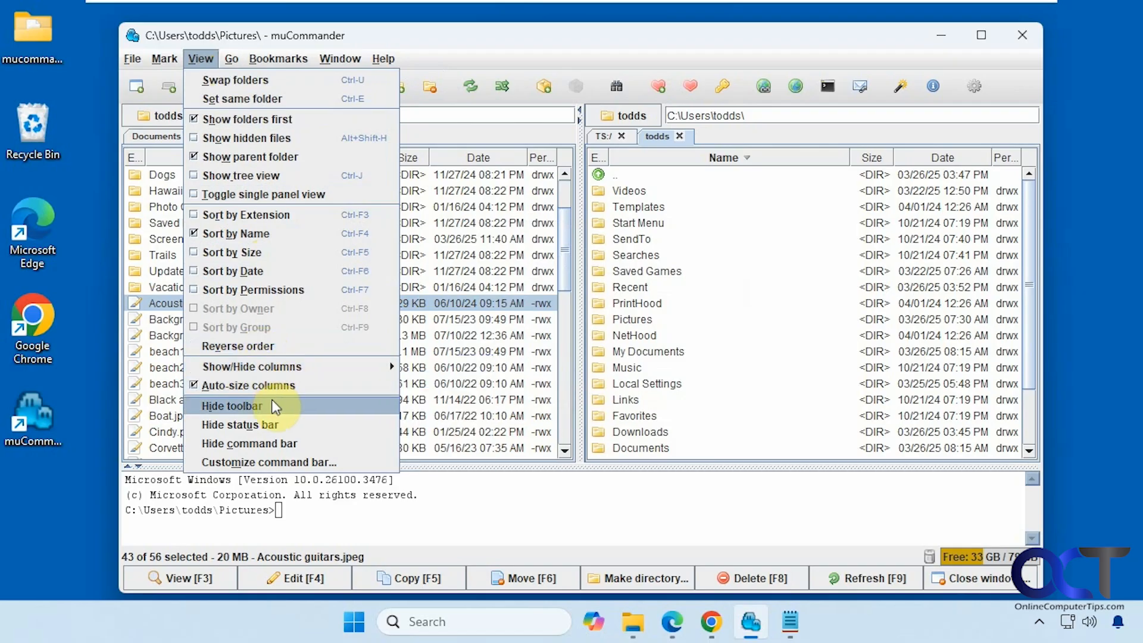
{"action": "mouse_move", "coordinate": [285, 462]}
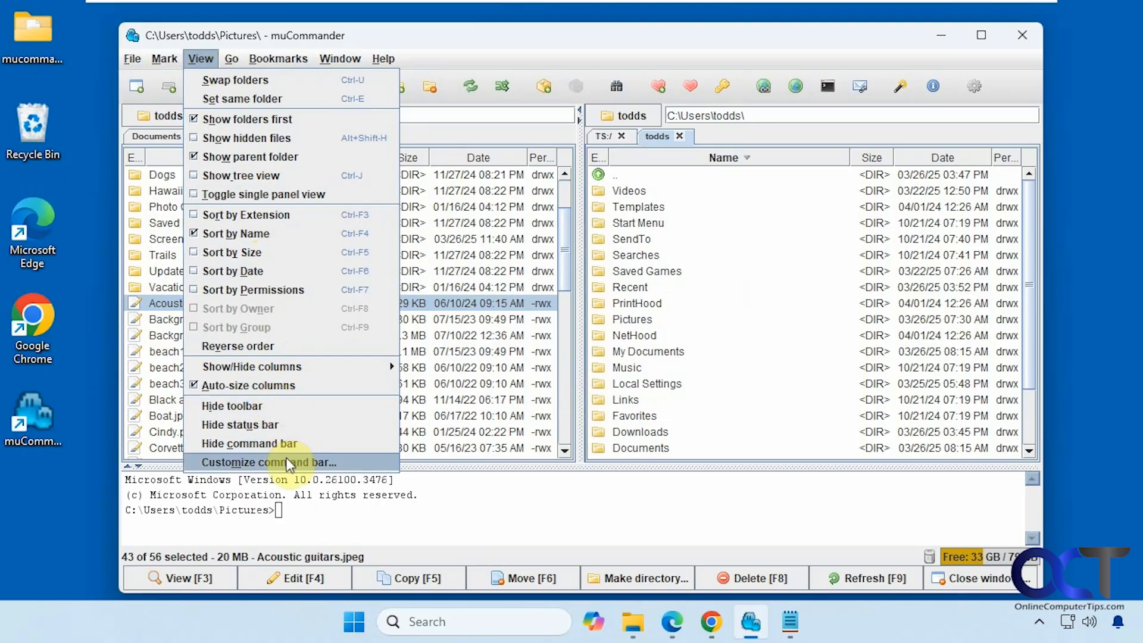
{"action": "left_click", "coordinate": [268, 462]}
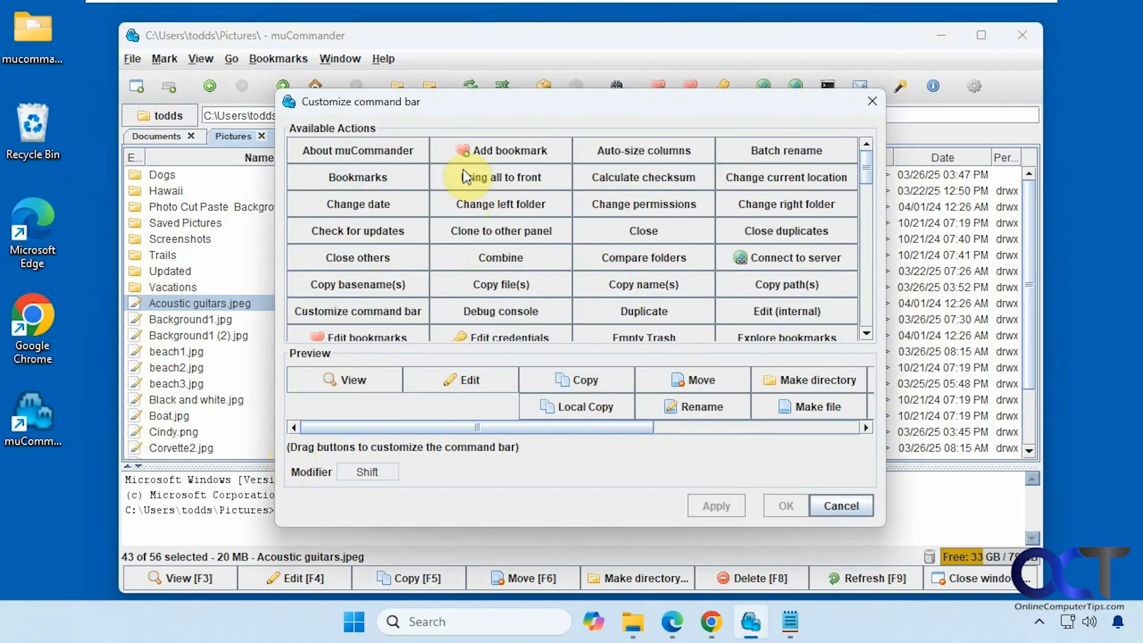
{"action": "left_click", "coordinate": [841, 506]}
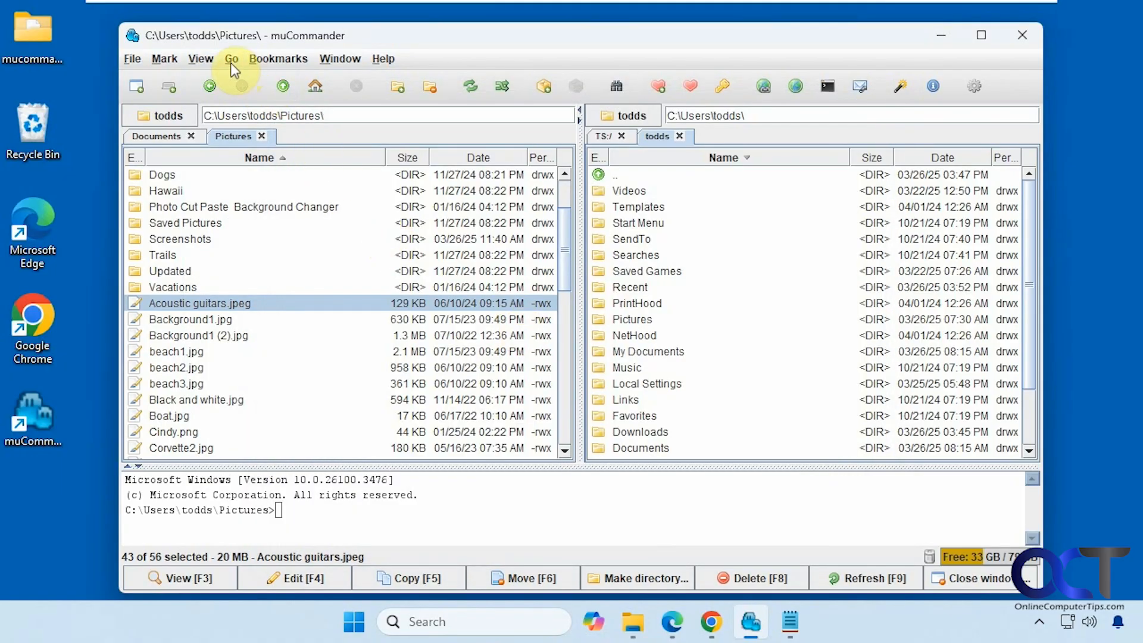
{"action": "left_click", "coordinate": [231, 59]}
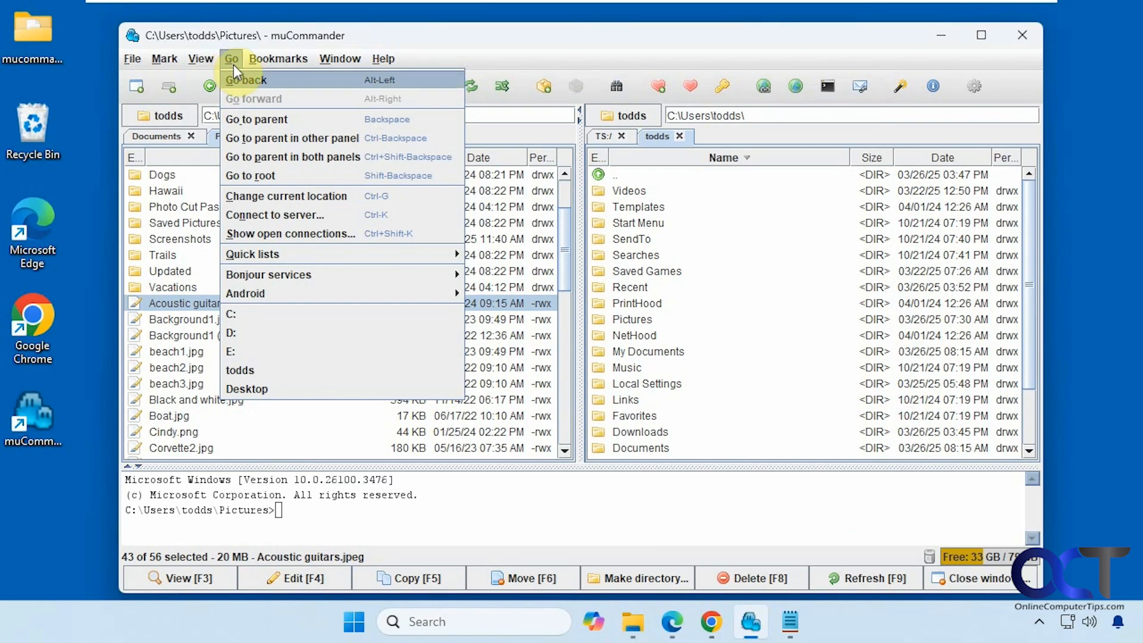
{"action": "mouse_move", "coordinate": [256, 99]}
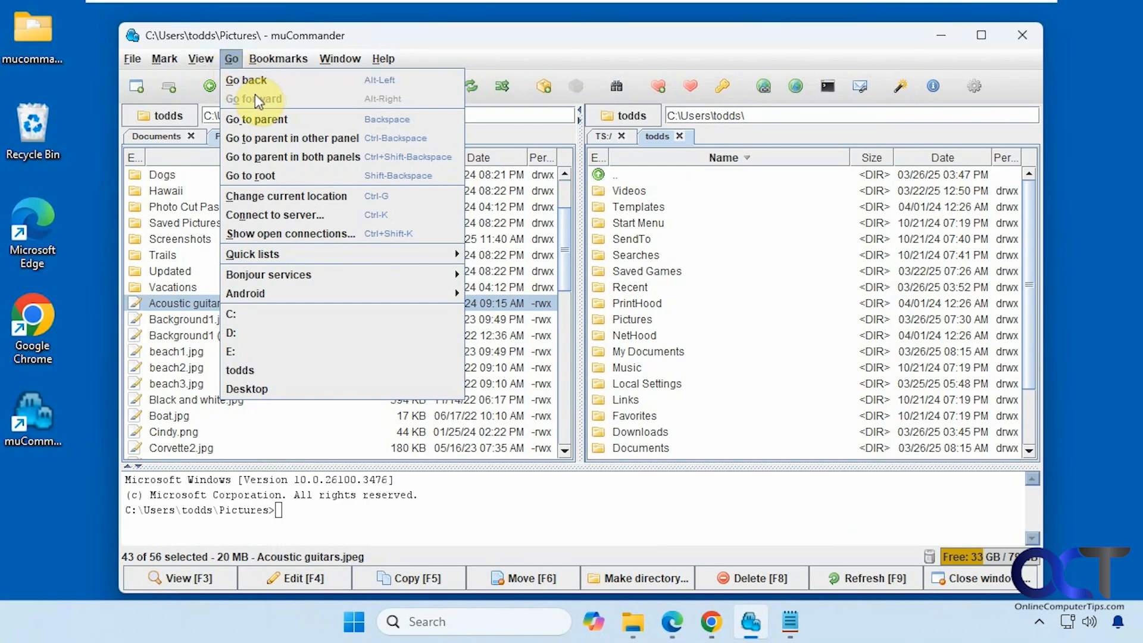
{"action": "mouse_move", "coordinate": [276, 214]}
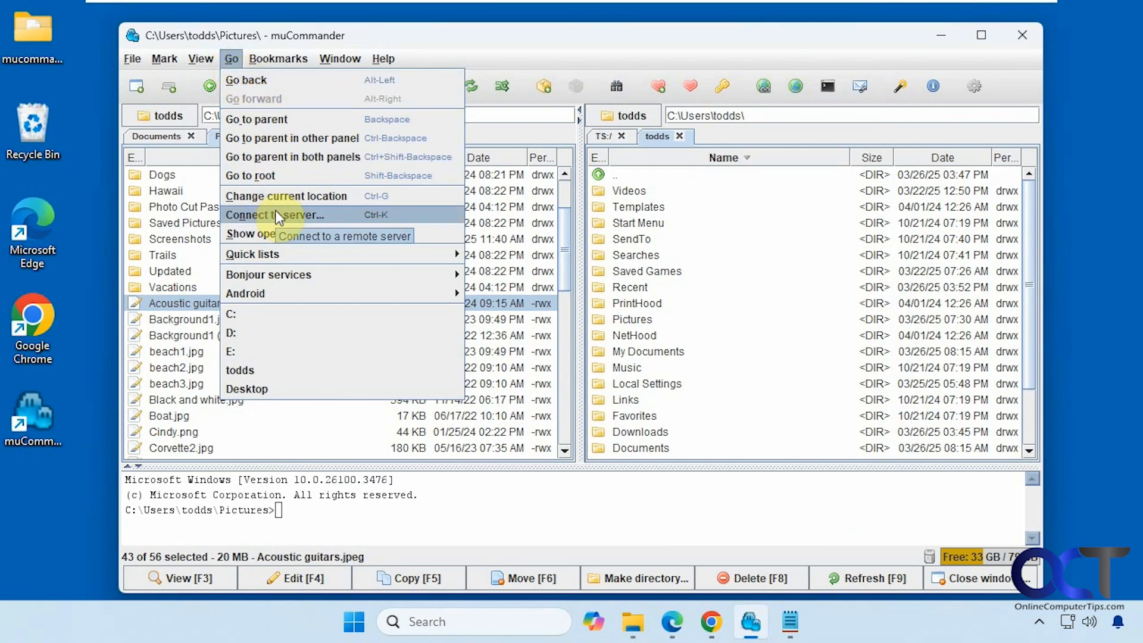
{"action": "mouse_move", "coordinate": [248, 351]}
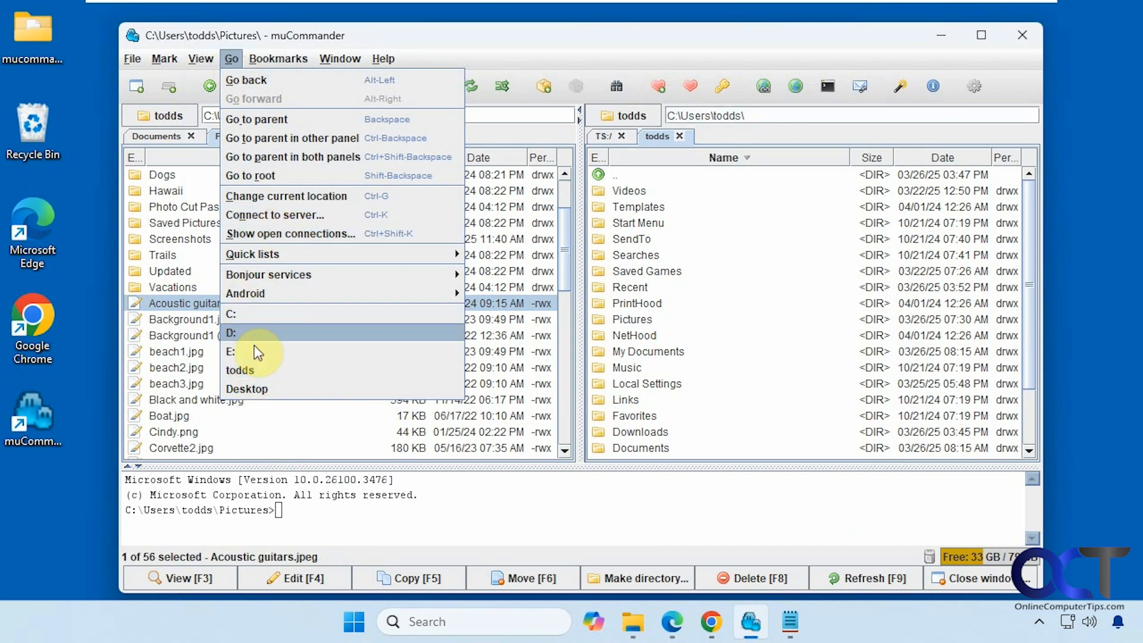
{"action": "left_click", "coordinate": [278, 59]}
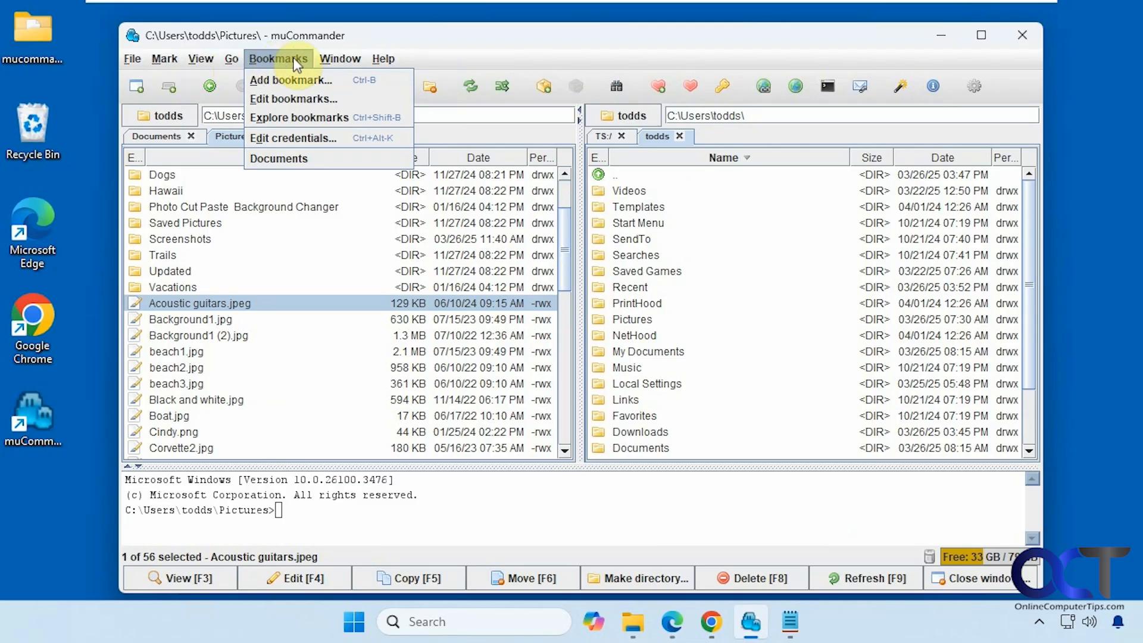
{"action": "left_click", "coordinate": [340, 58]}
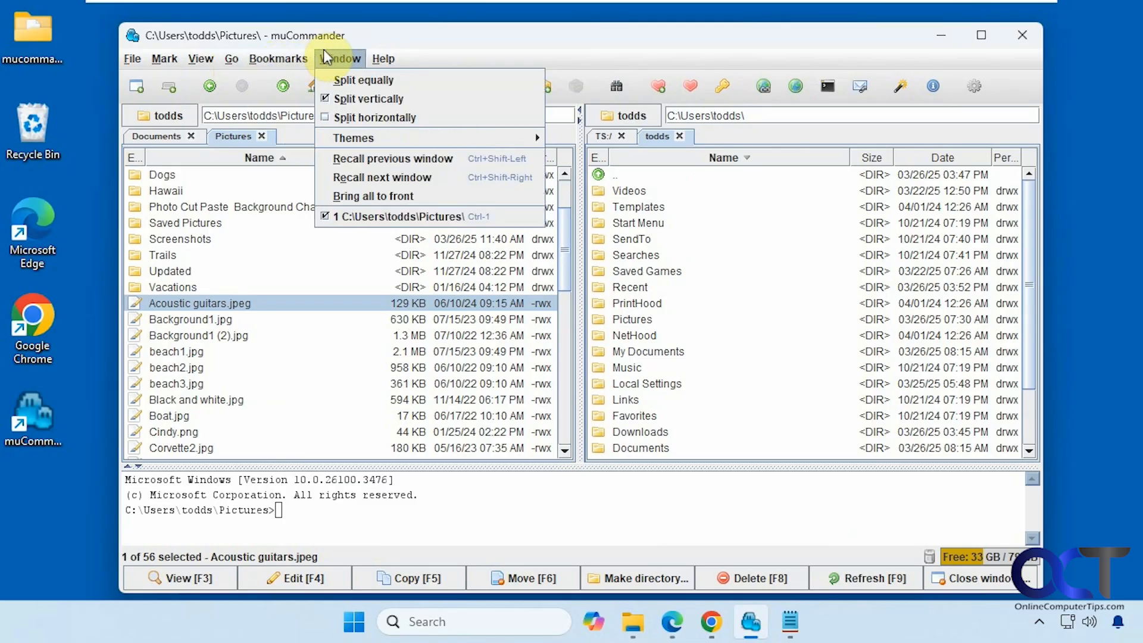
{"action": "mouse_move", "coordinate": [375, 117]}
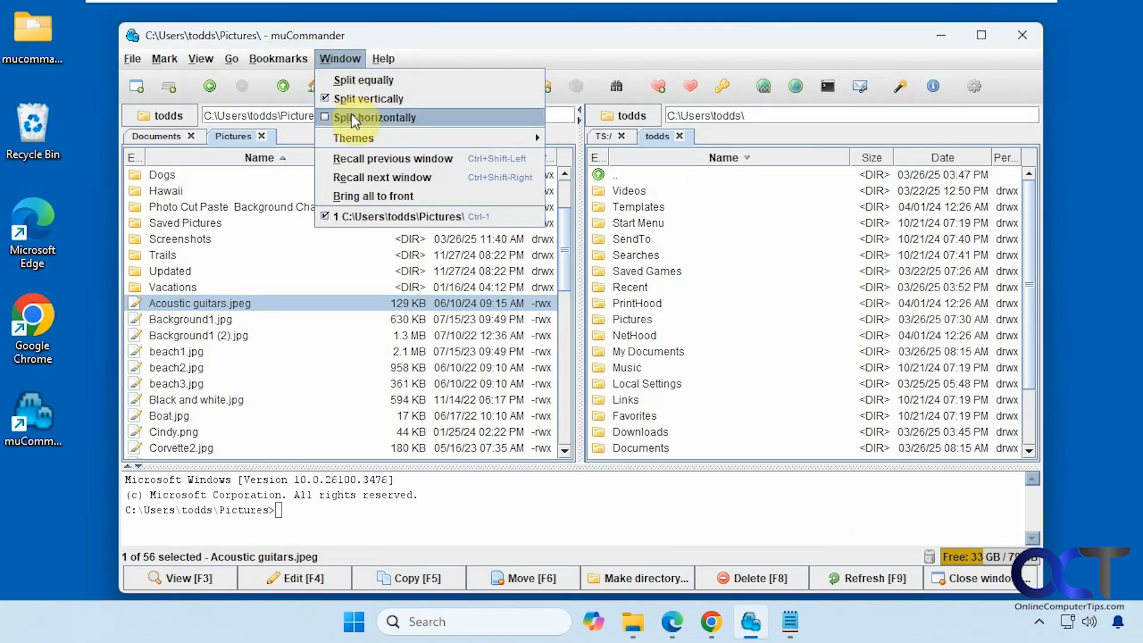
{"action": "left_click", "coordinate": [376, 117]}
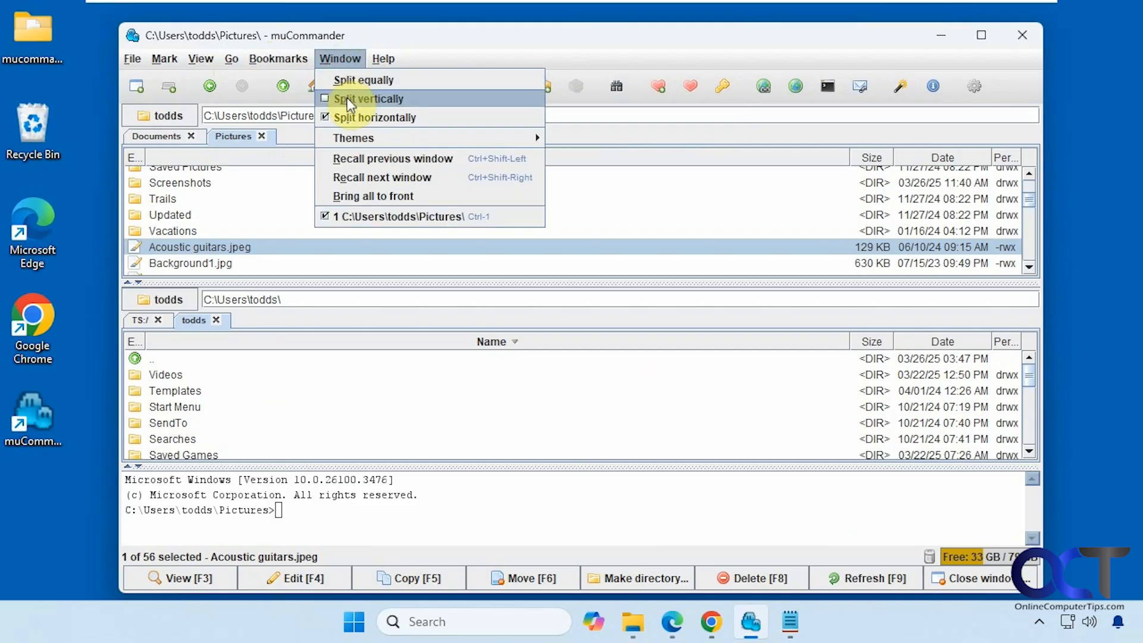
{"action": "left_click", "coordinate": [369, 99]}
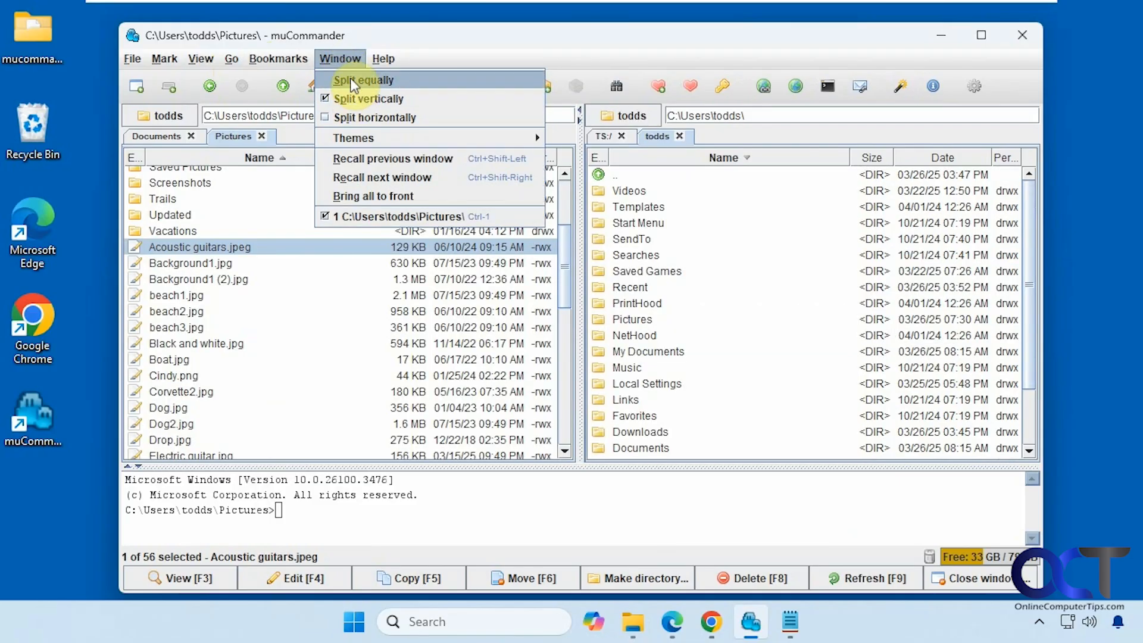
{"action": "mouse_move", "coordinate": [372, 137]}
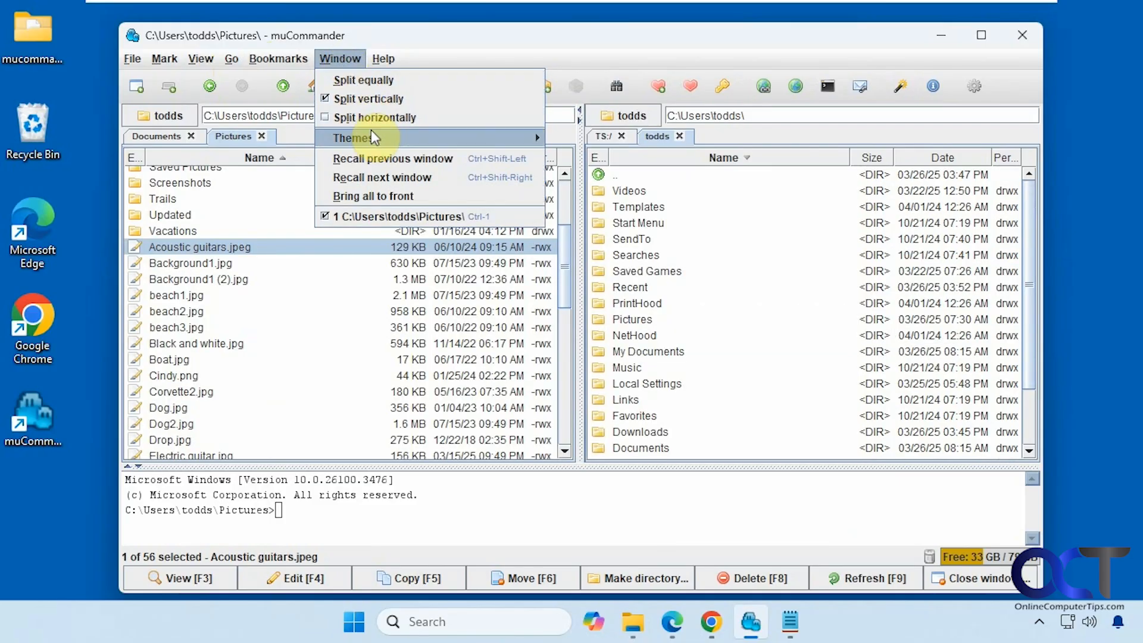
{"action": "mouse_move", "coordinate": [354, 138]}
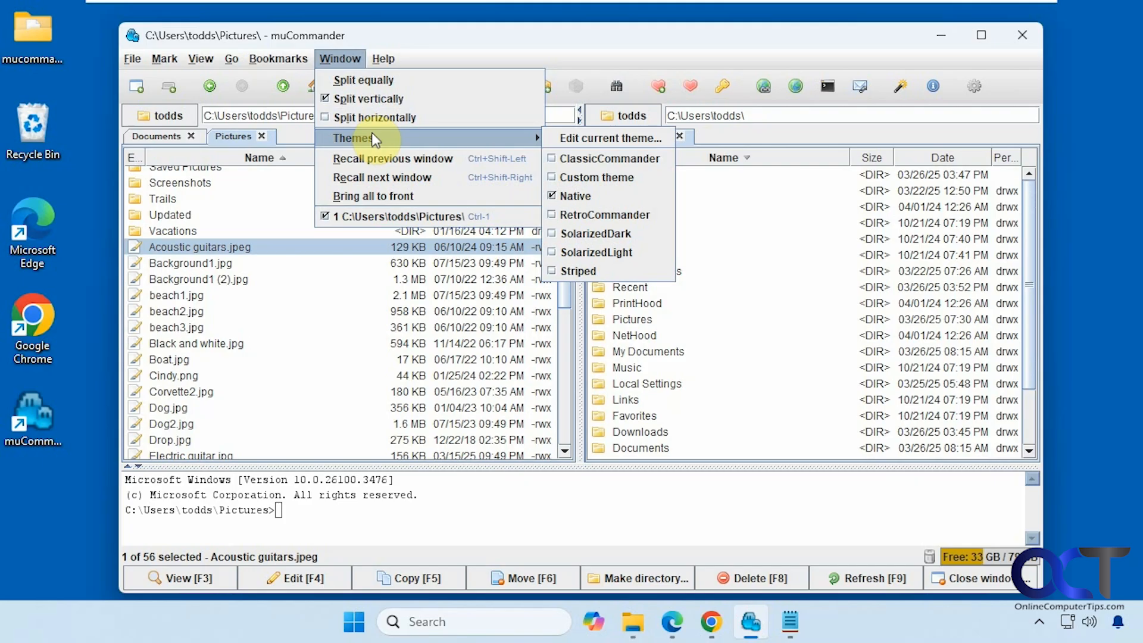
{"action": "left_click", "coordinate": [383, 58]}
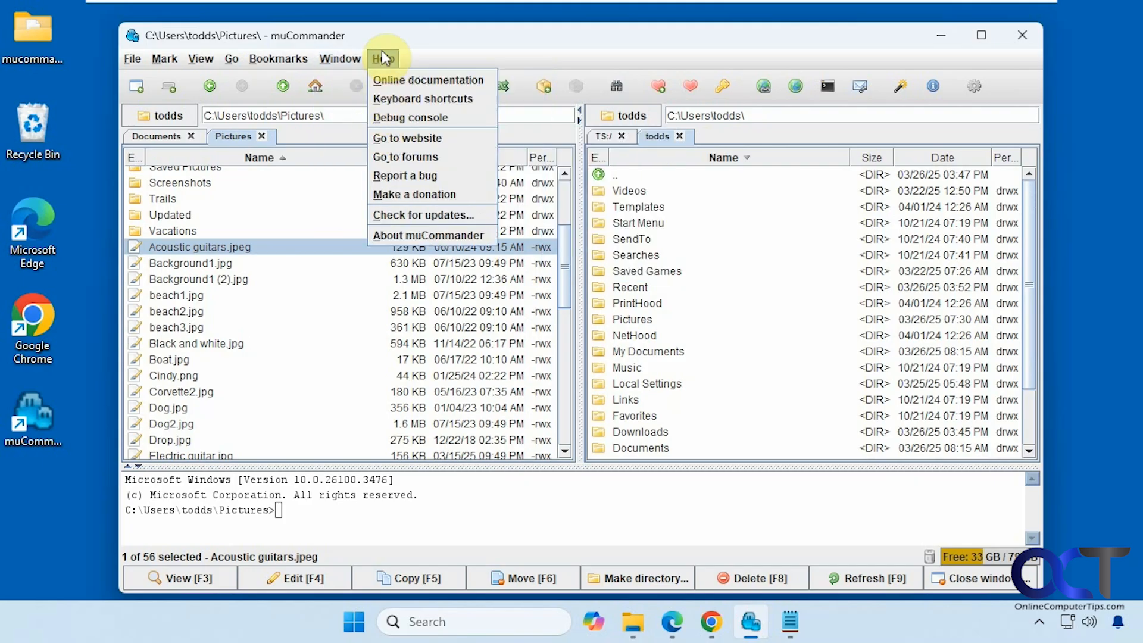
{"action": "left_click", "coordinate": [760, 302]}
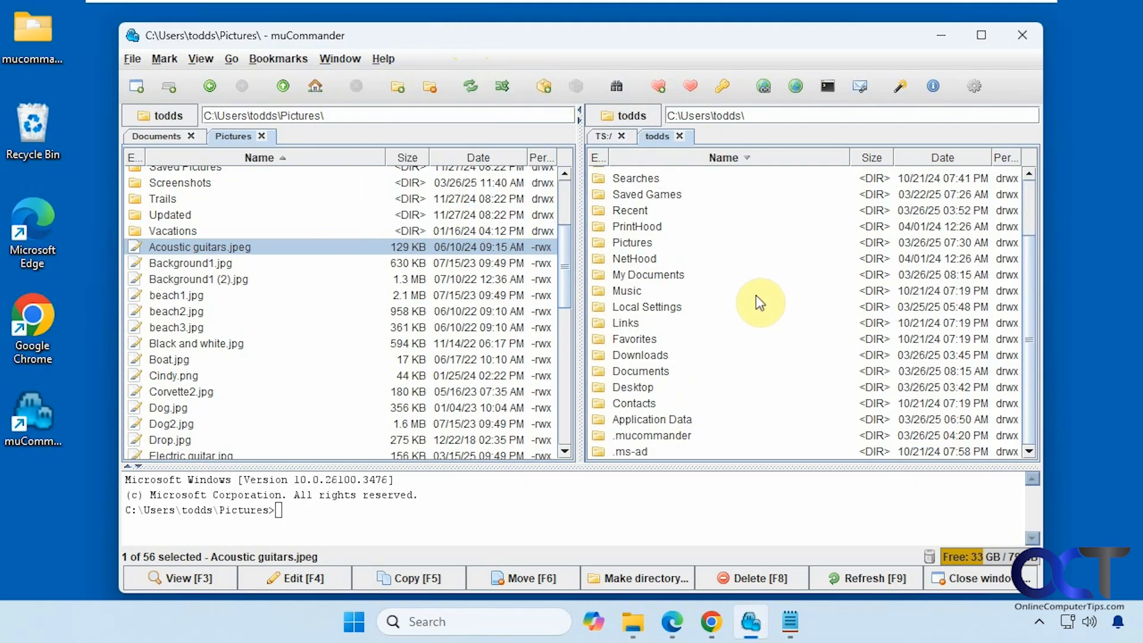
{"action": "mouse_move", "coordinate": [670, 229]}
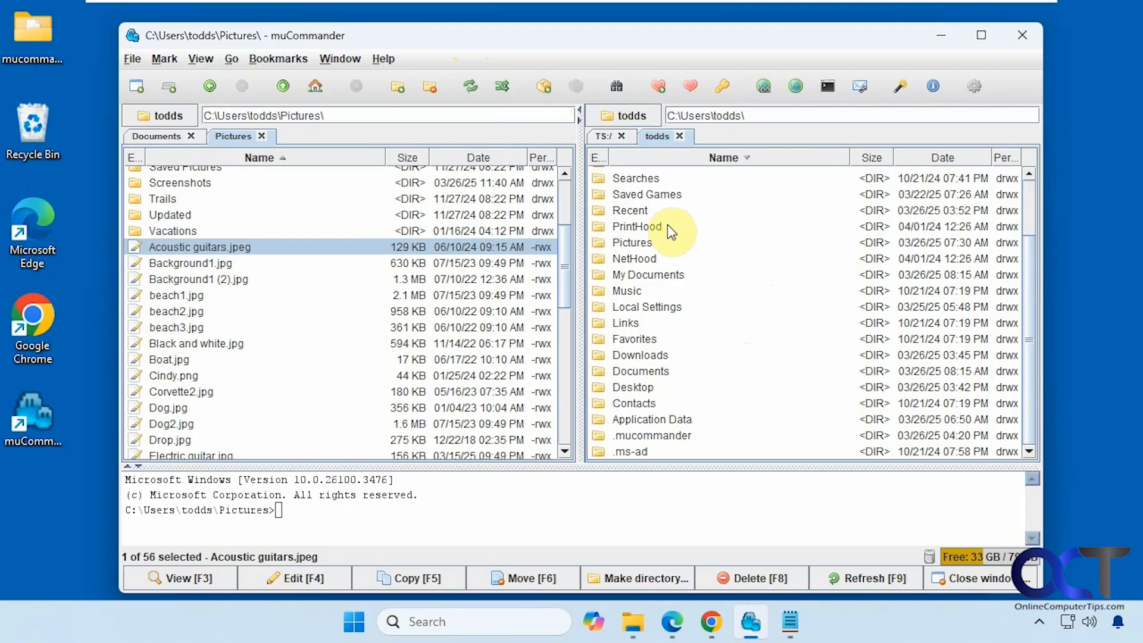
- Open Music in the right panel and permanently delete Black and white.jpg, bypassing the trash
{"action": "double_click", "coordinate": [625, 290]}
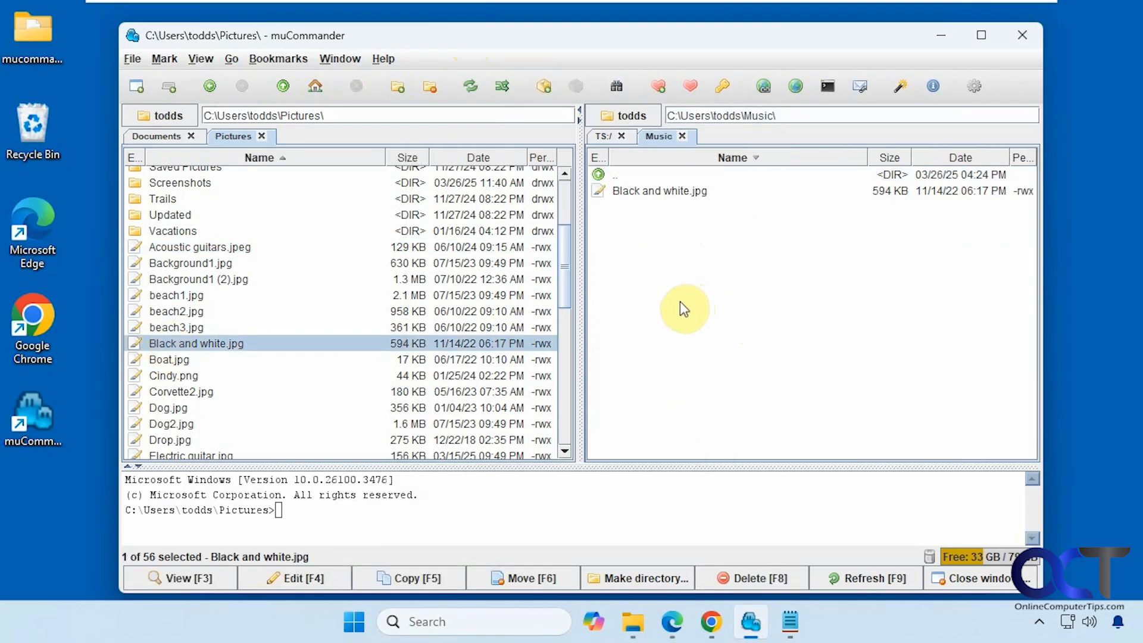
{"action": "left_click", "coordinate": [660, 190]}
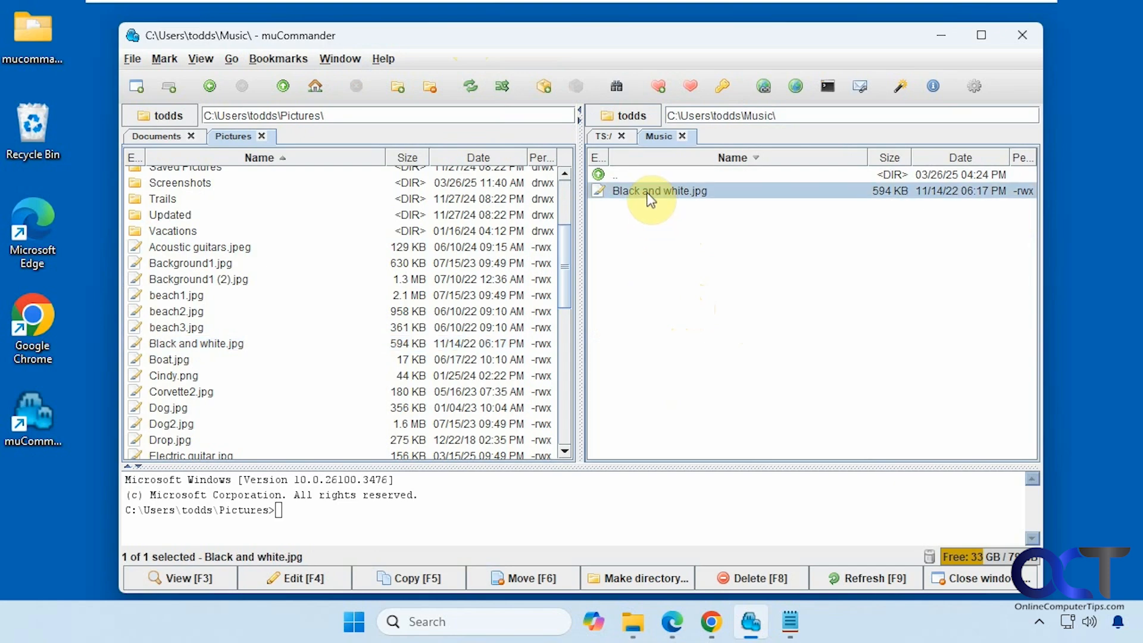
{"action": "right_click", "coordinate": [659, 191]}
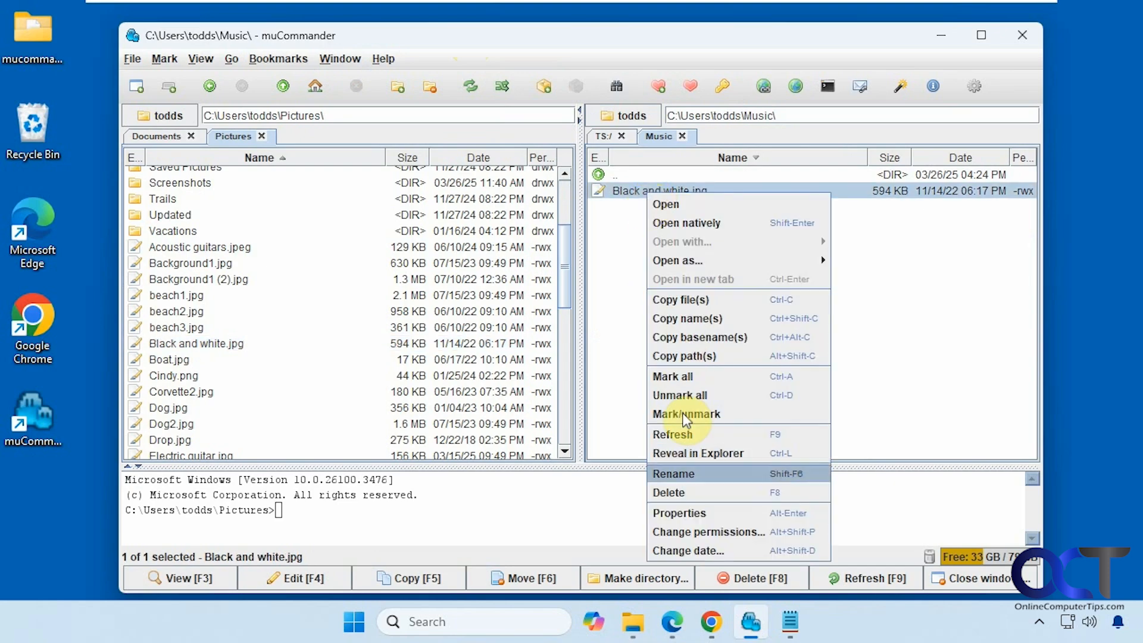
{"action": "left_click", "coordinate": [668, 493]}
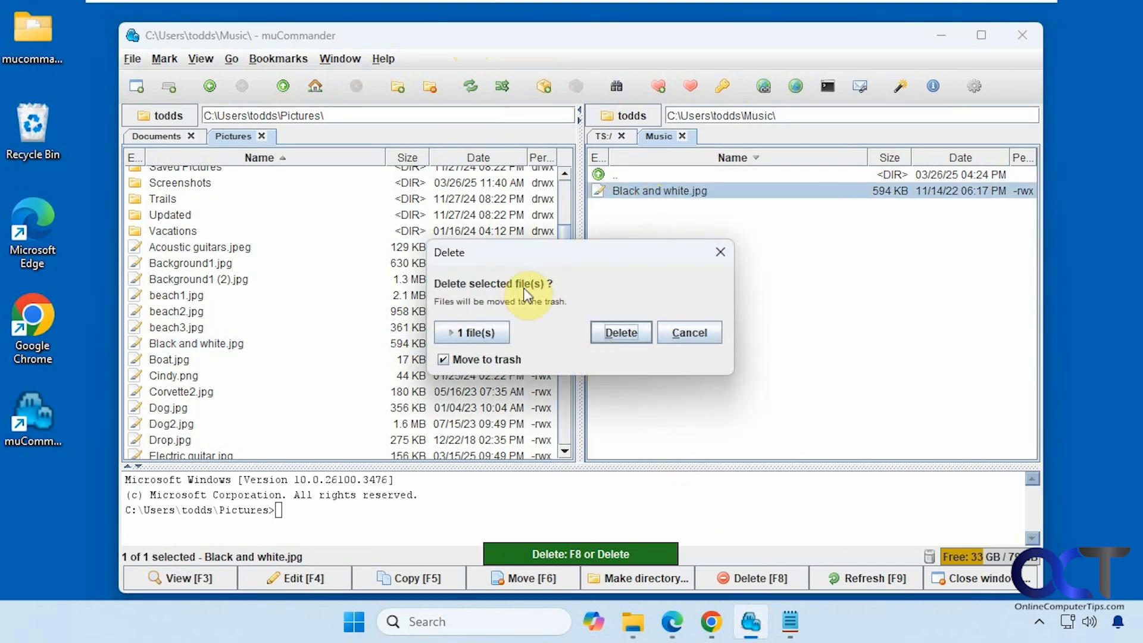
{"action": "mouse_move", "coordinate": [493, 364]}
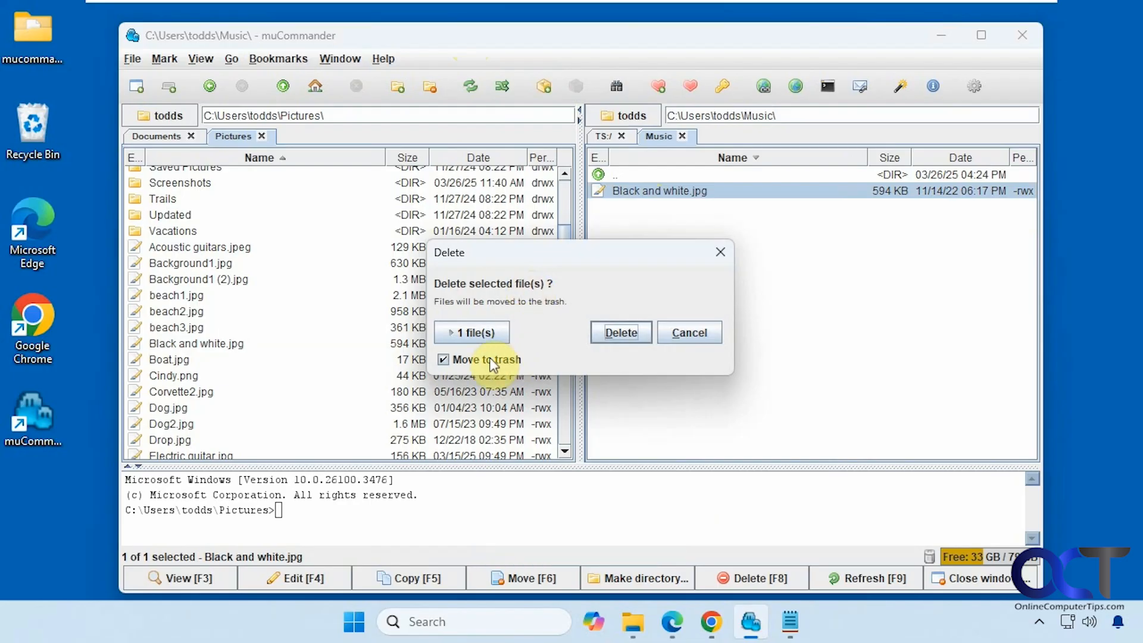
{"action": "left_click", "coordinate": [442, 359]}
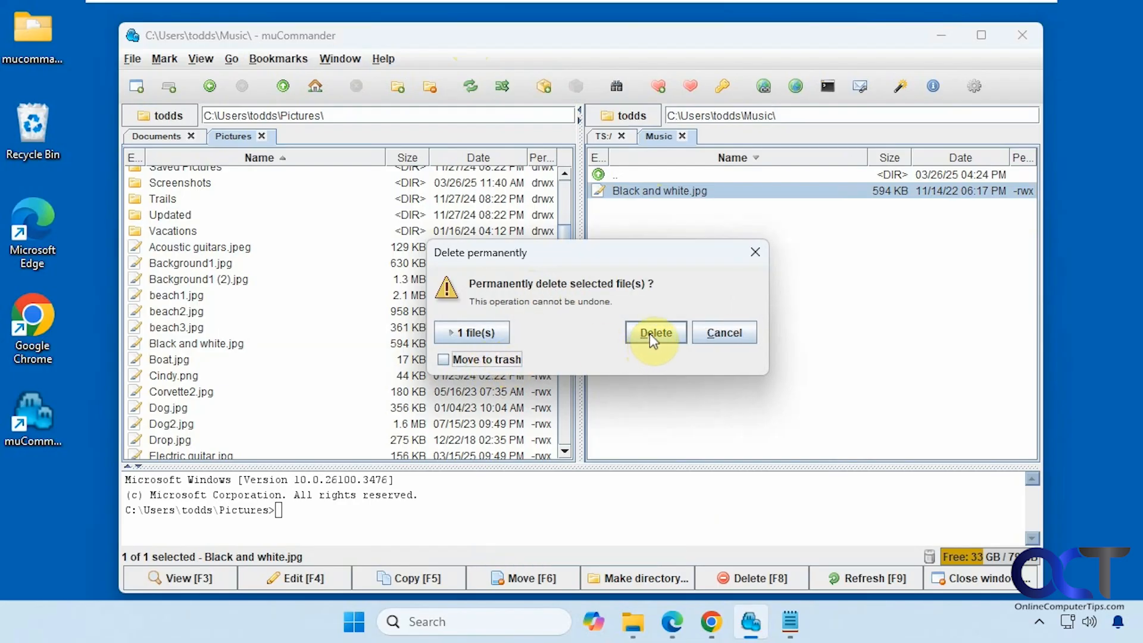
{"action": "left_click", "coordinate": [655, 333]}
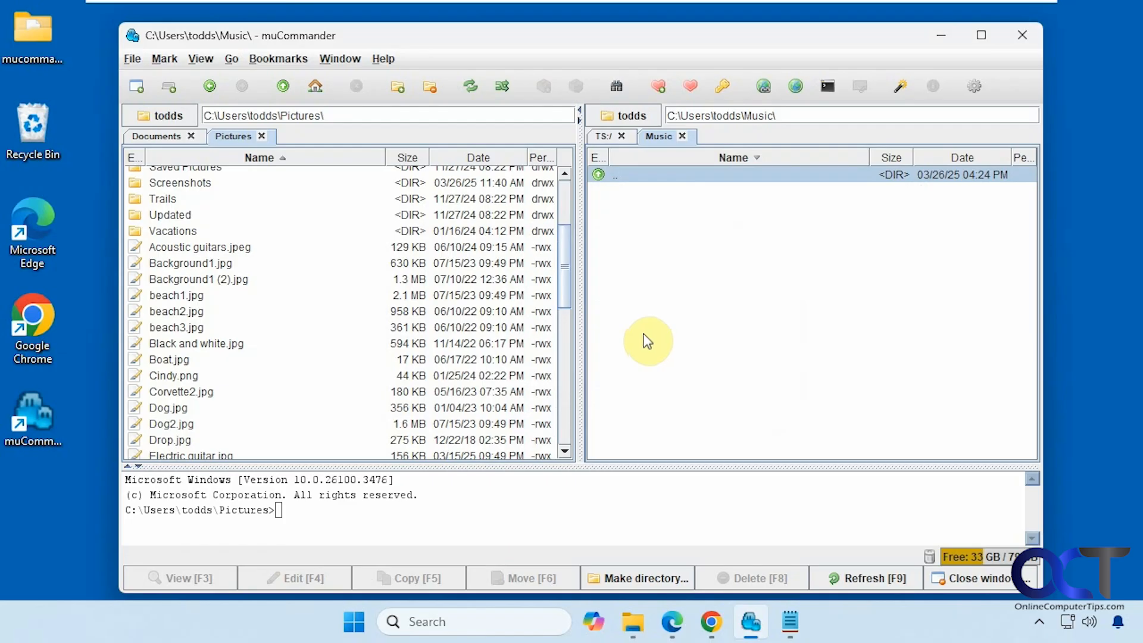
{"action": "left_click", "coordinate": [196, 344]}
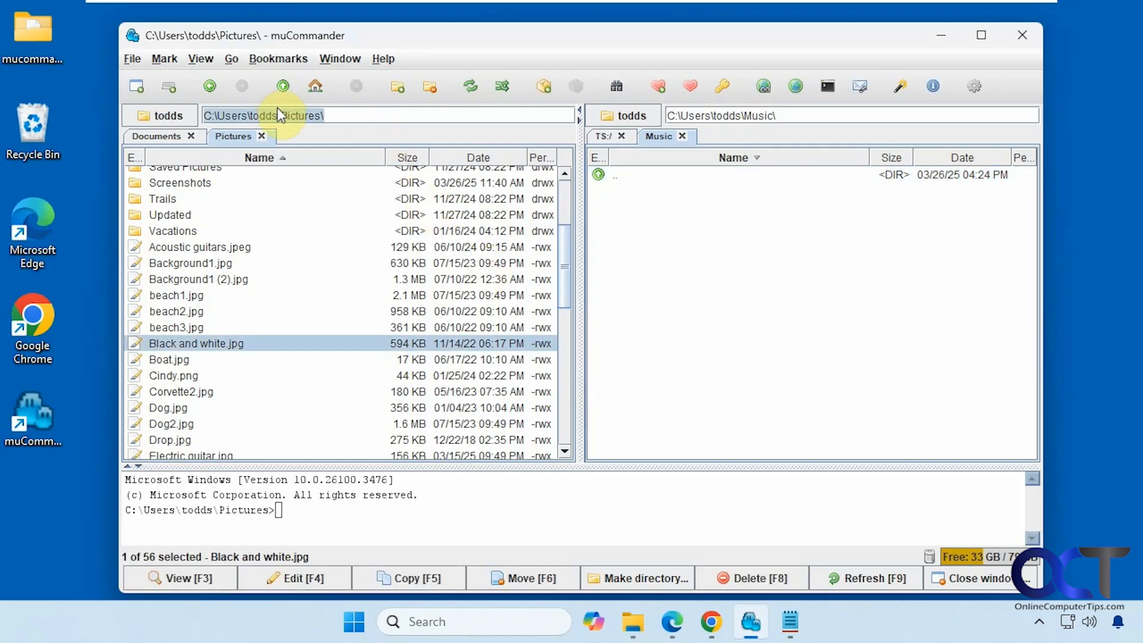
{"action": "left_click", "coordinate": [156, 137]}
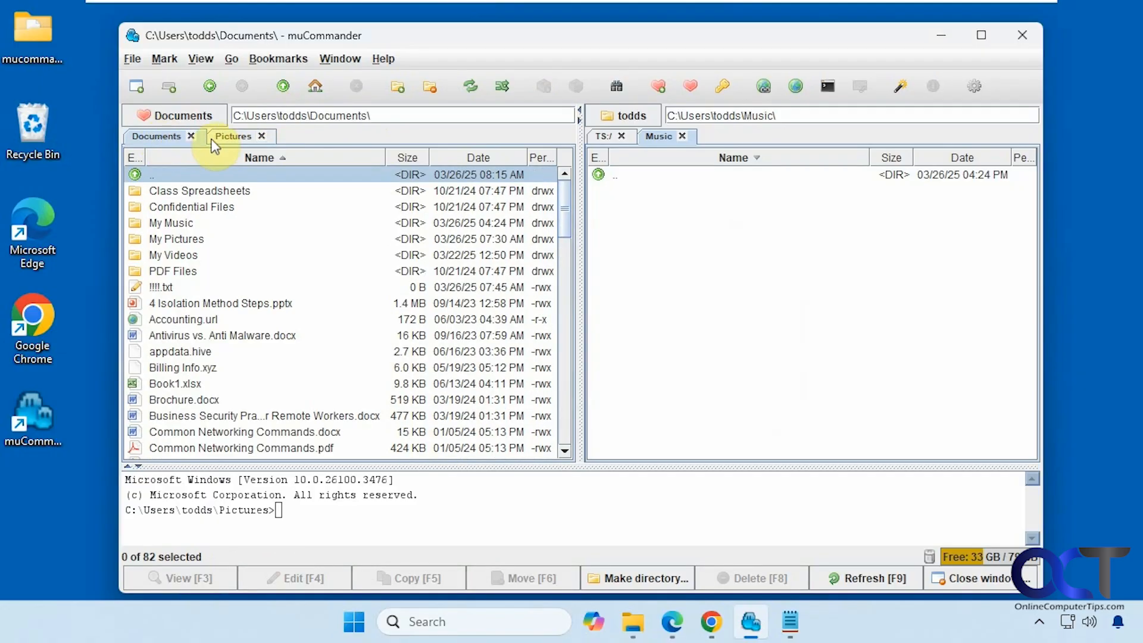
{"action": "left_click", "coordinate": [233, 136]}
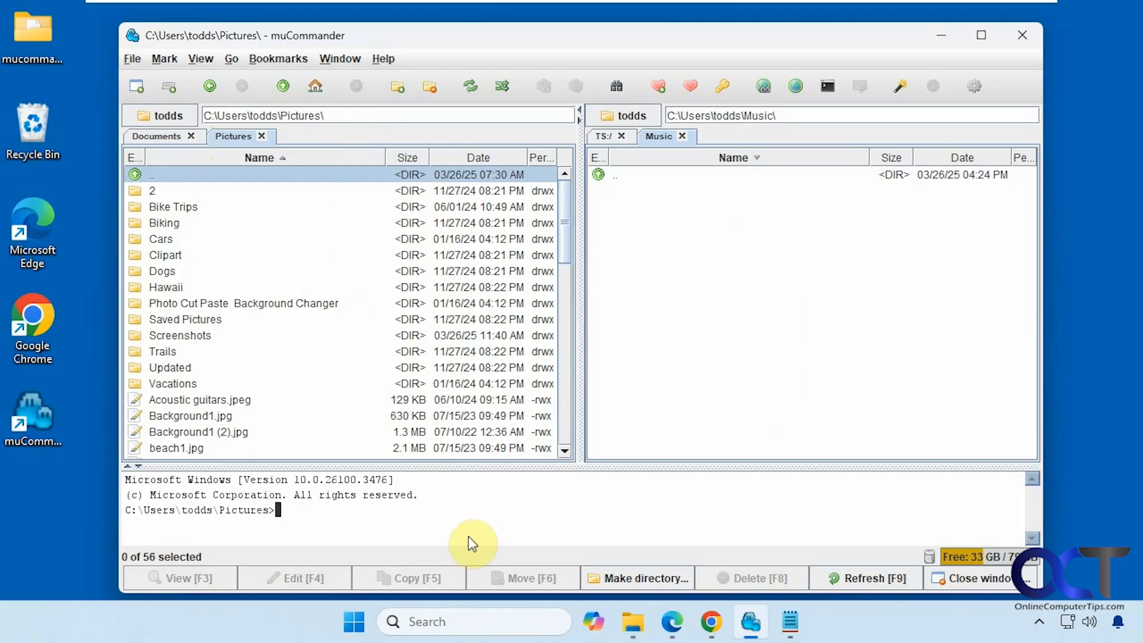
{"action": "left_click", "coordinate": [211, 416]}
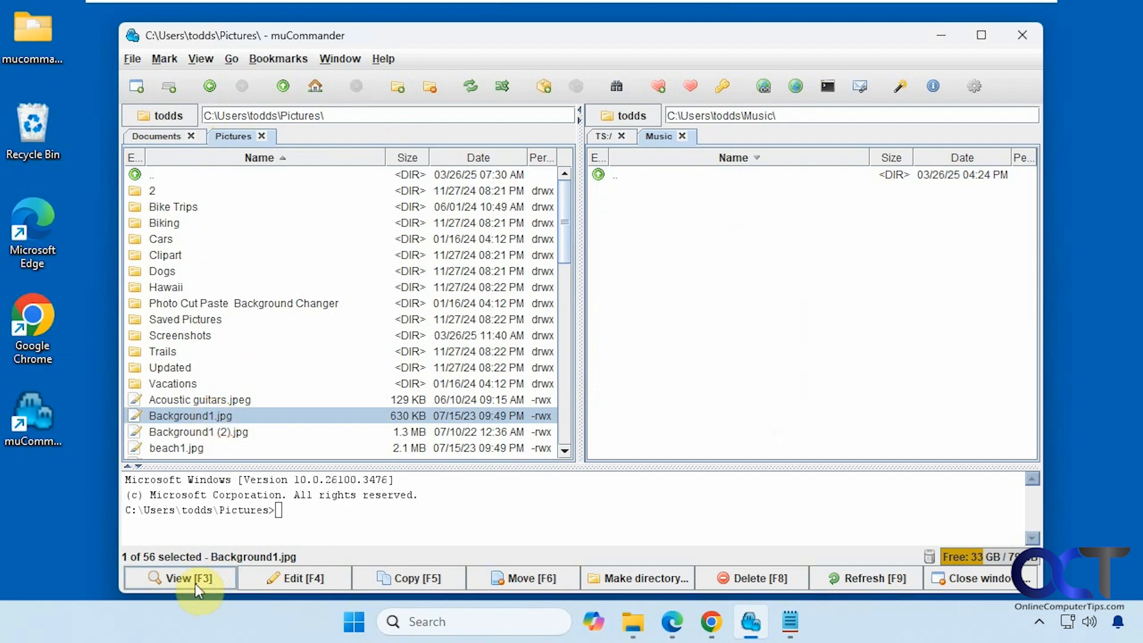
{"action": "mouse_move", "coordinate": [302, 577]}
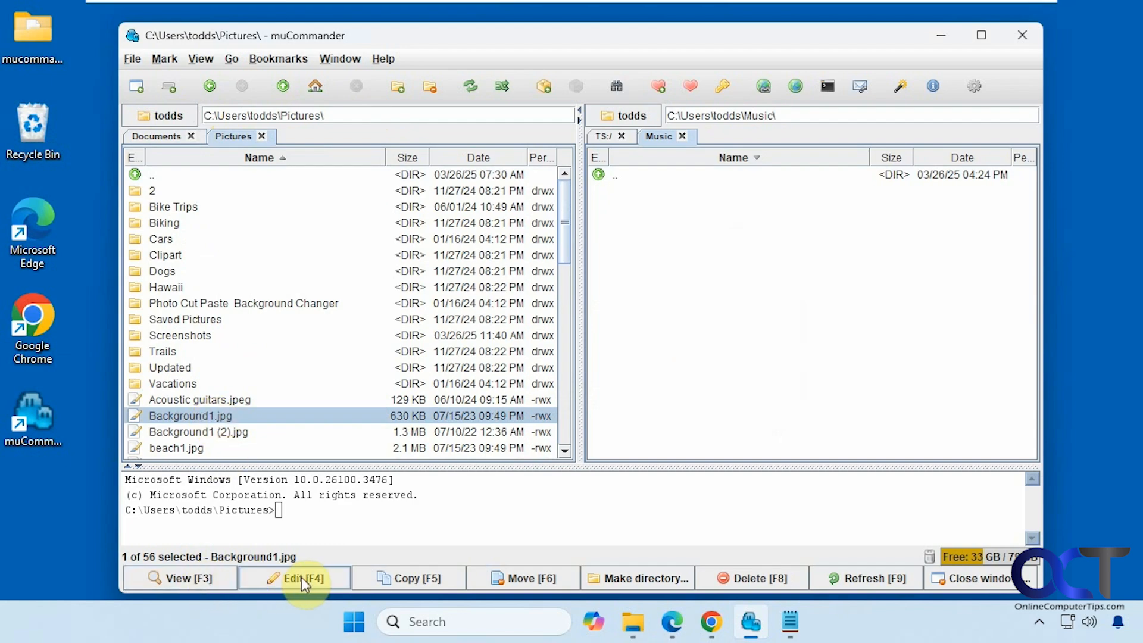
{"action": "mouse_move", "coordinate": [523, 578]}
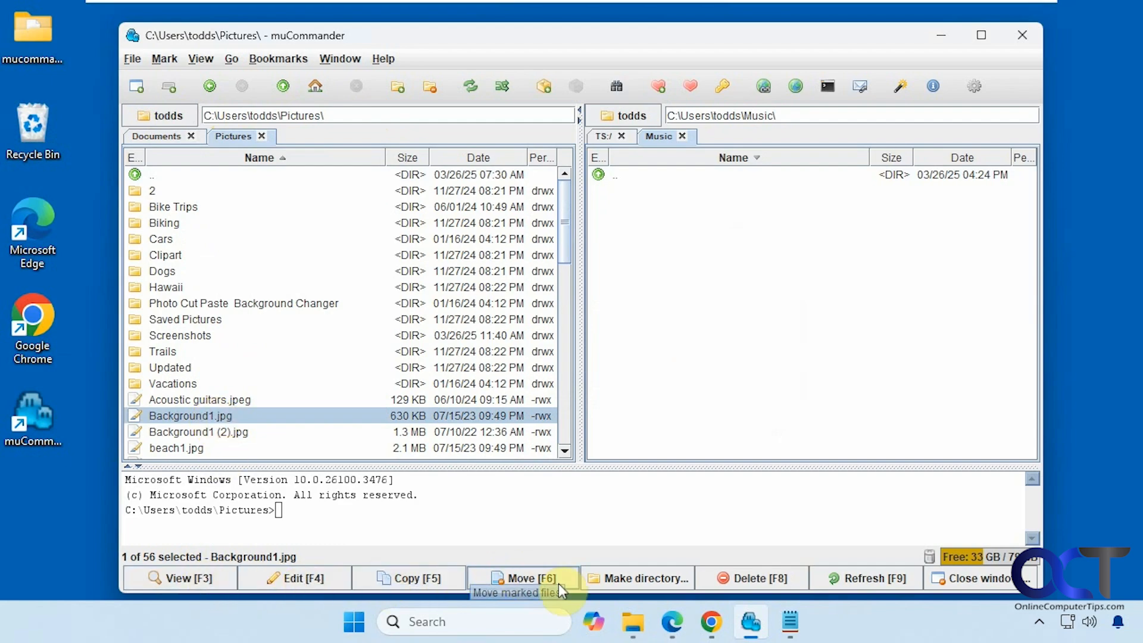
{"action": "mouse_move", "coordinate": [867, 578]}
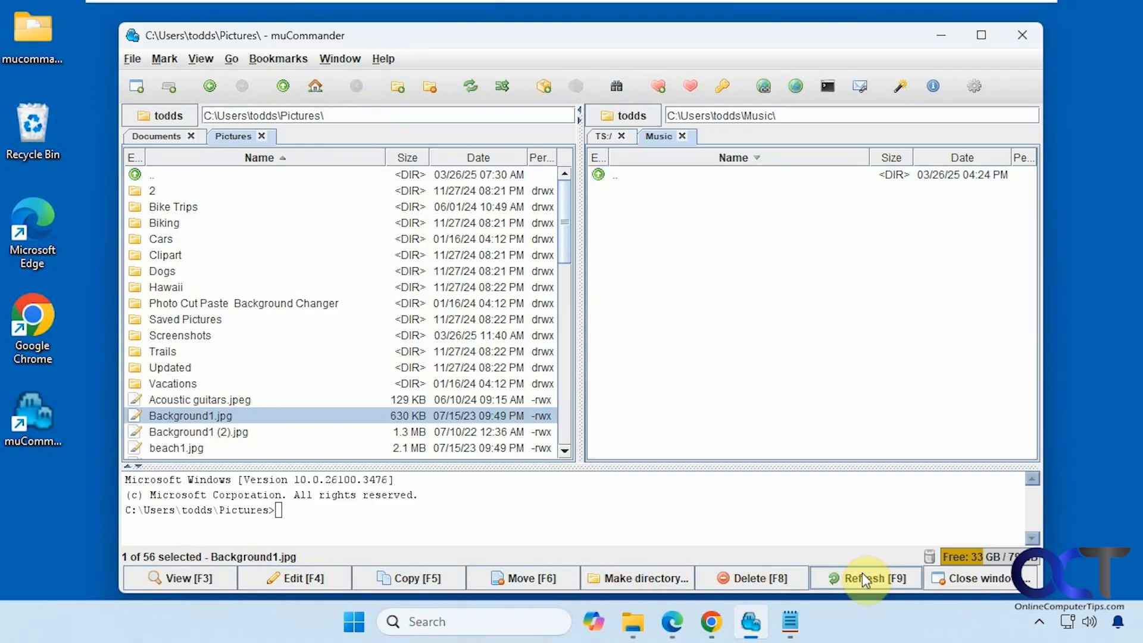
{"action": "mouse_move", "coordinate": [916, 565]}
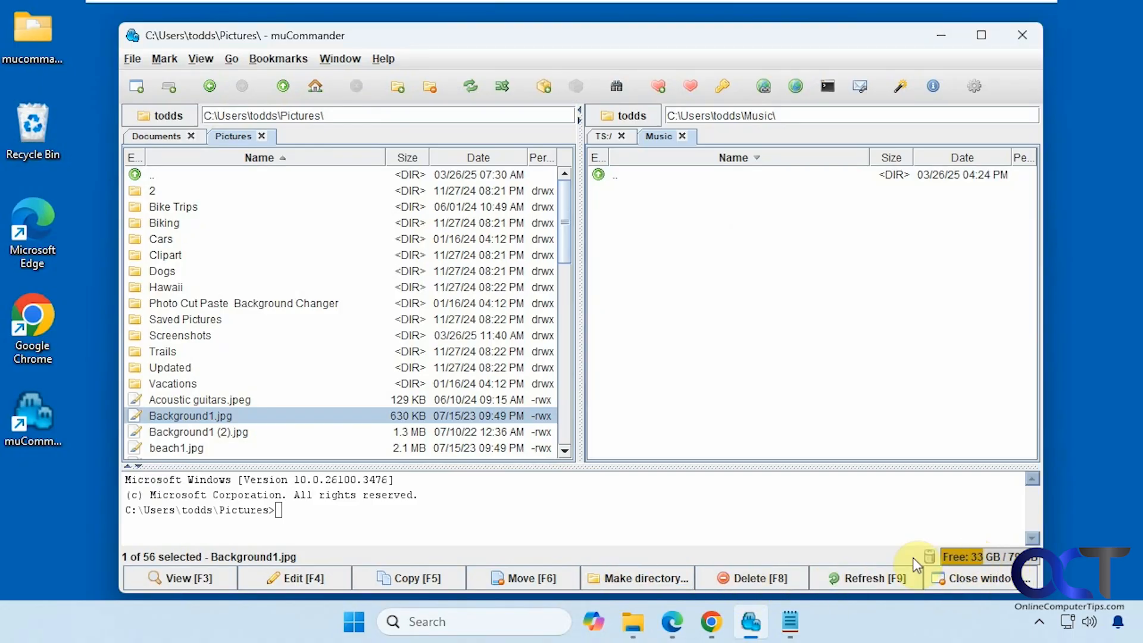